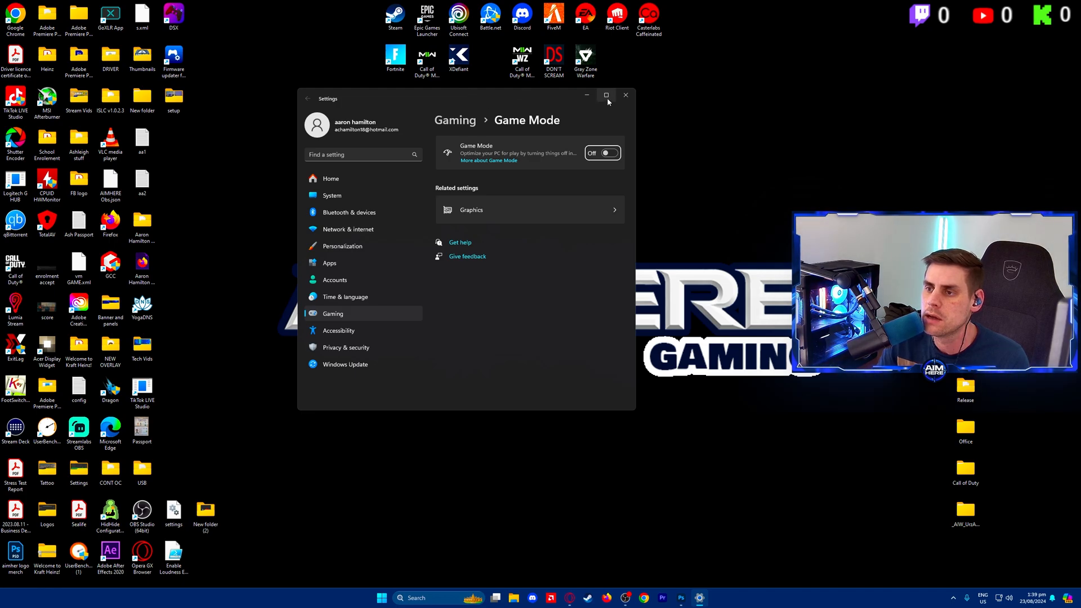
# Maximize Settings and switch Game Mode to On under Gaming
pyautogui.click(605, 94)
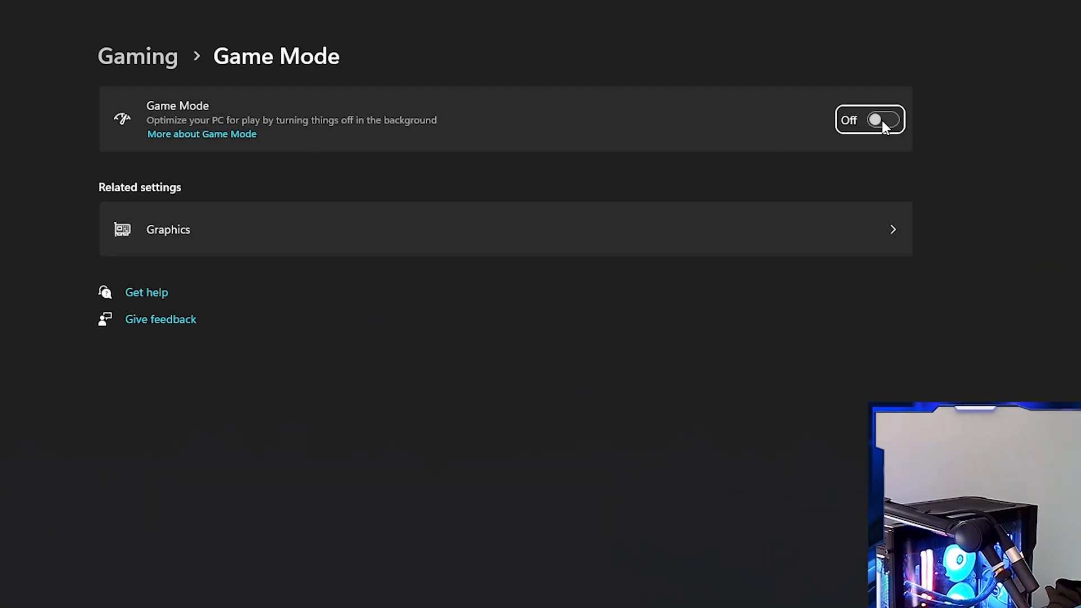
pyautogui.click(880, 119)
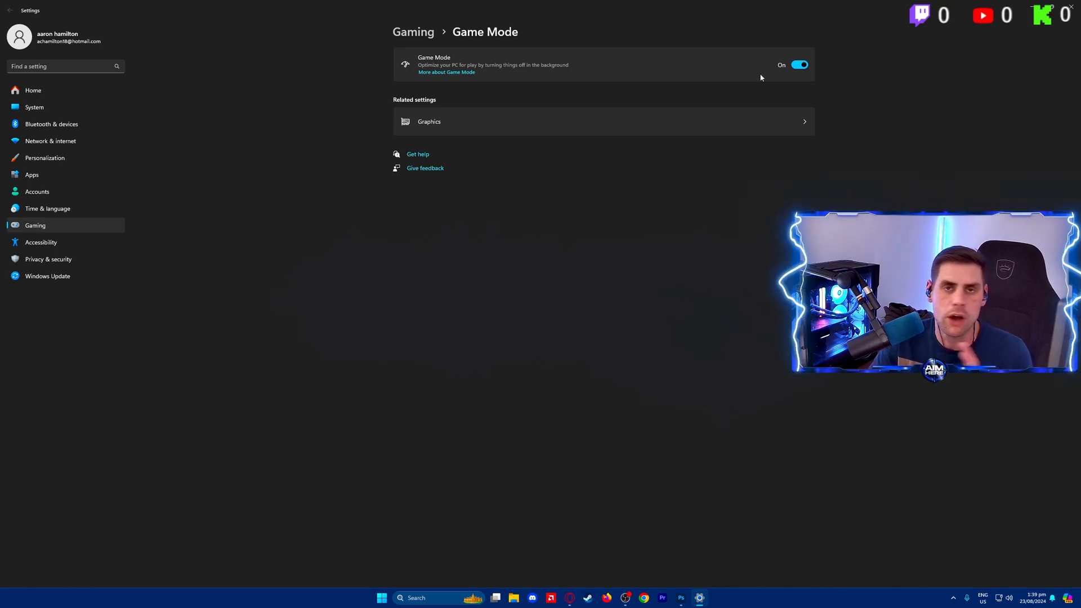
pyautogui.moveTo(763, 86)
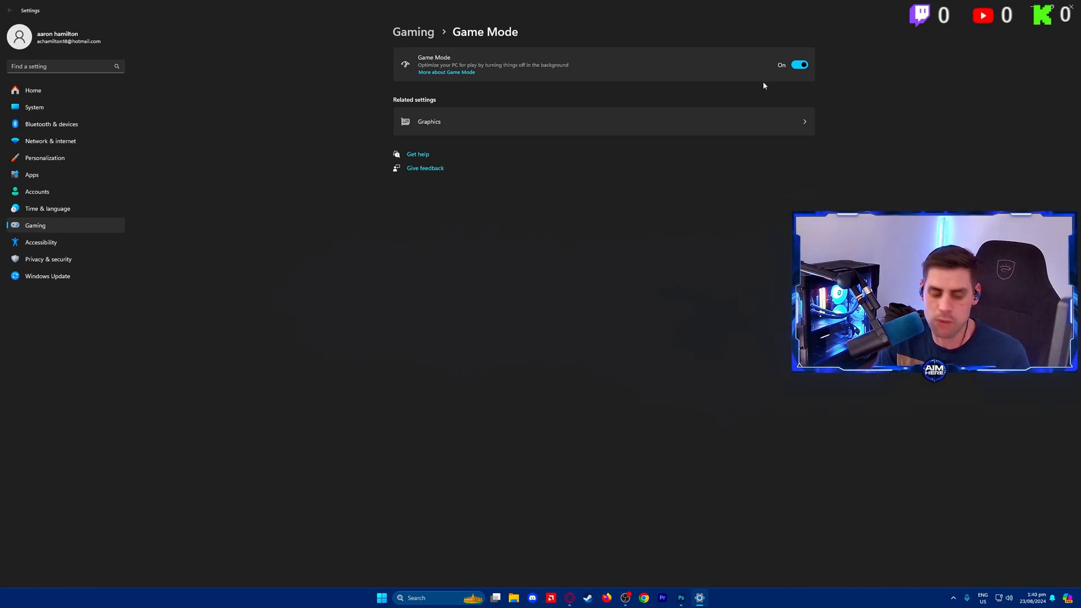
pyautogui.moveTo(681, 60)
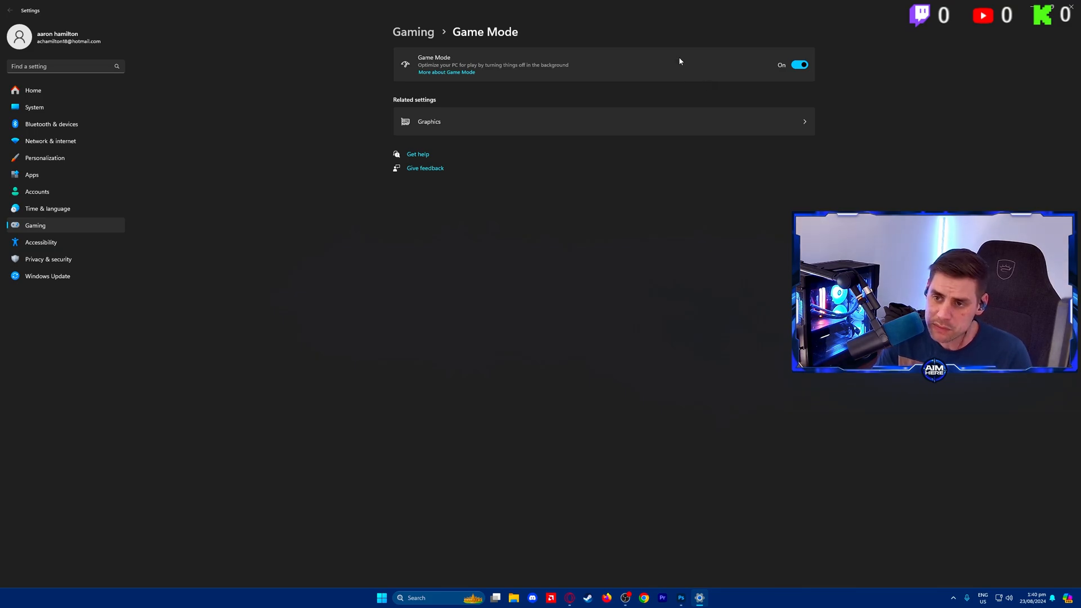
# Review default graphics settings: GPU scheduling, variable refresh rate and windowed-game optimizations on
pyautogui.click(429, 121)
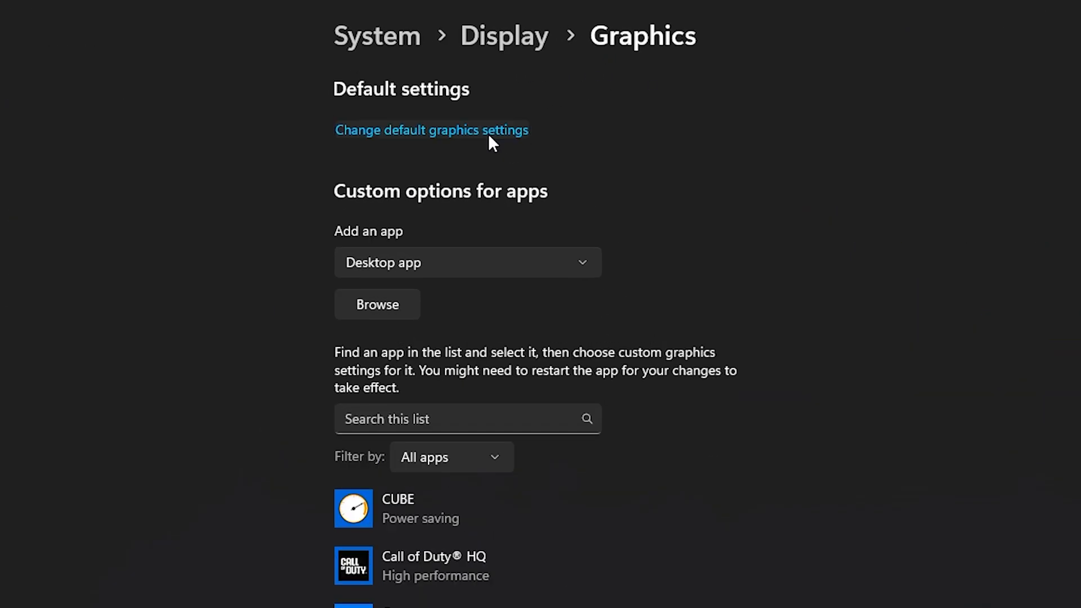
pyautogui.click(431, 131)
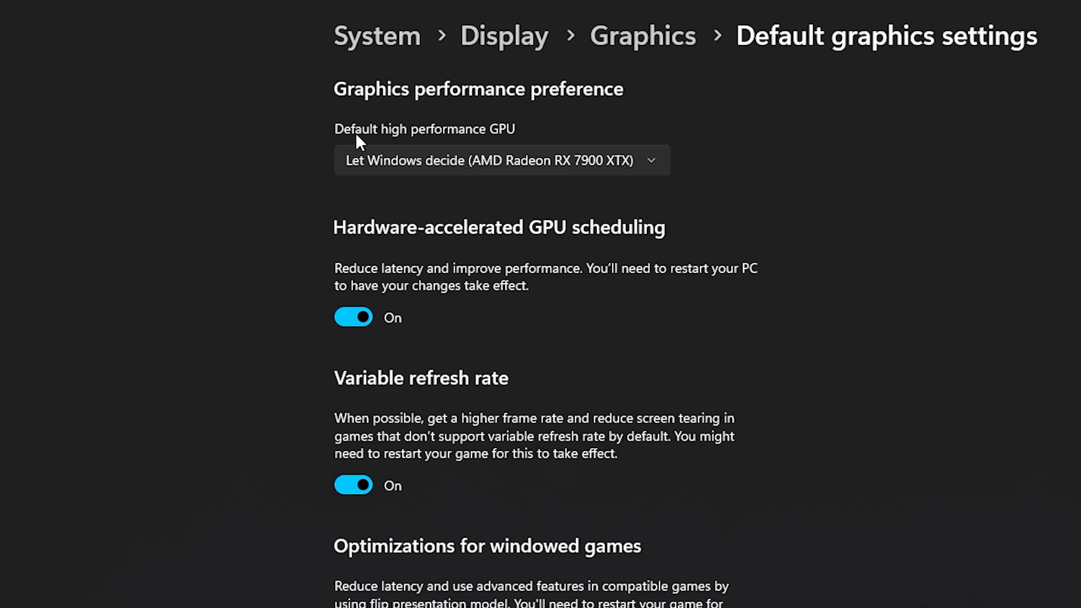
pyautogui.click(501, 160)
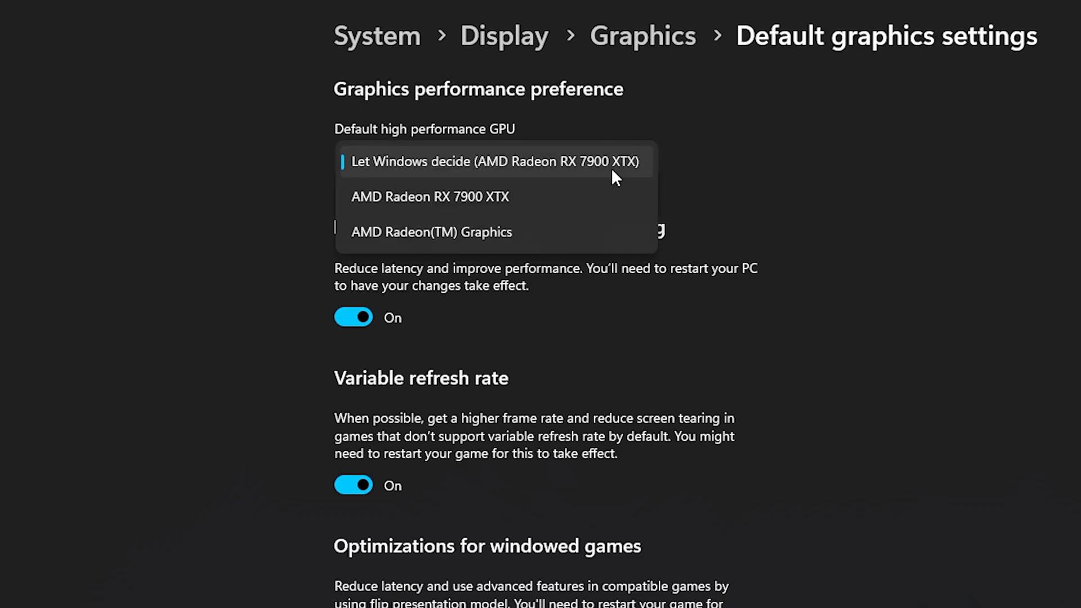
pyautogui.moveTo(356, 214)
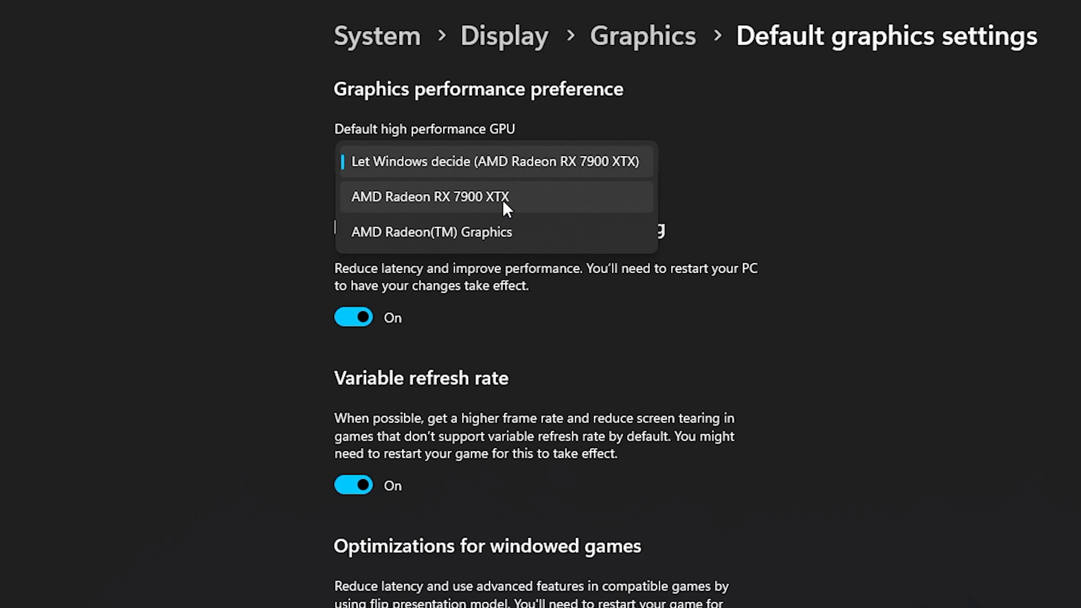
pyautogui.moveTo(613, 167)
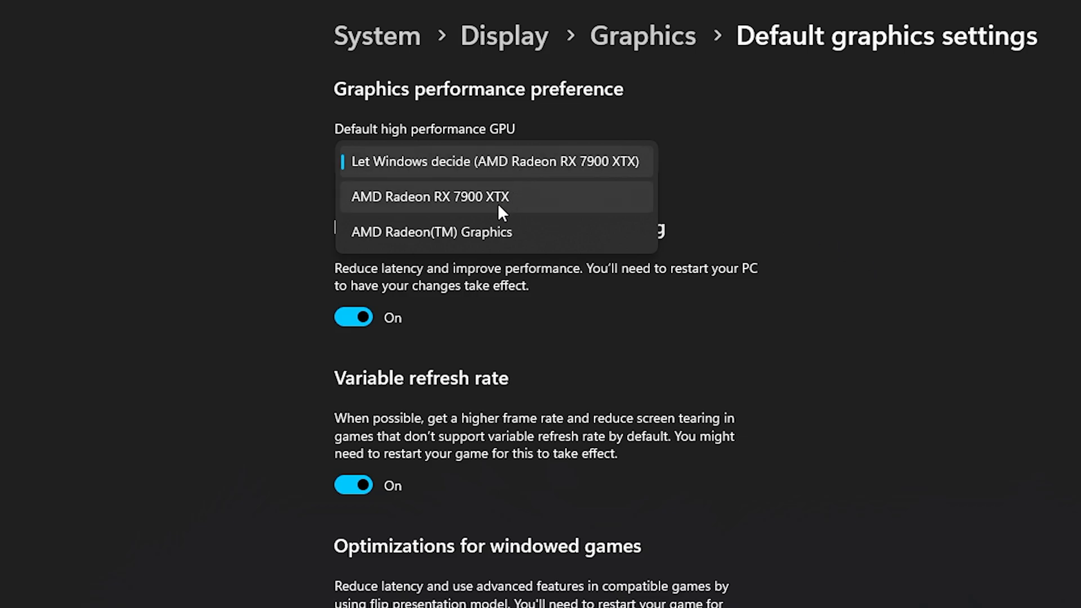
pyautogui.moveTo(495, 240)
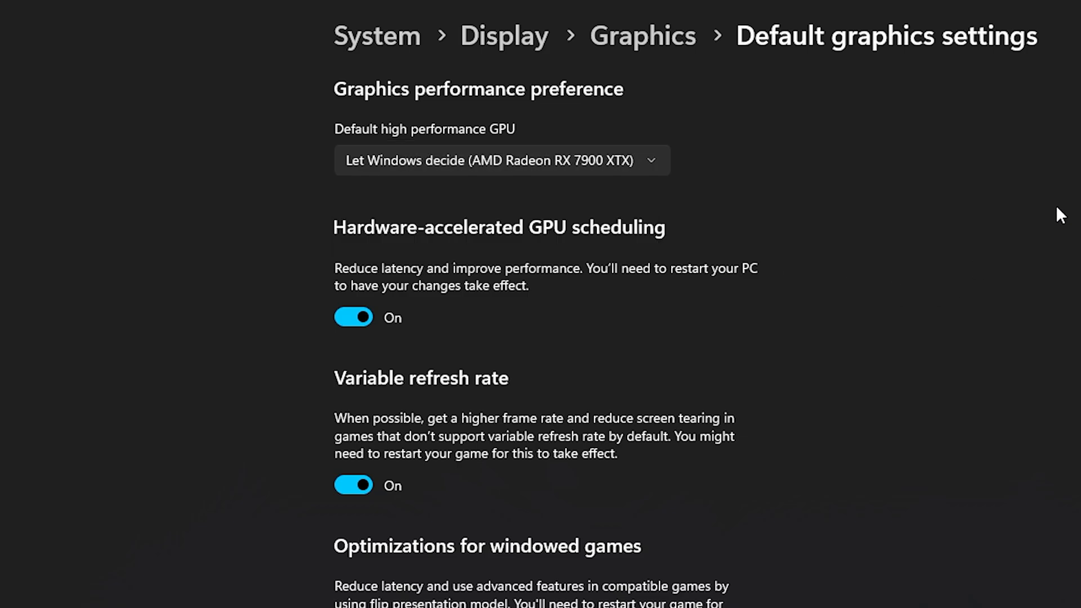
pyautogui.moveTo(826, 265)
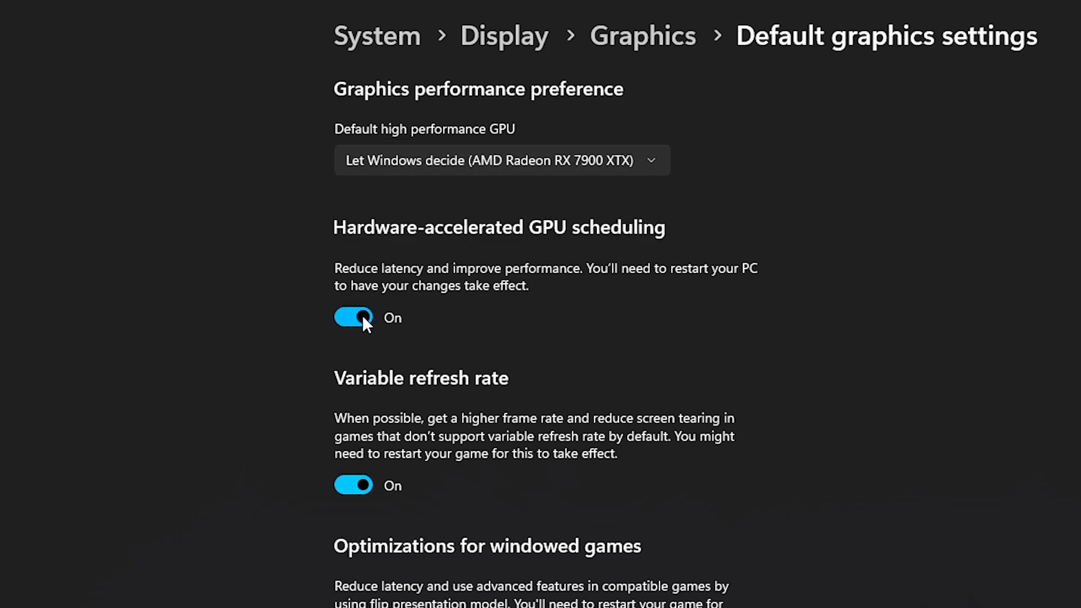
pyautogui.moveTo(684, 291)
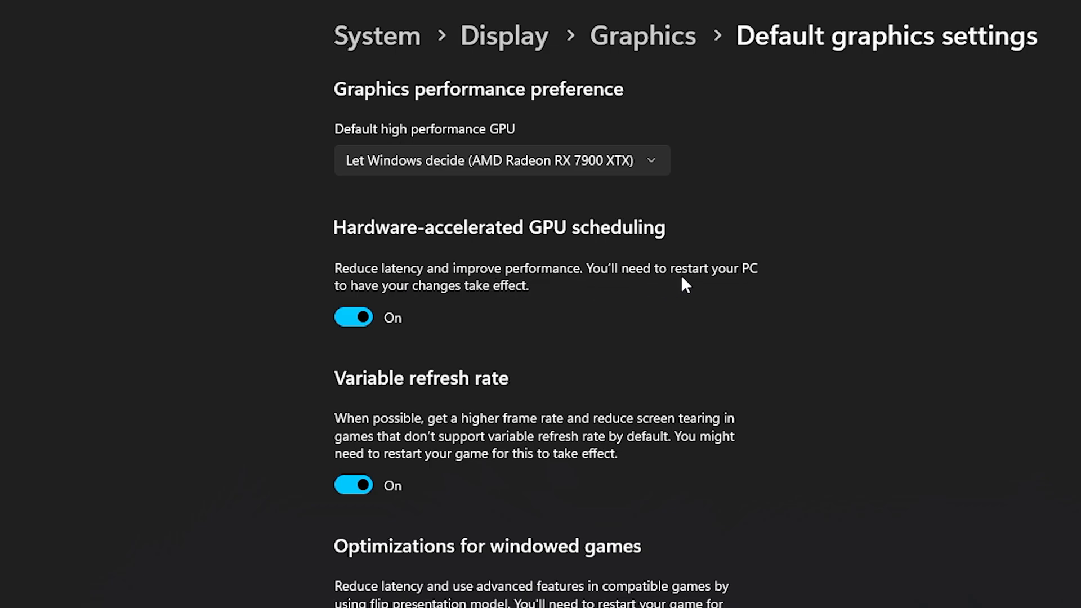
pyautogui.moveTo(750, 299)
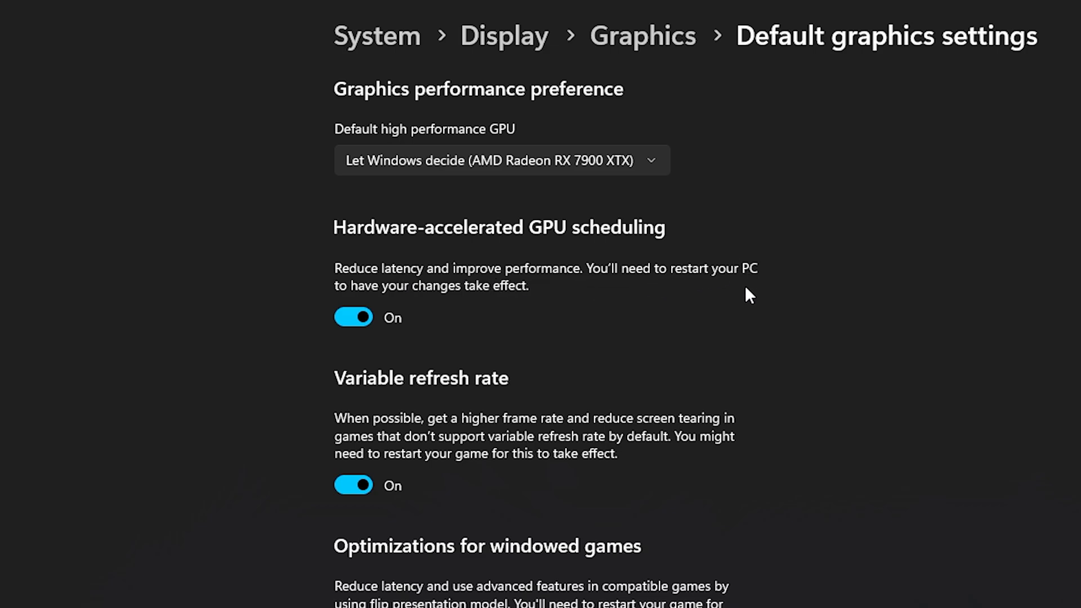
pyautogui.moveTo(571, 355)
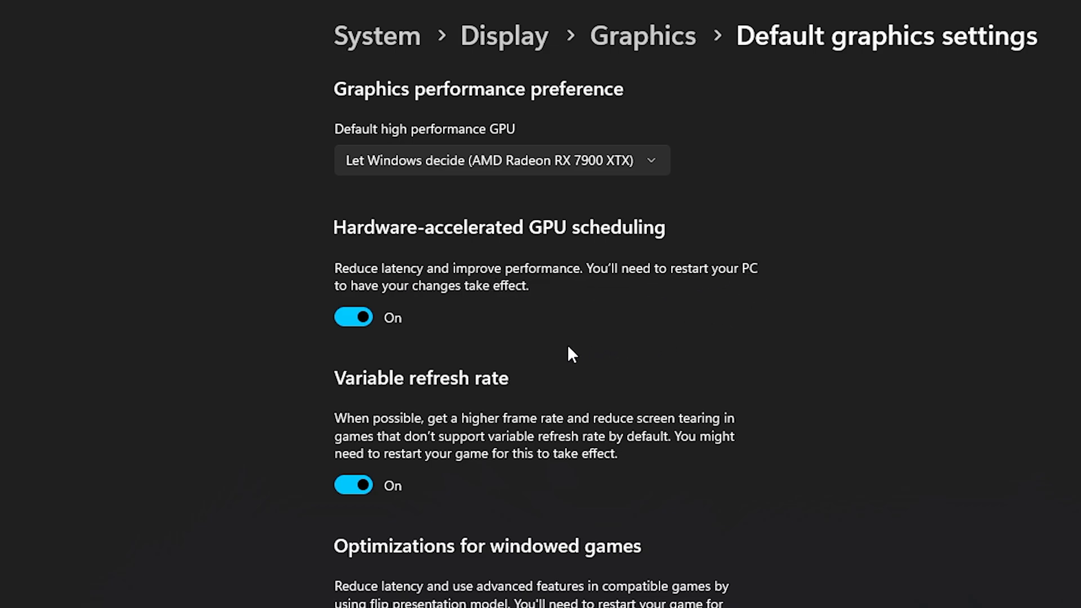
pyautogui.moveTo(684, 443)
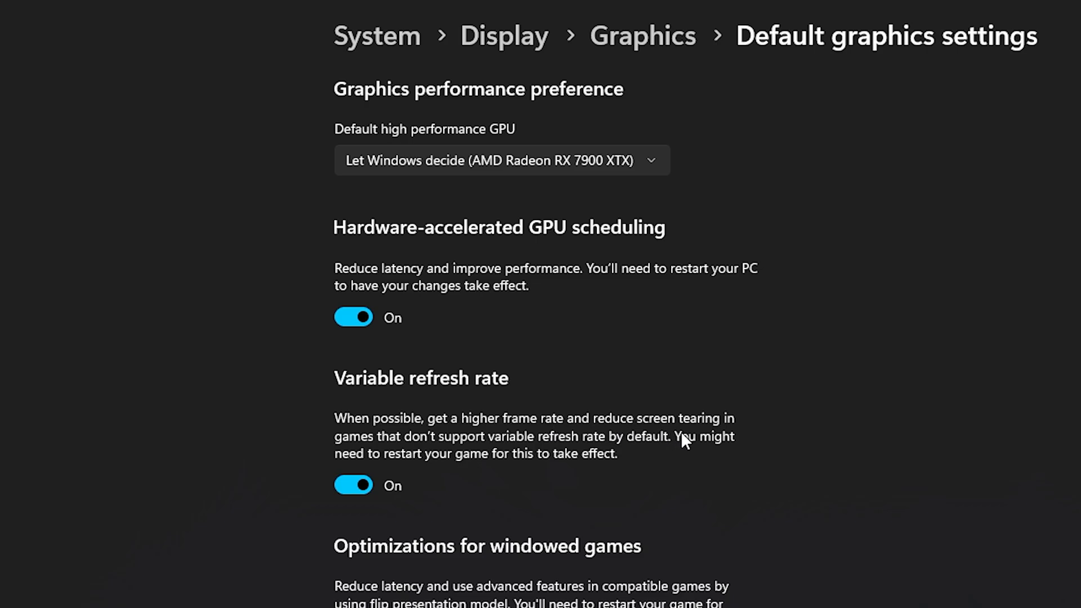
pyautogui.moveTo(777, 430)
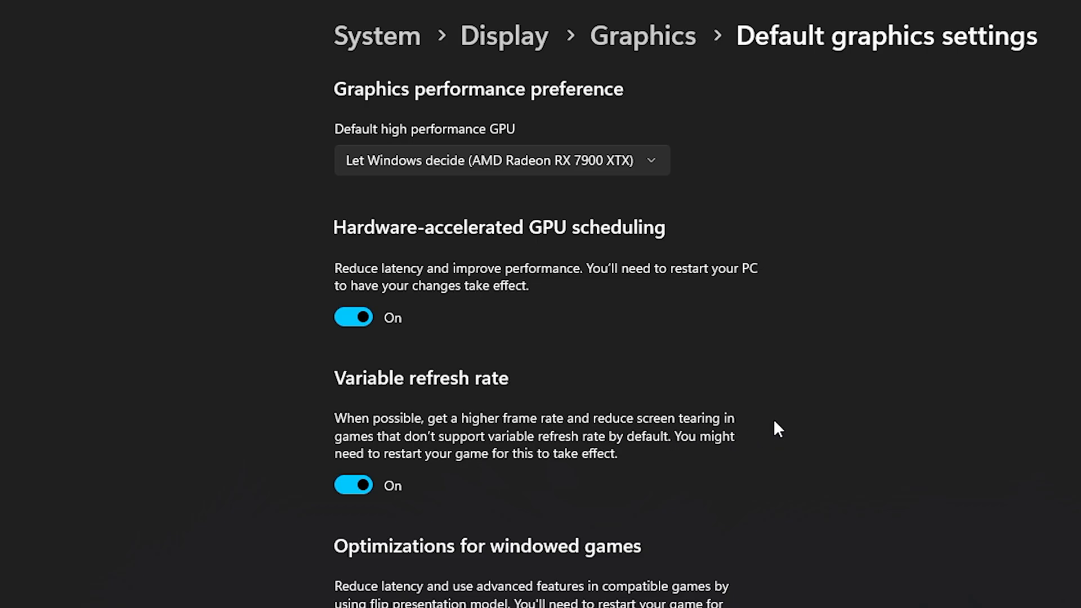
pyautogui.moveTo(399, 453)
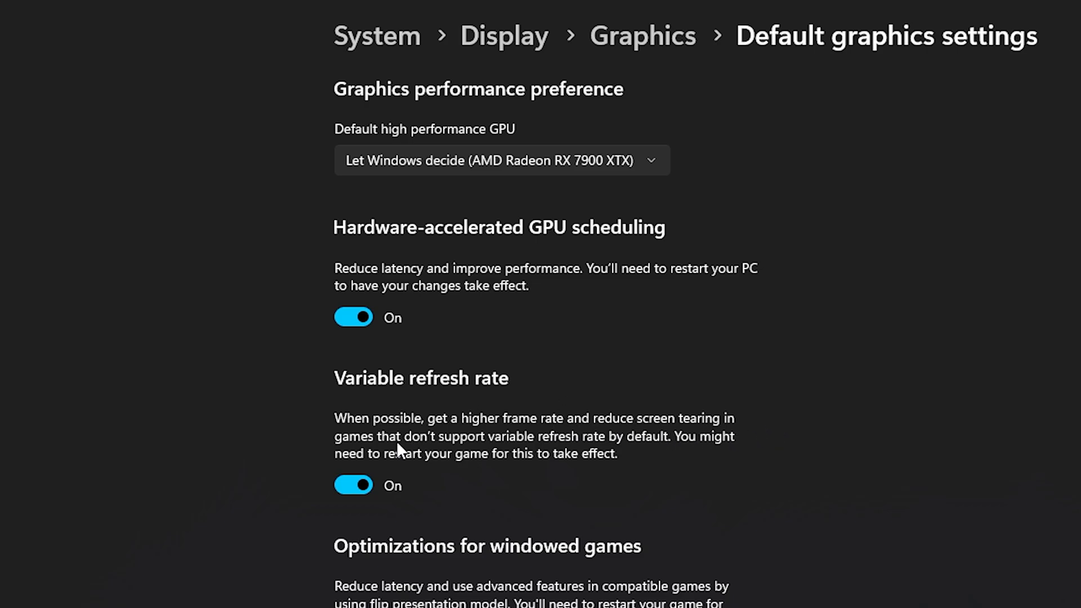
pyautogui.scroll(-3)
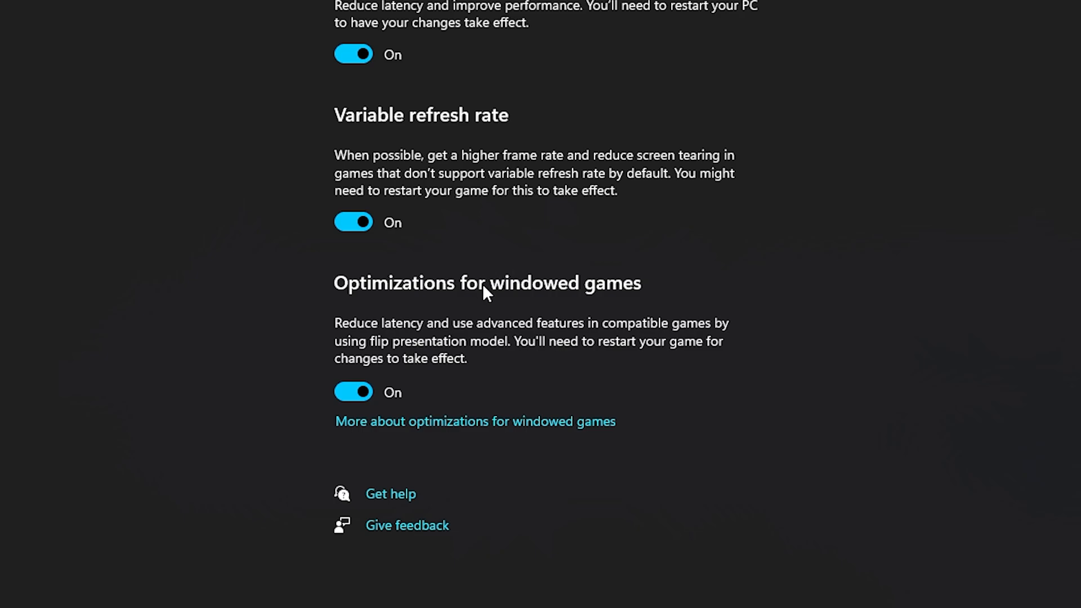
pyautogui.moveTo(464, 340)
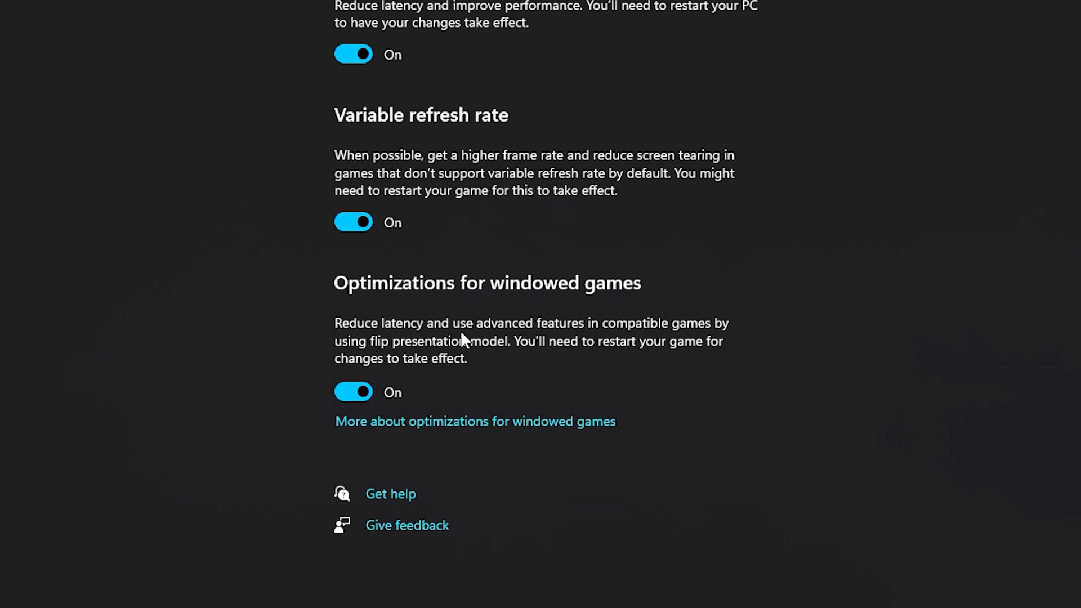
pyautogui.moveTo(492, 363)
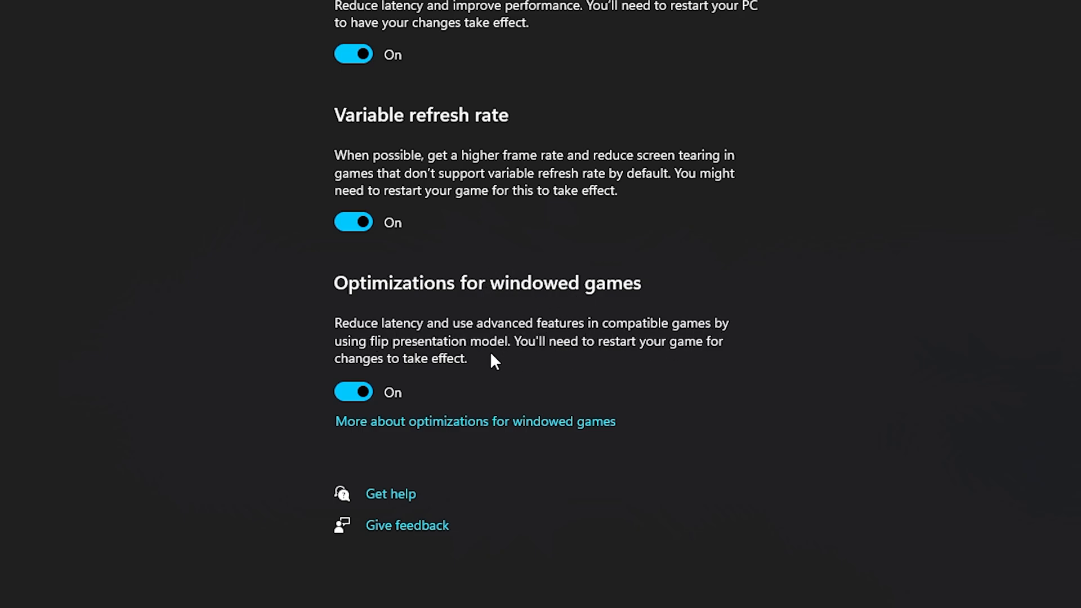
pyautogui.moveTo(732, 280)
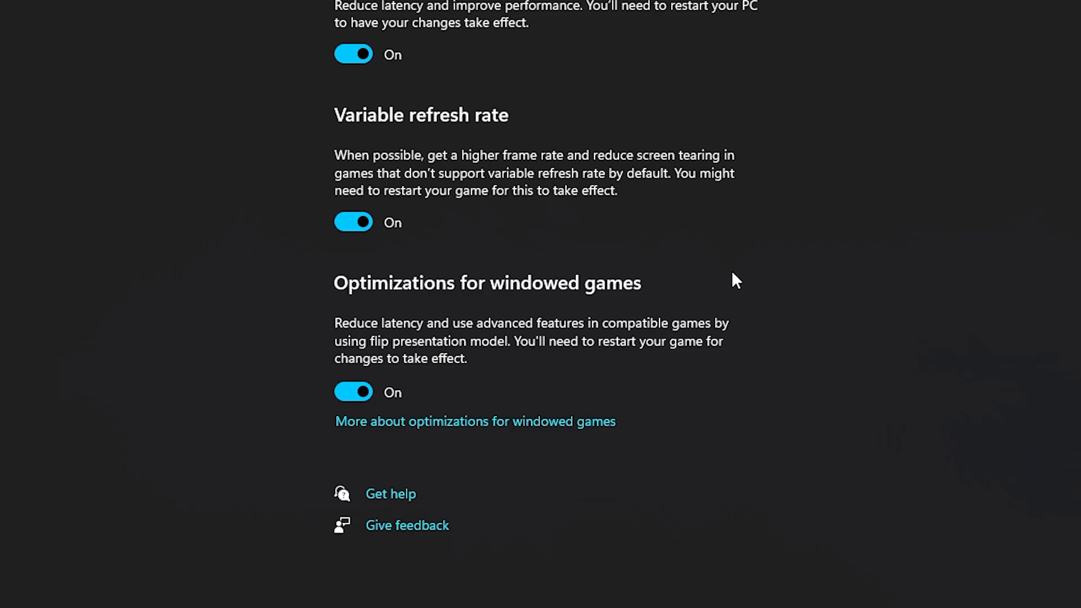
pyautogui.moveTo(736, 201)
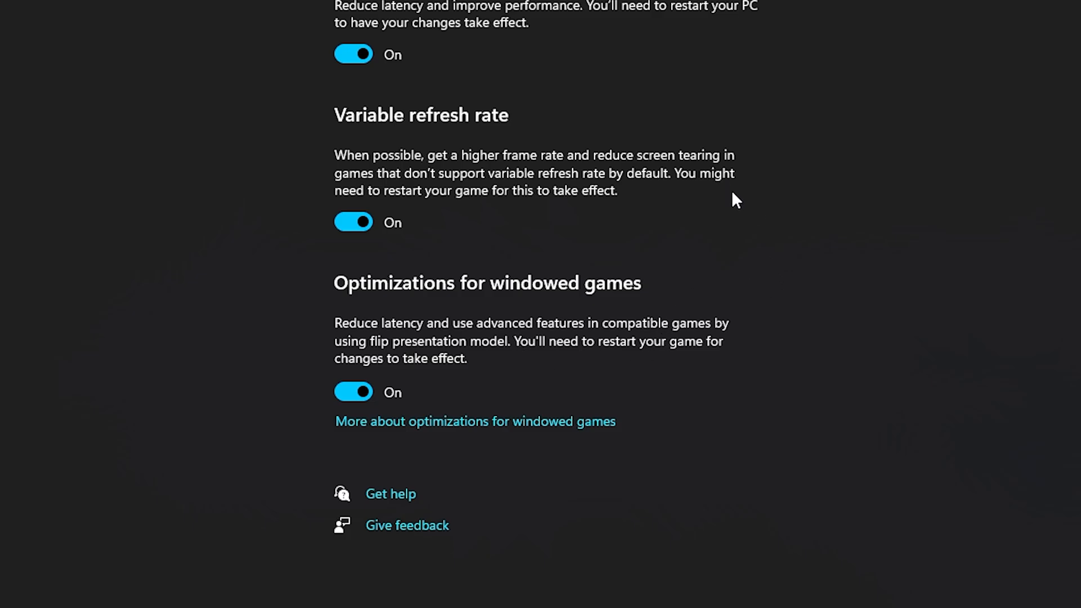
pyautogui.moveTo(92, 47)
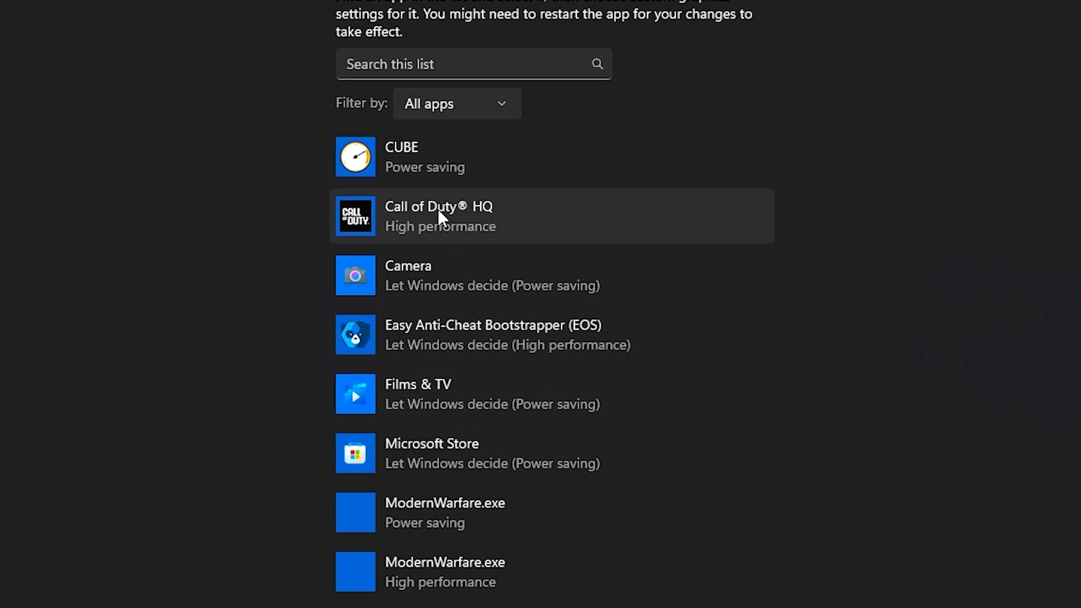
# Keep Call of Duty HQ on High performance graphics preference and save
pyautogui.click(439, 216)
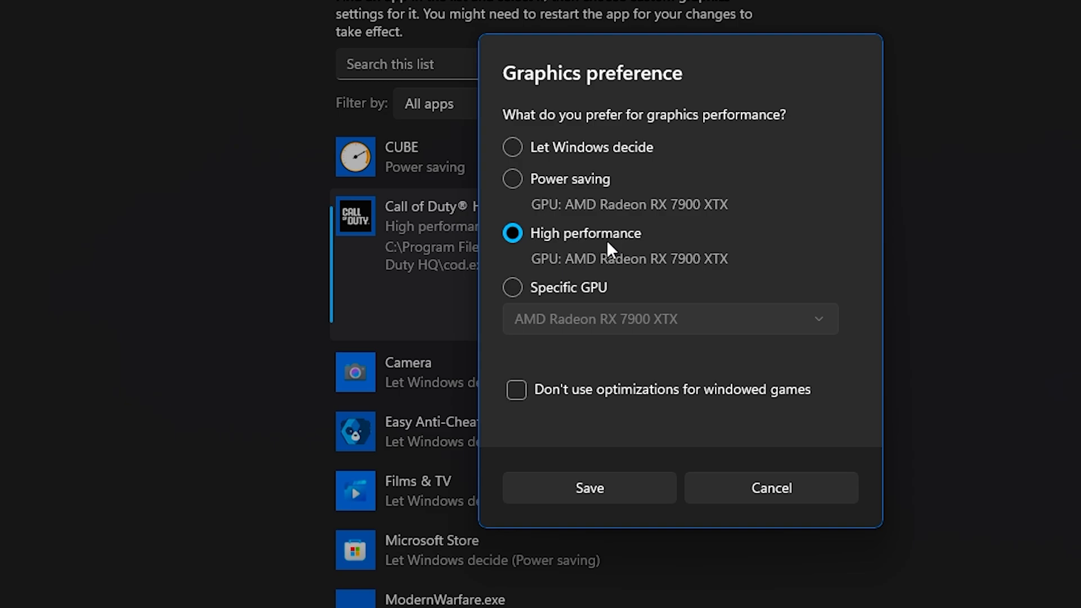
pyautogui.moveTo(587, 155)
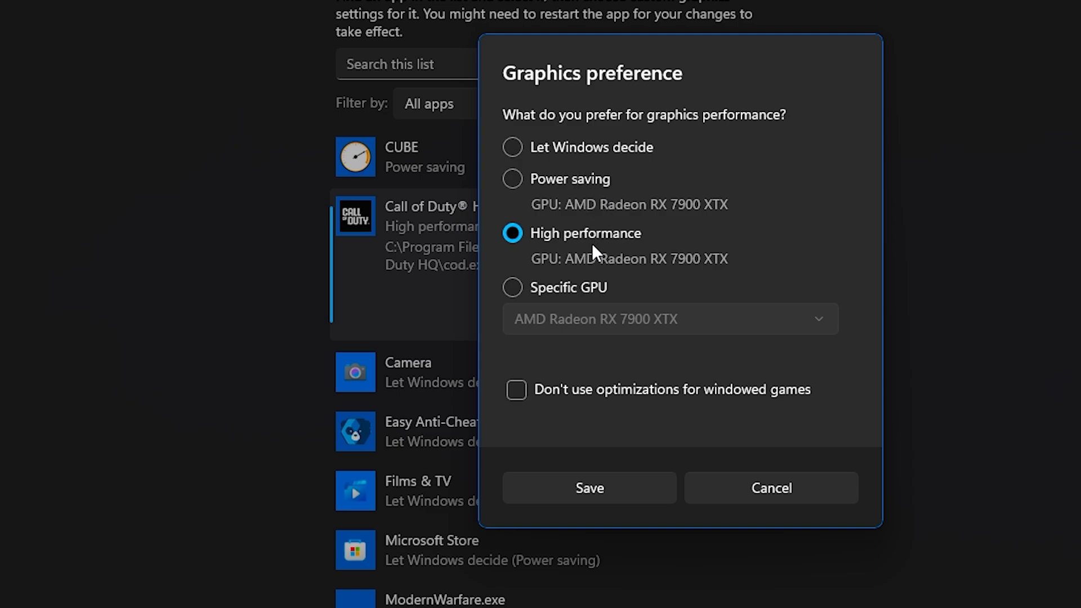
pyautogui.moveTo(654, 288)
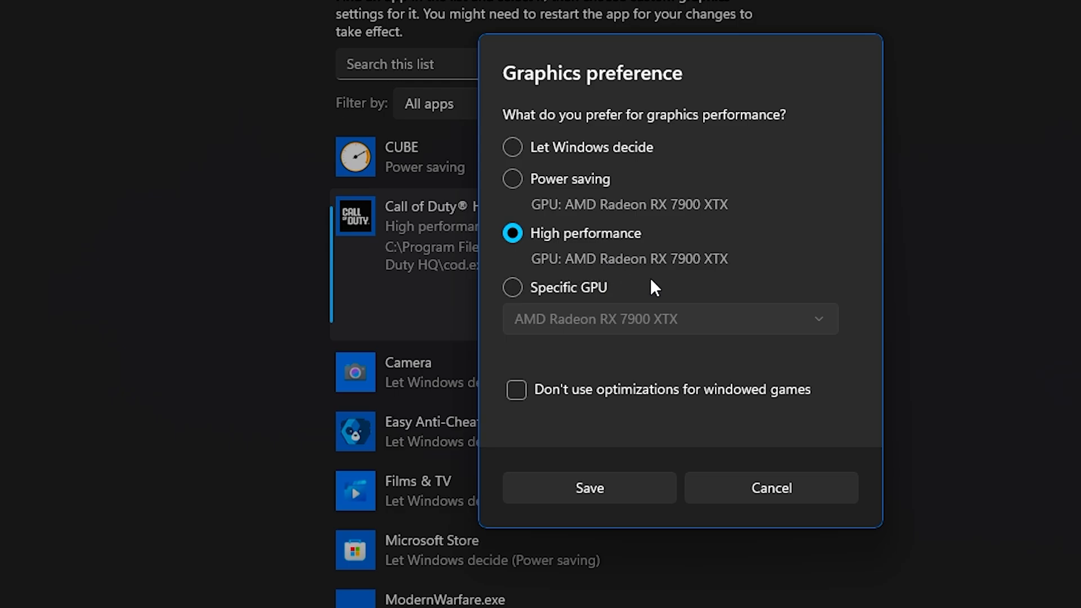
pyautogui.click(590, 488)
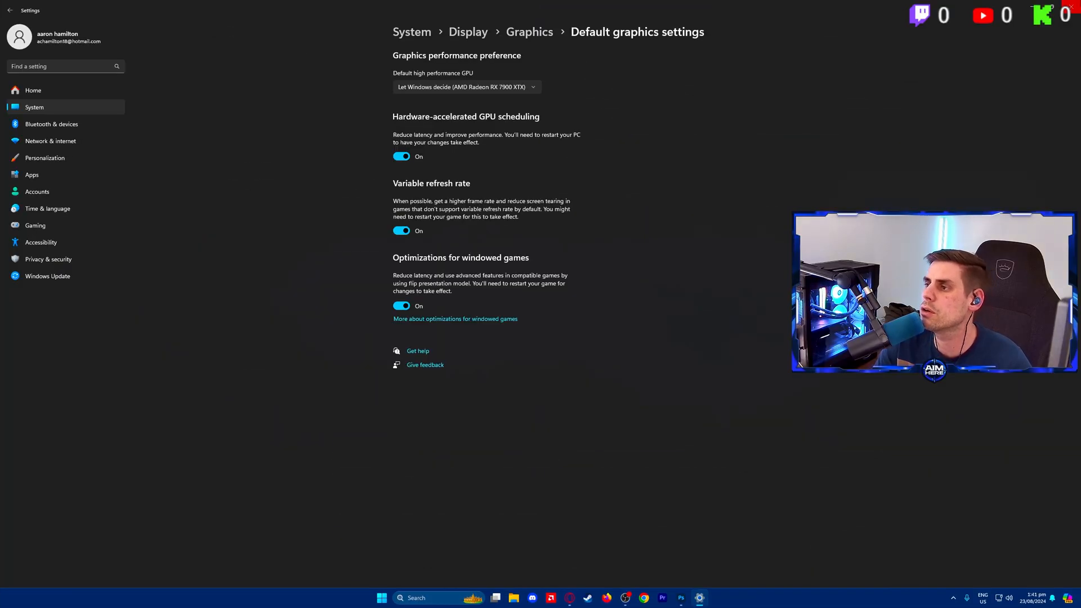
pyautogui.click(521, 597)
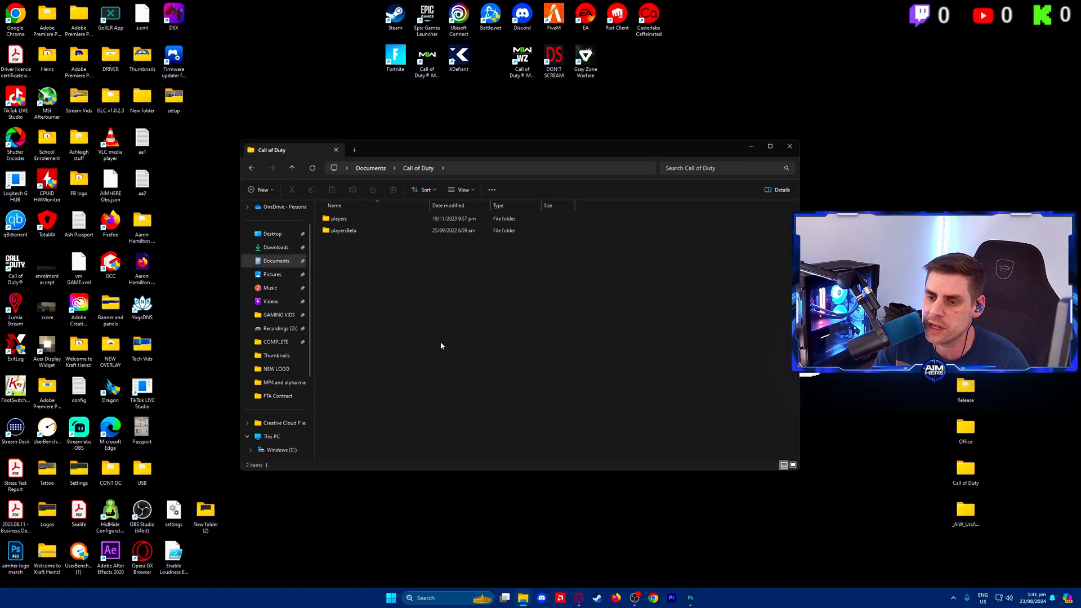
# Open options.3.cod23 from the players folder in Notepad
pyautogui.doubleClick(338, 218)
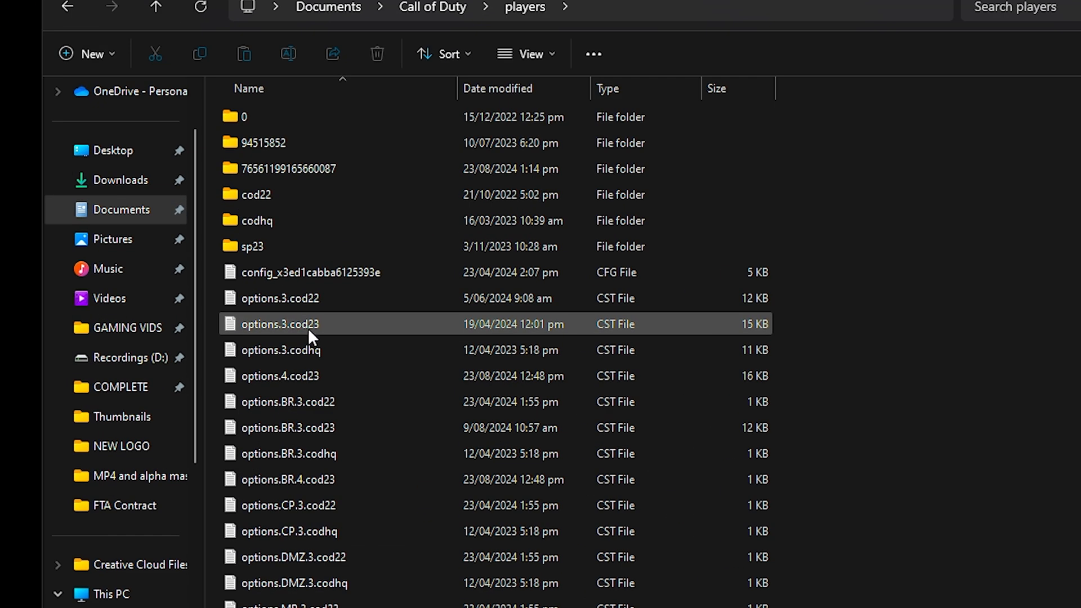
pyautogui.doubleClick(279, 325)
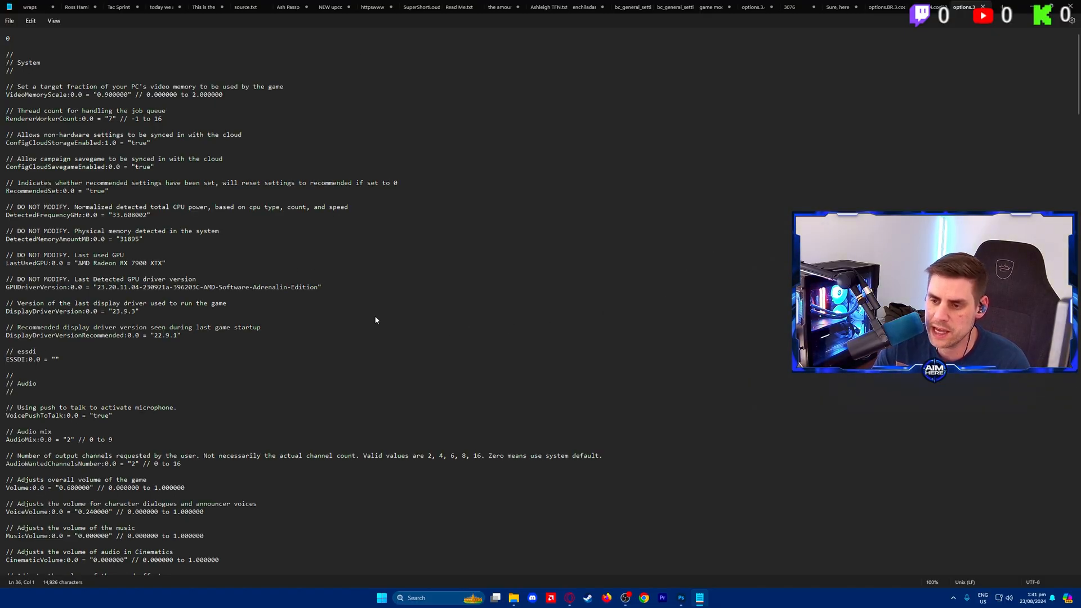
# Search the options file for 'thread' to reach the job-queue thread count line
pyautogui.write('thread')
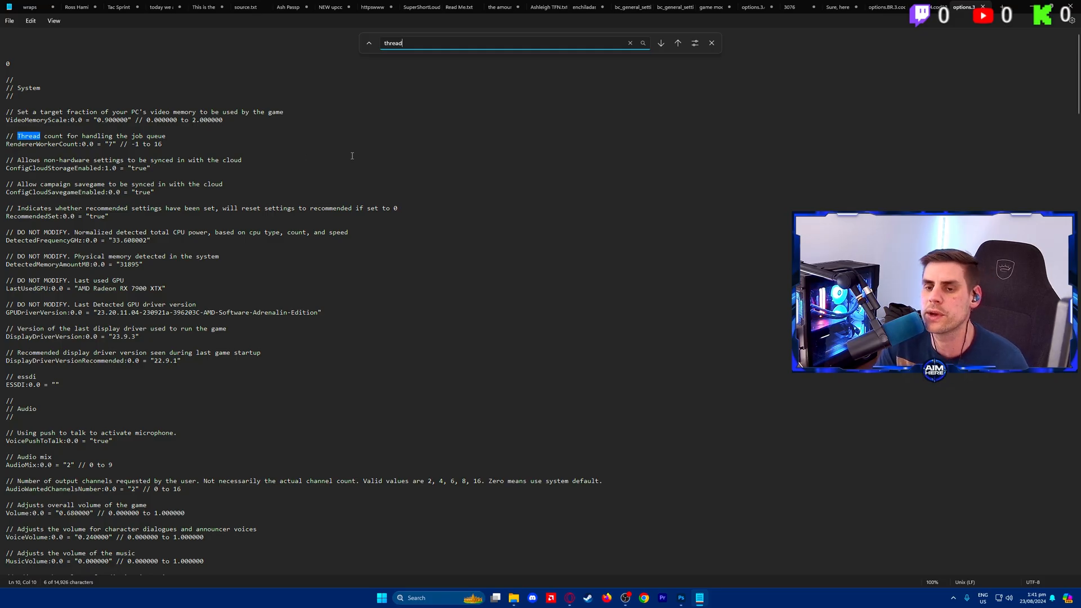
pyautogui.moveTo(464, 295)
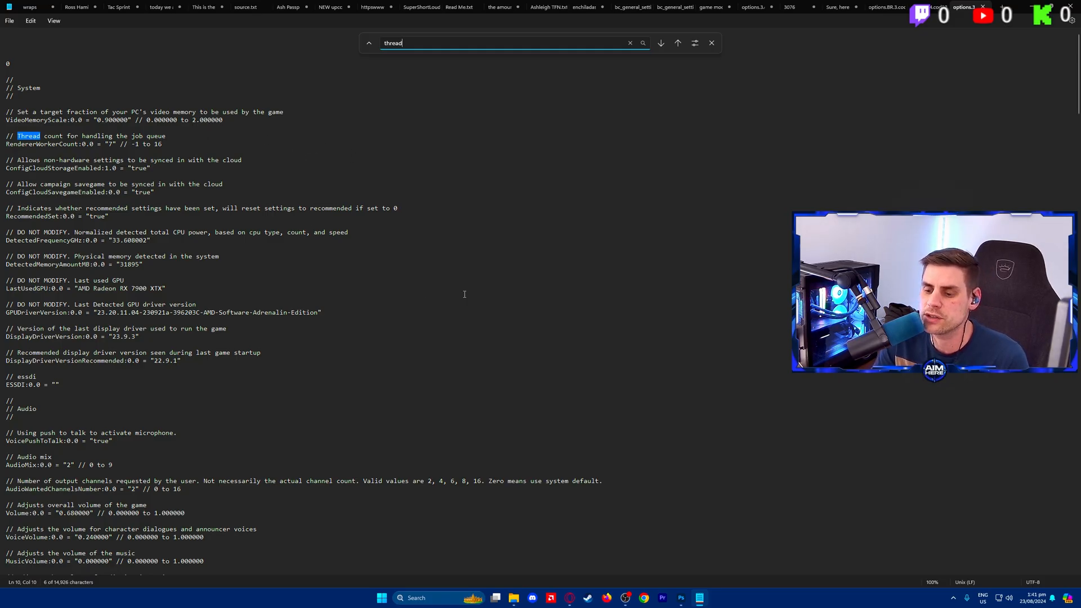
pyautogui.moveTo(487, 317)
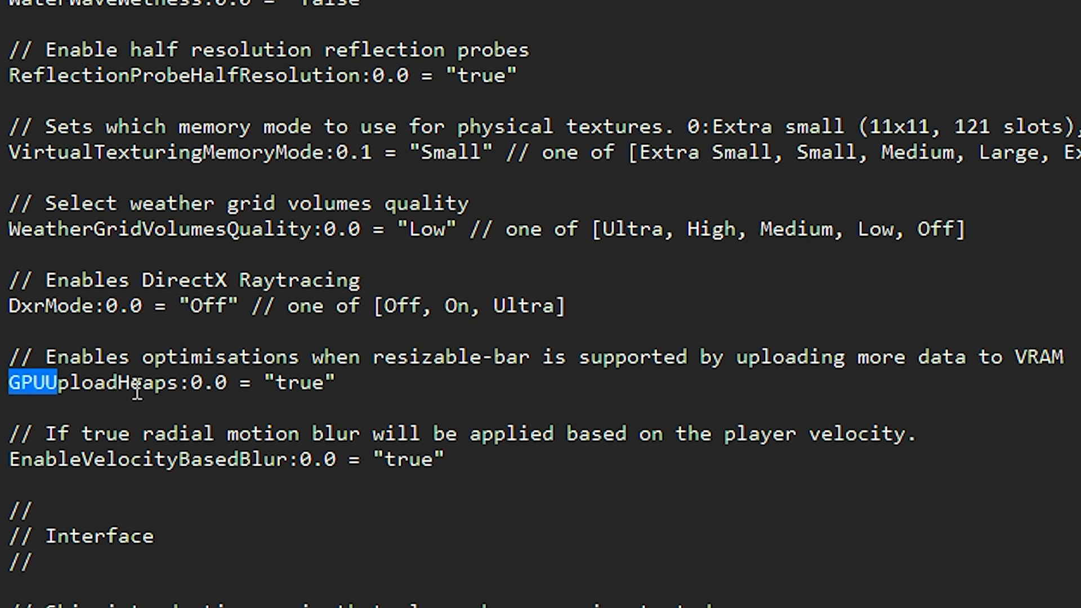
pyautogui.moveTo(570, 357)
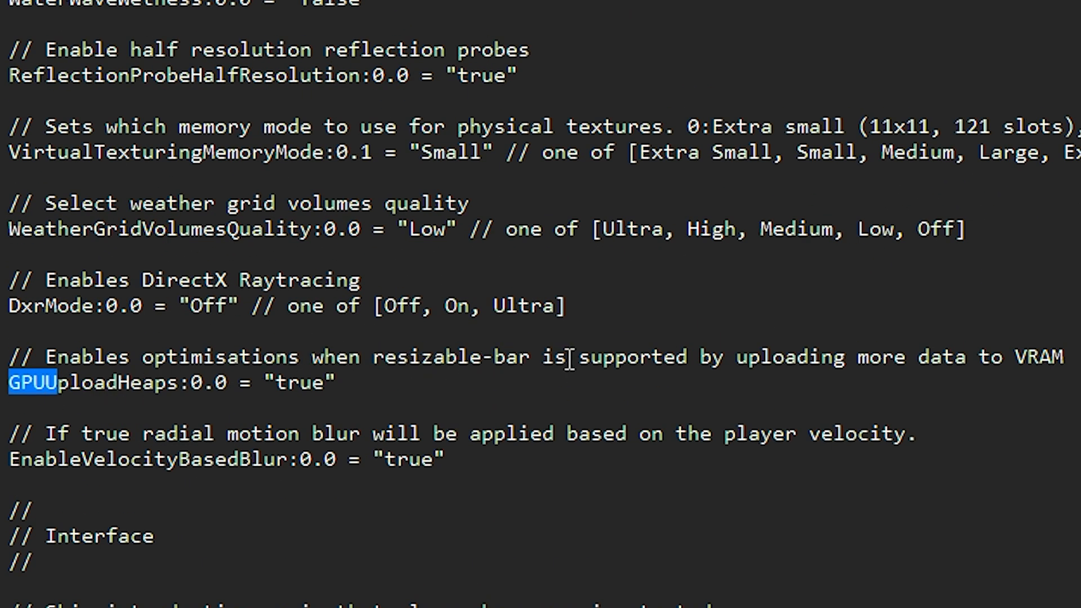
pyautogui.moveTo(887, 378)
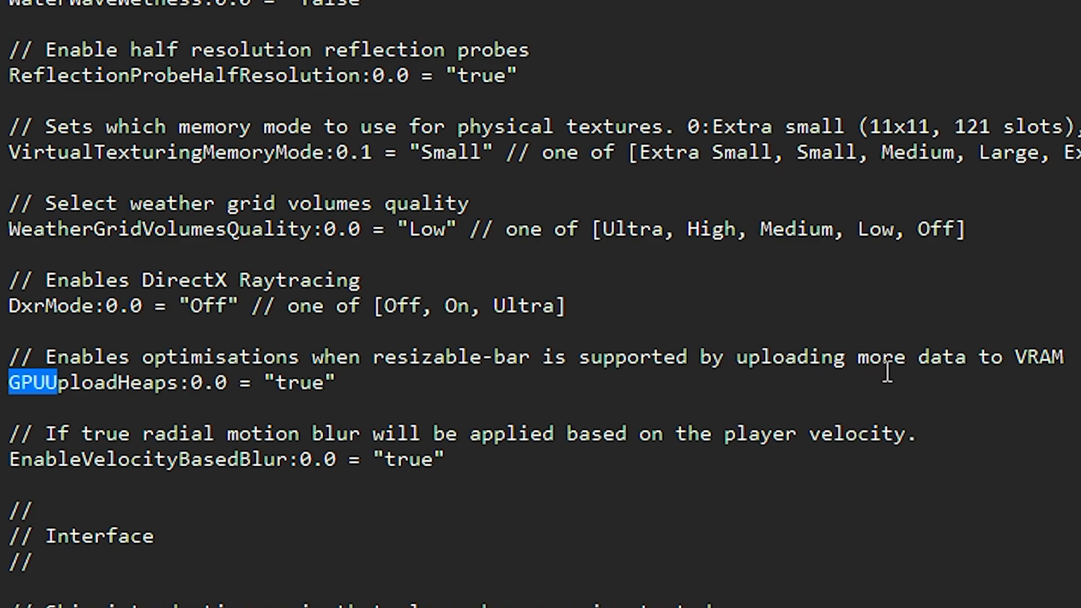
pyautogui.moveTo(696, 333)
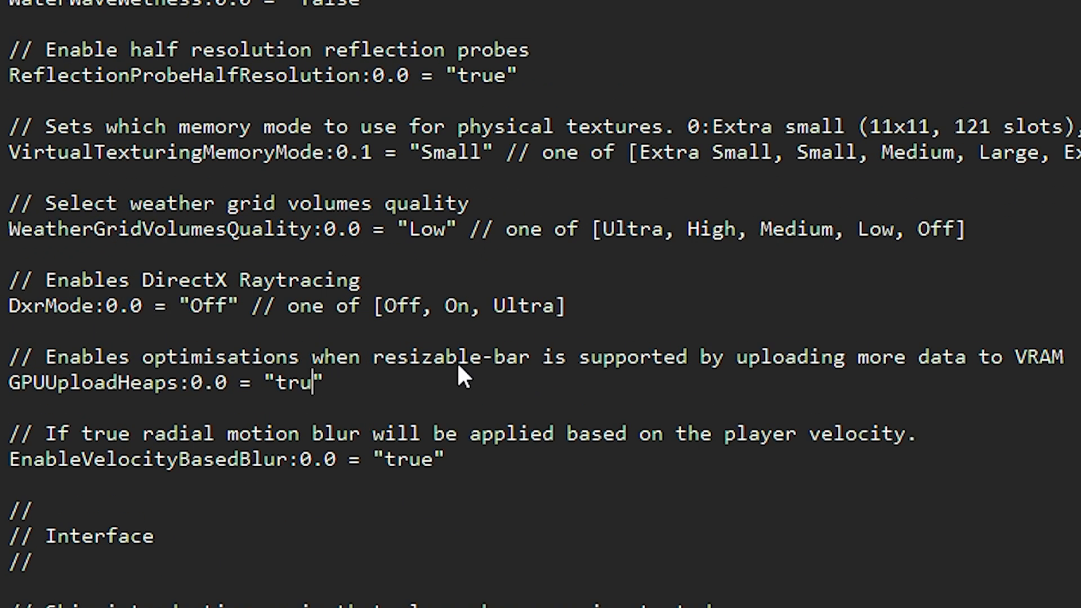
# Change GPUUploadHeaps from true to false
pyautogui.write('false')
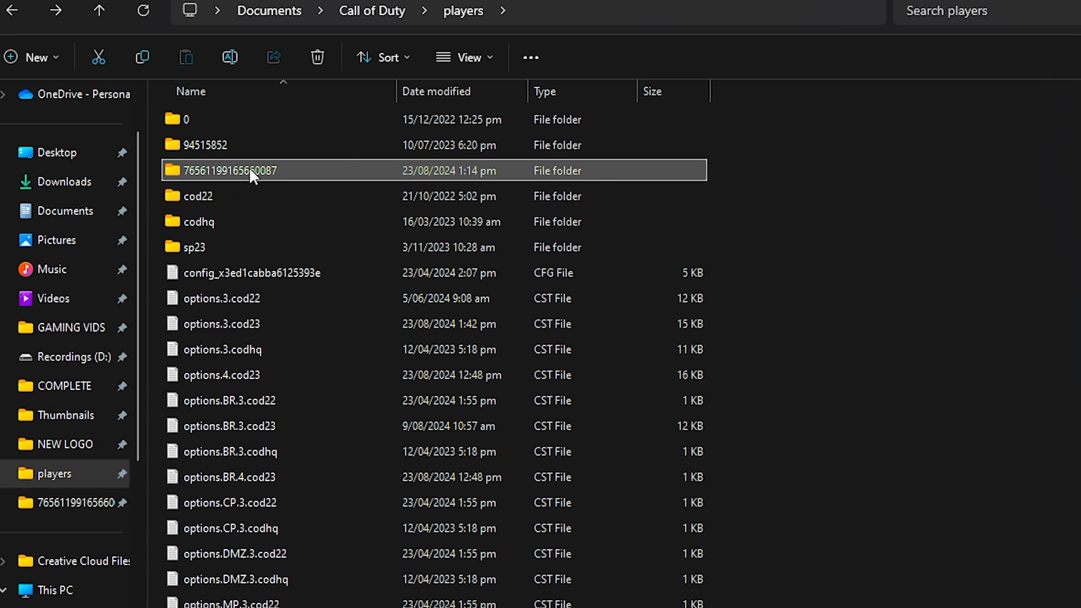
# Open the long numbered folder inside players to reach its game settings file
pyautogui.doubleClick(229, 171)
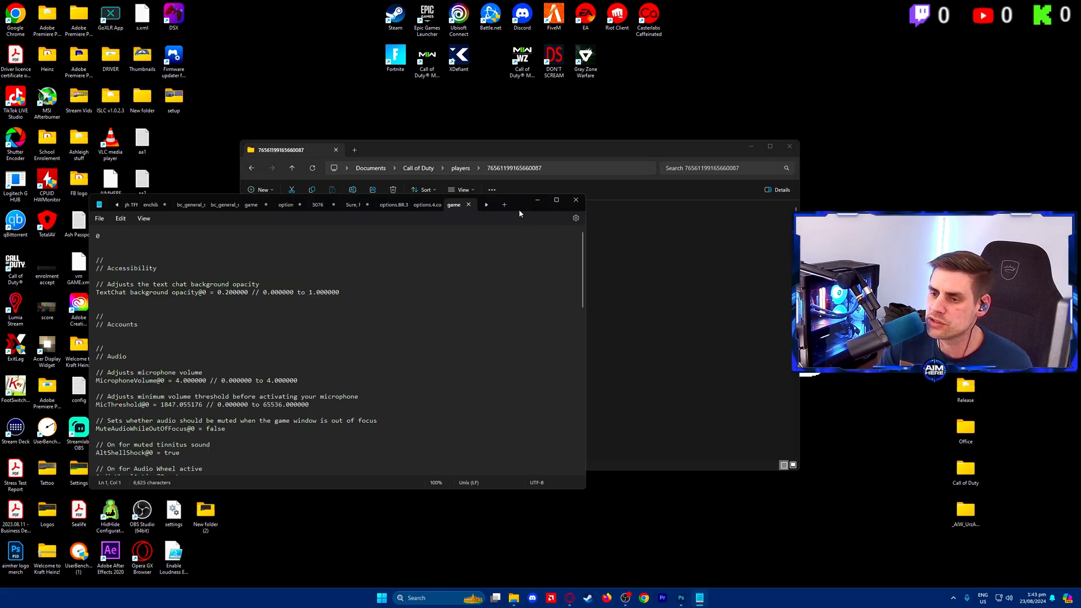
# Confirm Sprint Assist Delay is 0 for gamepad and keyboard-mouse, then close the file
pyautogui.click(556, 200)
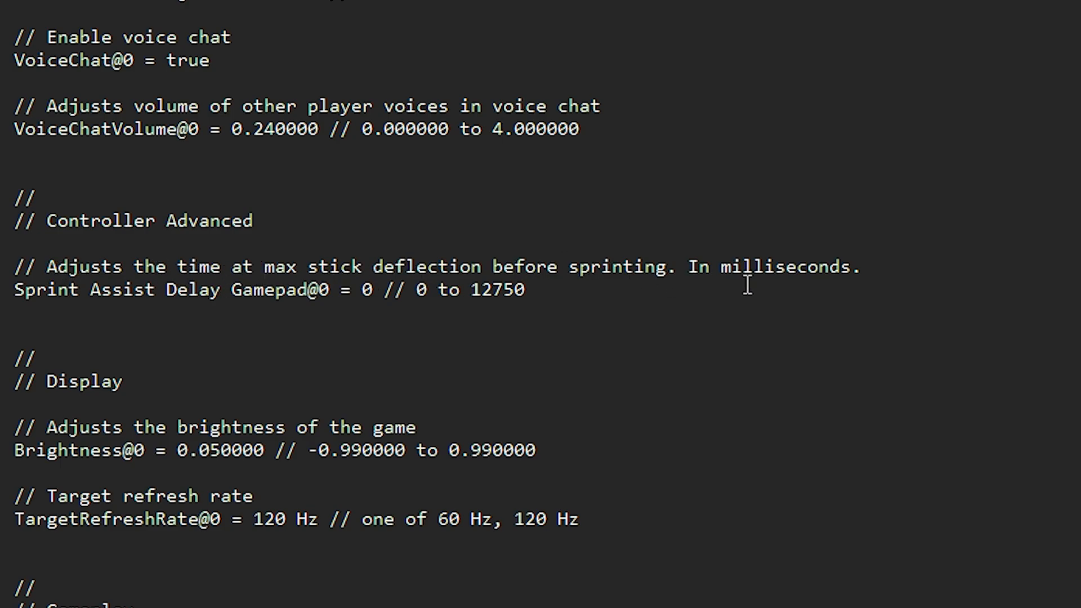
pyautogui.moveTo(343, 293)
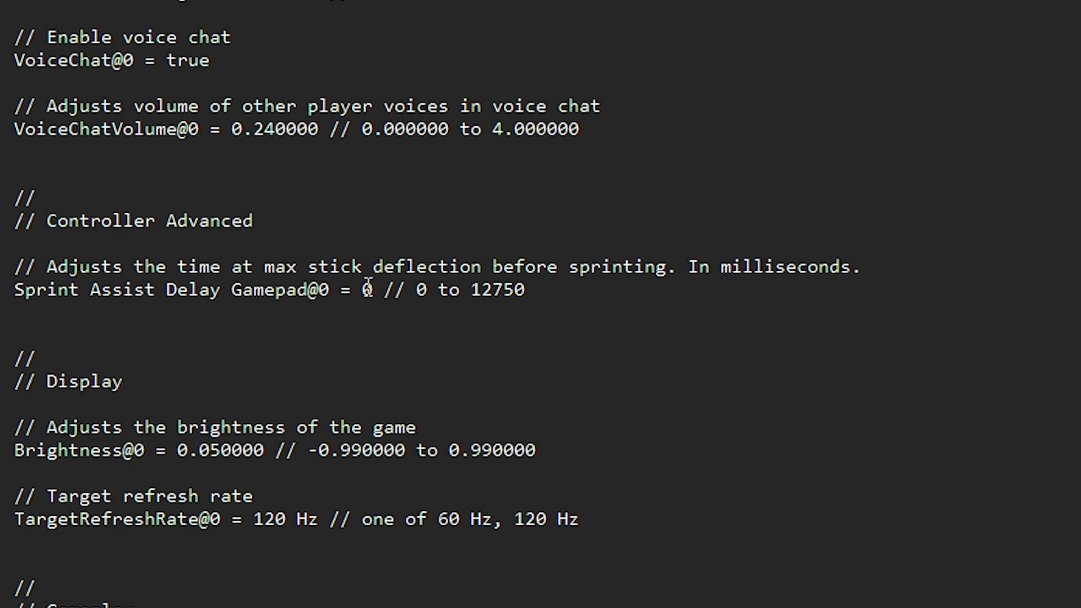
pyautogui.moveTo(643, 302)
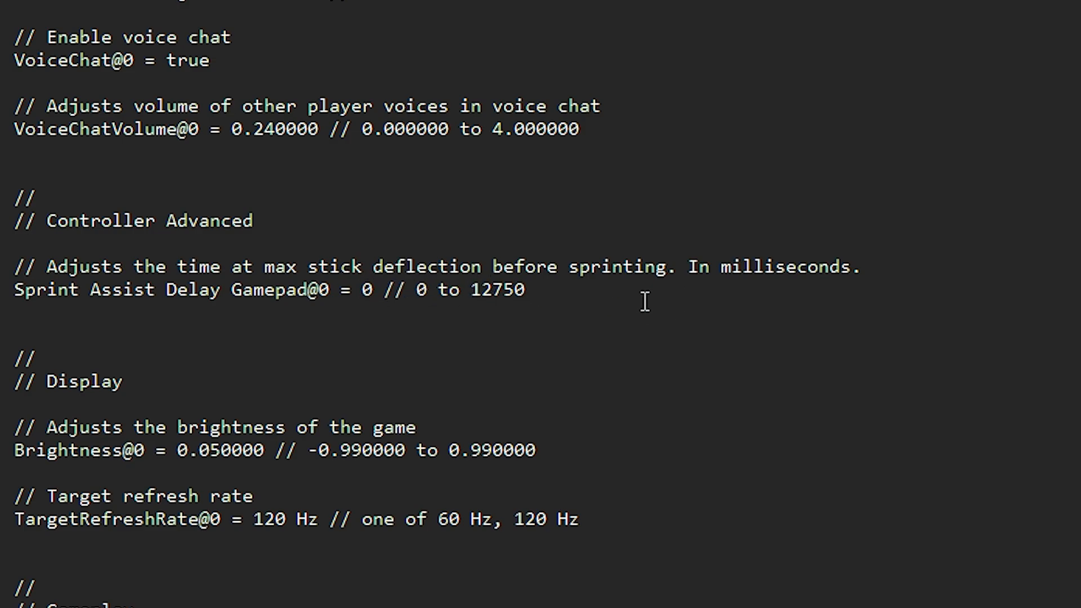
pyautogui.moveTo(596, 298)
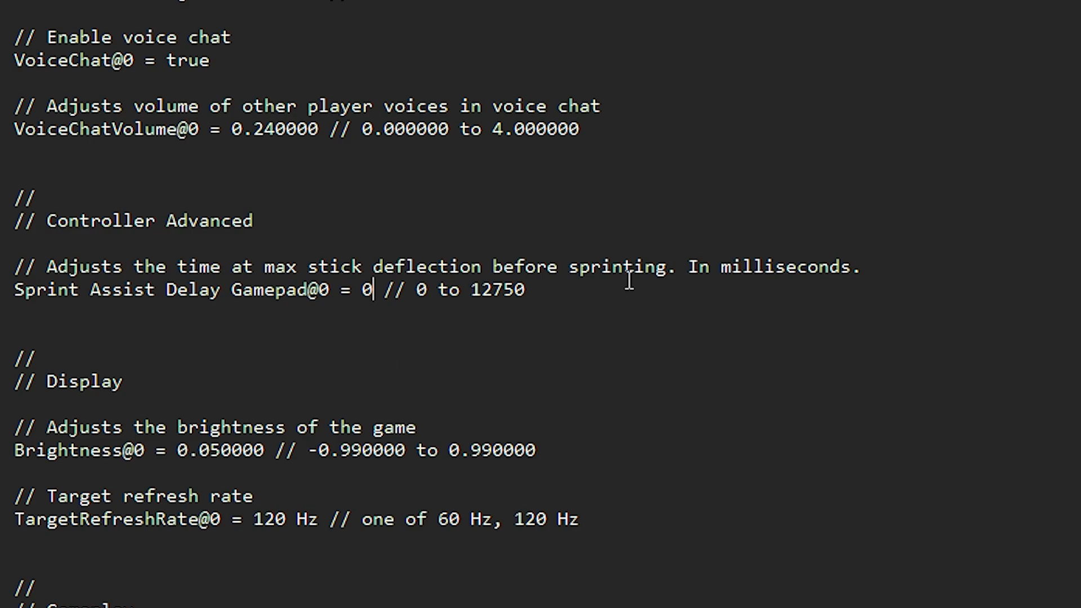
pyautogui.scroll(-3)
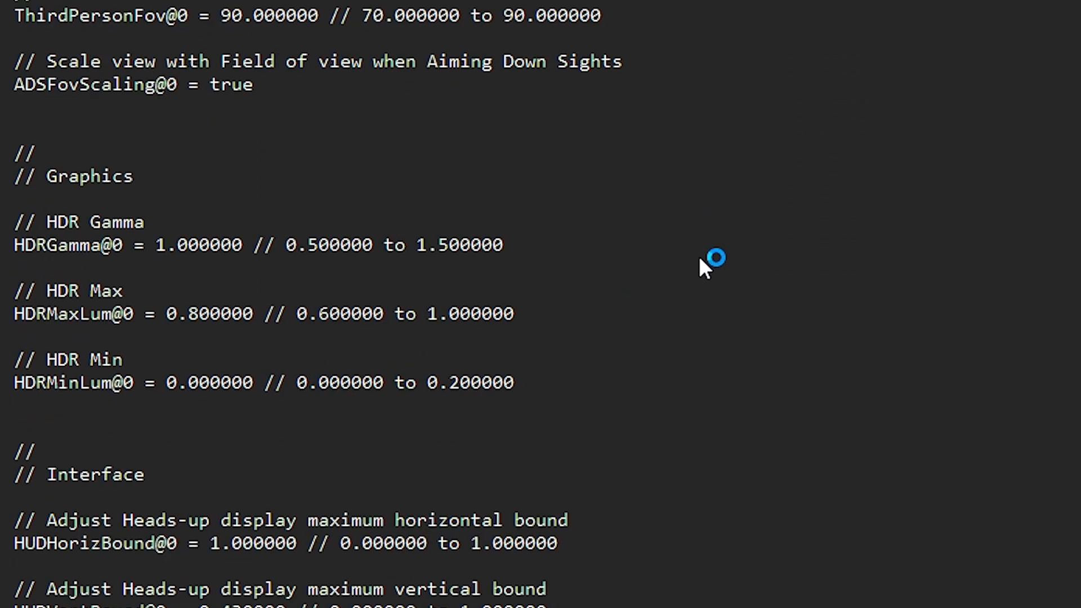
pyautogui.scroll(-3)
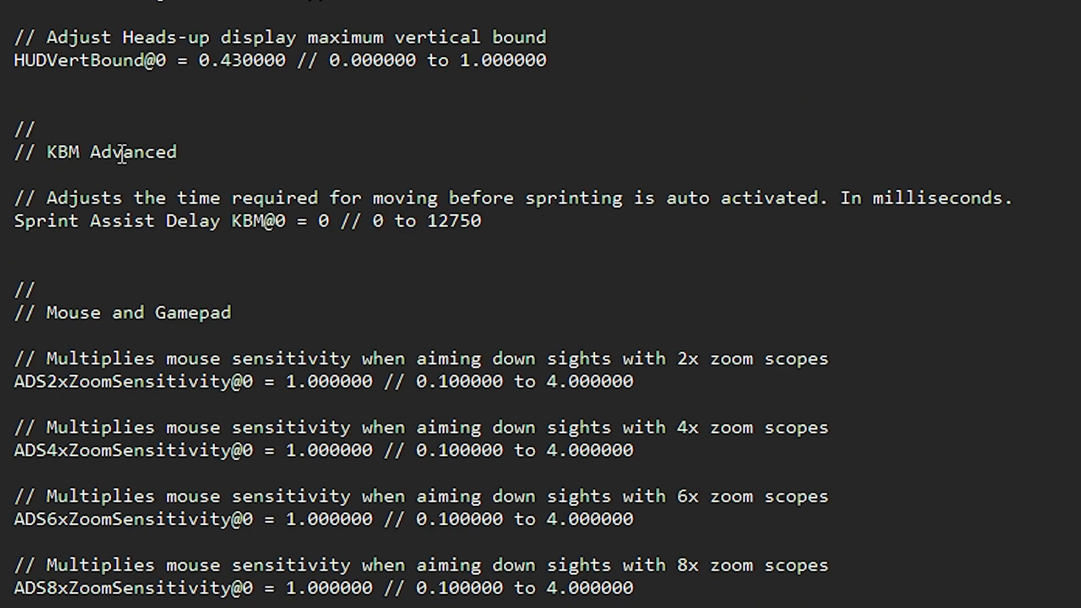
pyautogui.moveTo(605, 189)
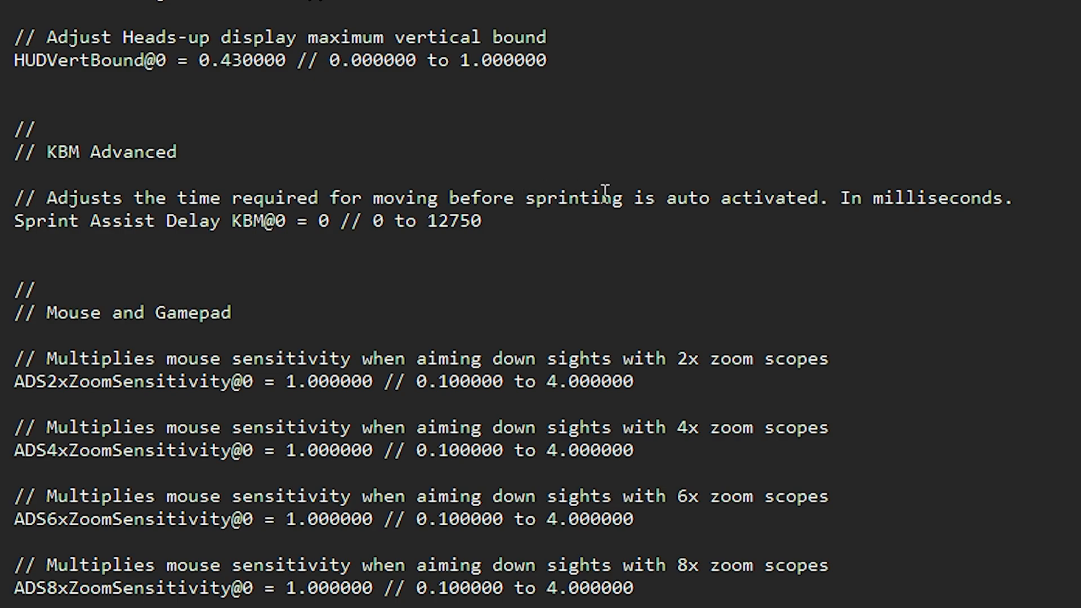
pyautogui.click(329, 221)
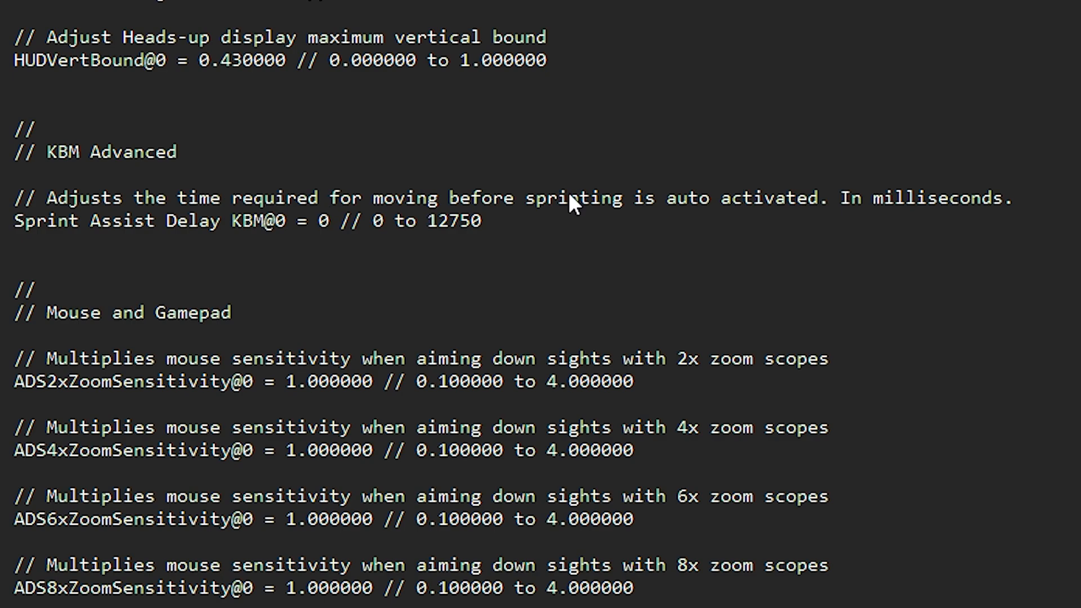
pyautogui.click(328, 221)
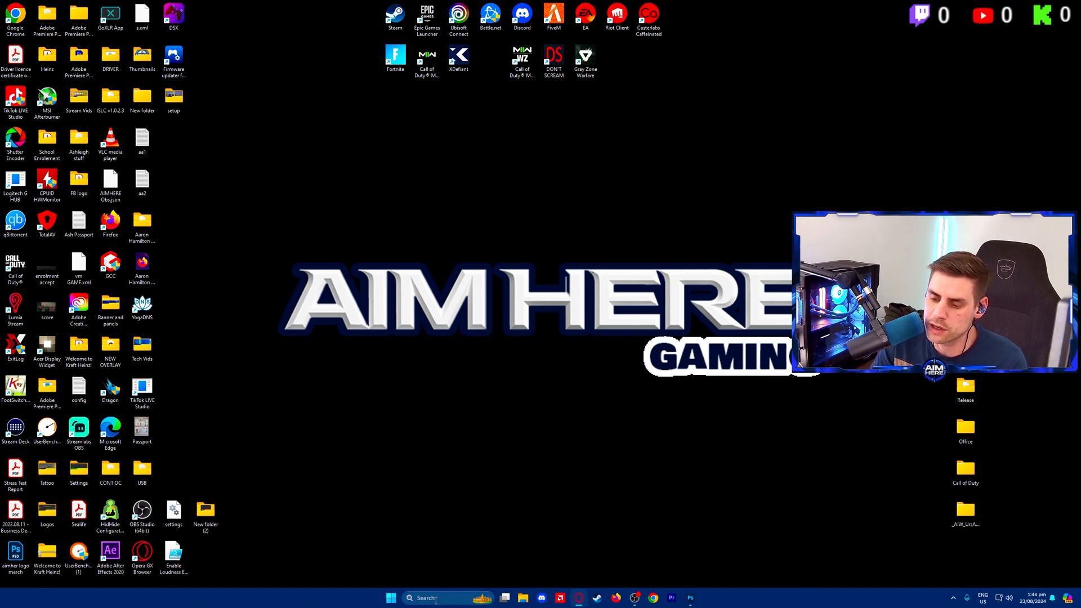
# Open the Windows Temp folder via Run and select all its files for deletion
pyautogui.write('run')
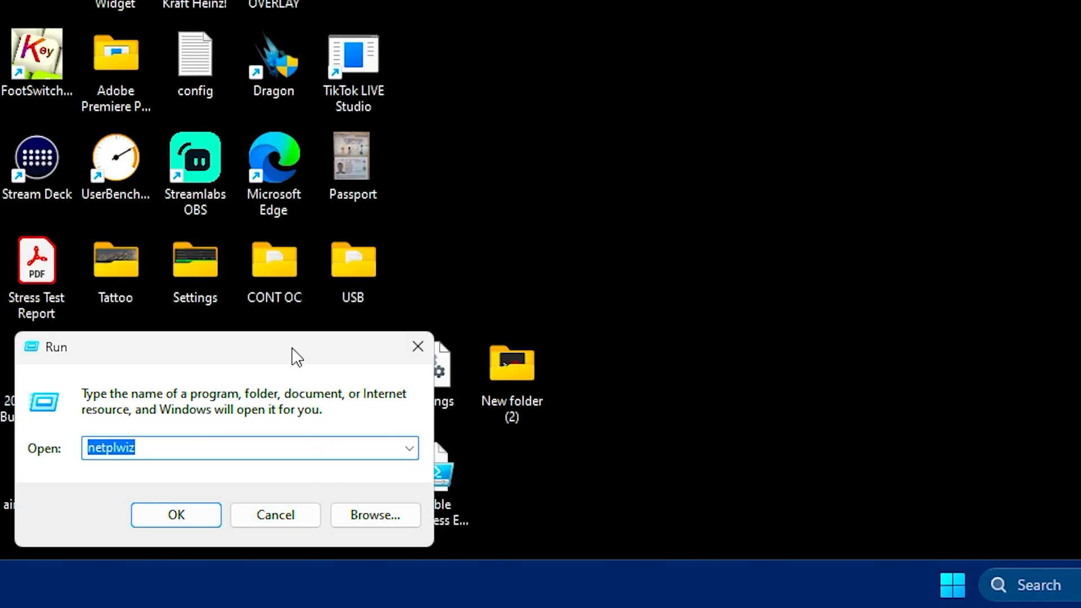
pyautogui.write('tem')
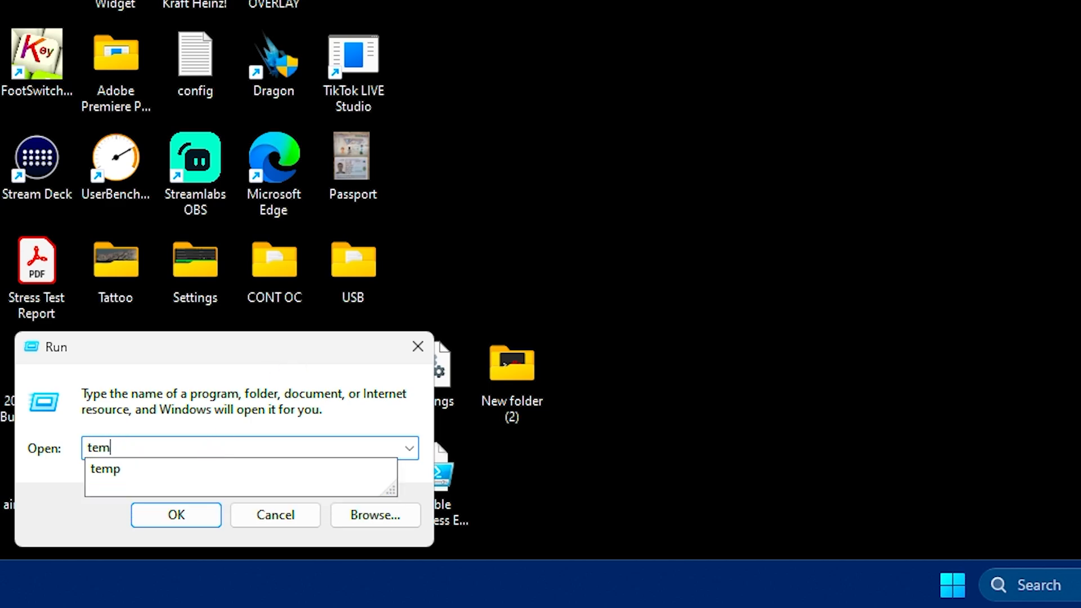
pyautogui.click(175, 514)
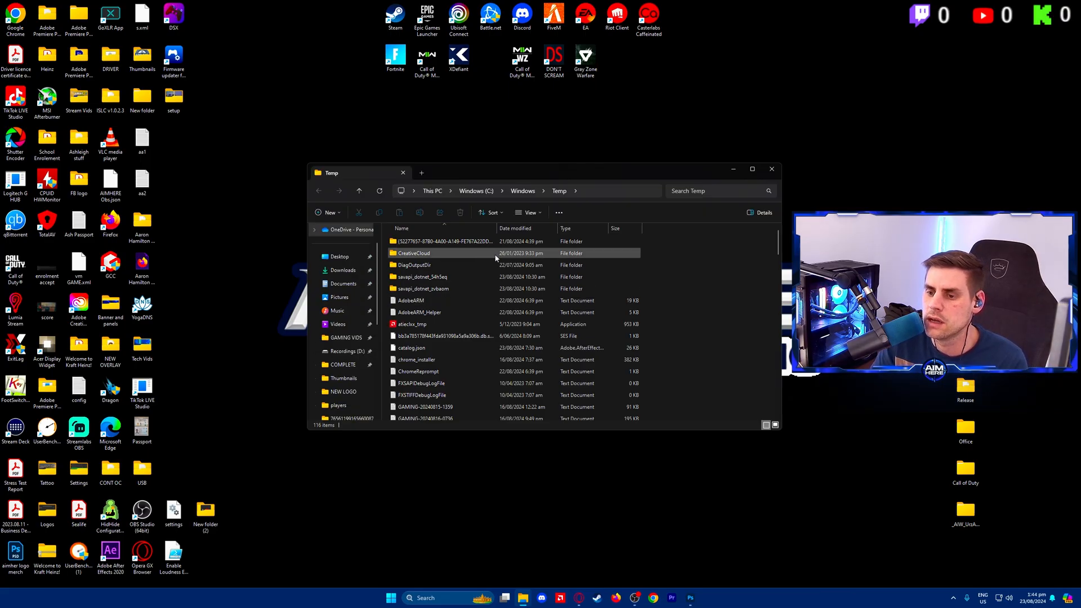
pyautogui.click(424, 288)
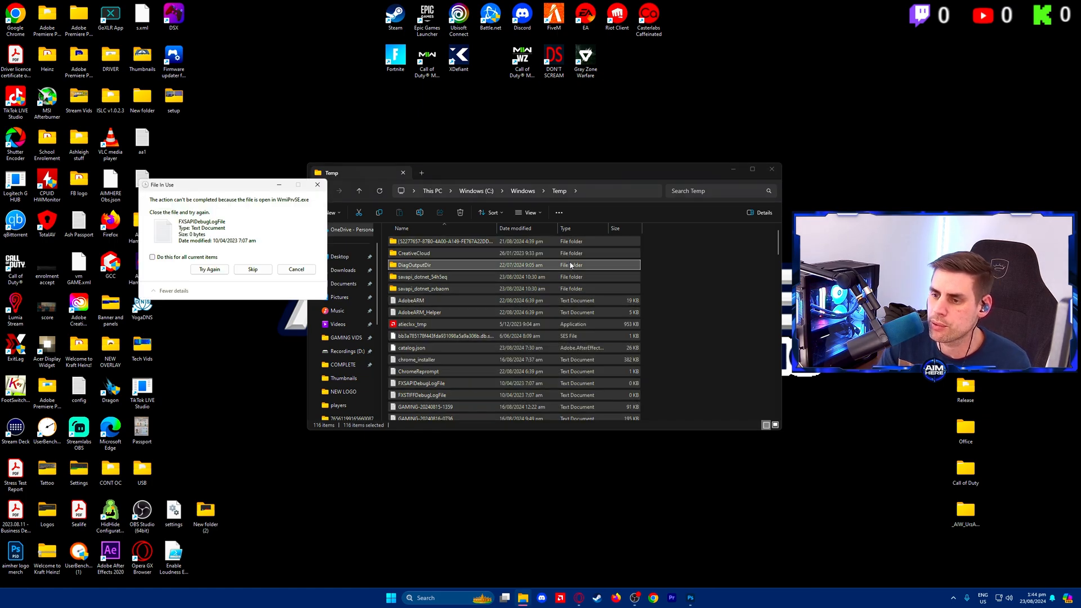
# Skip the in-use files during deletion and close the Temp folder
pyautogui.click(252, 269)
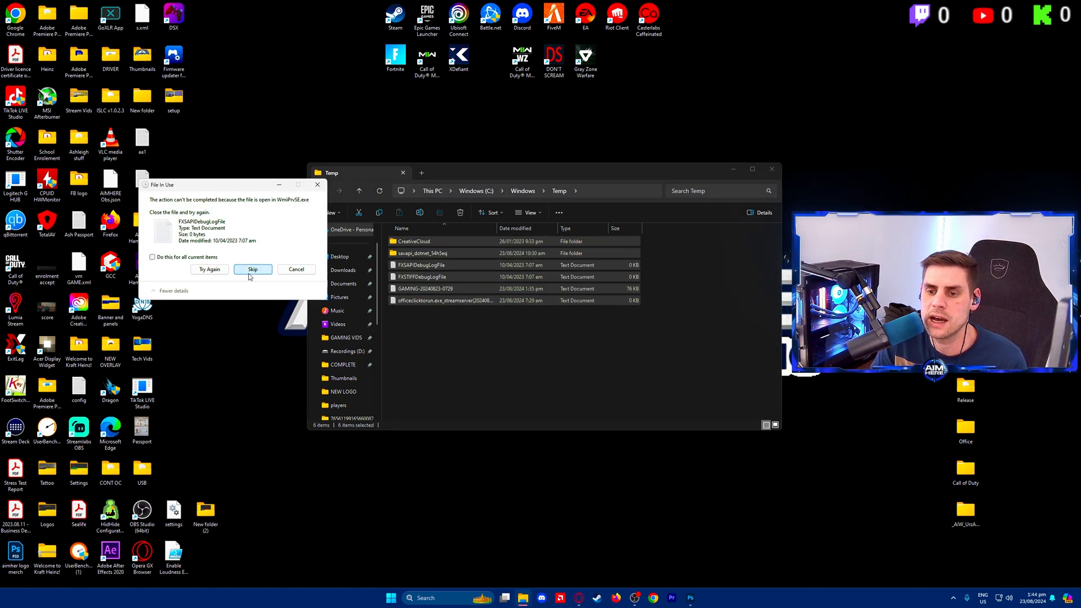
pyautogui.click(252, 269)
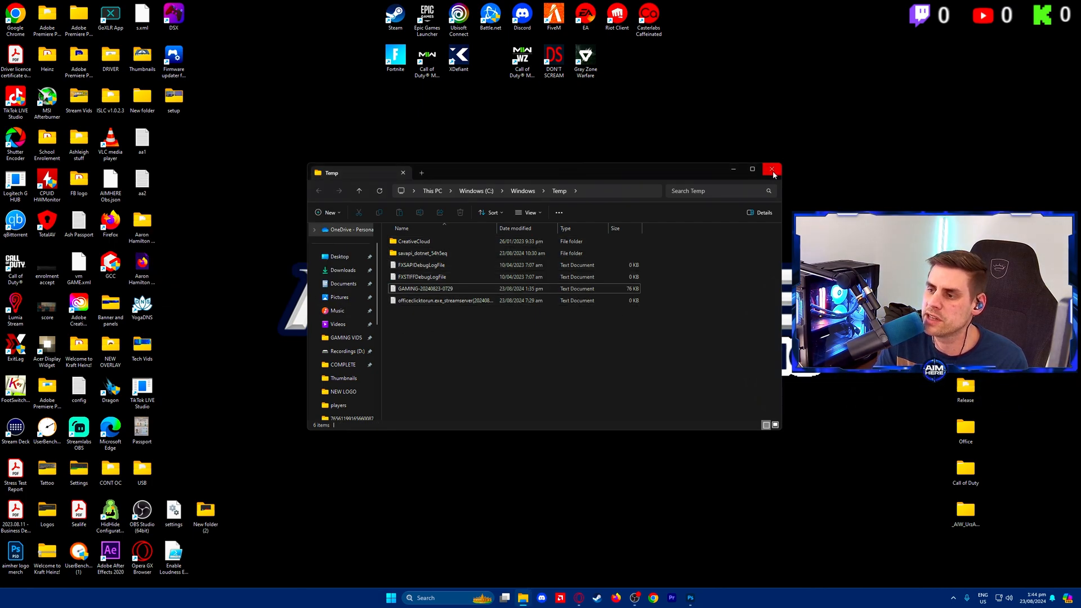
pyautogui.click(771, 169)
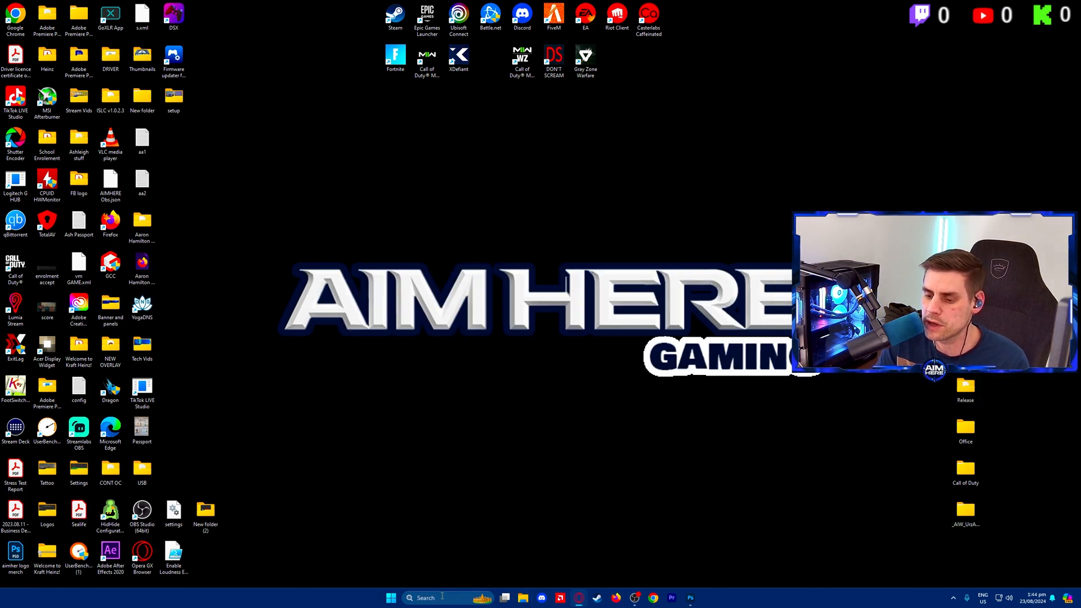
# Open the %temp% folder via Win+R and select all temporary files
pyautogui.press('Win+r')
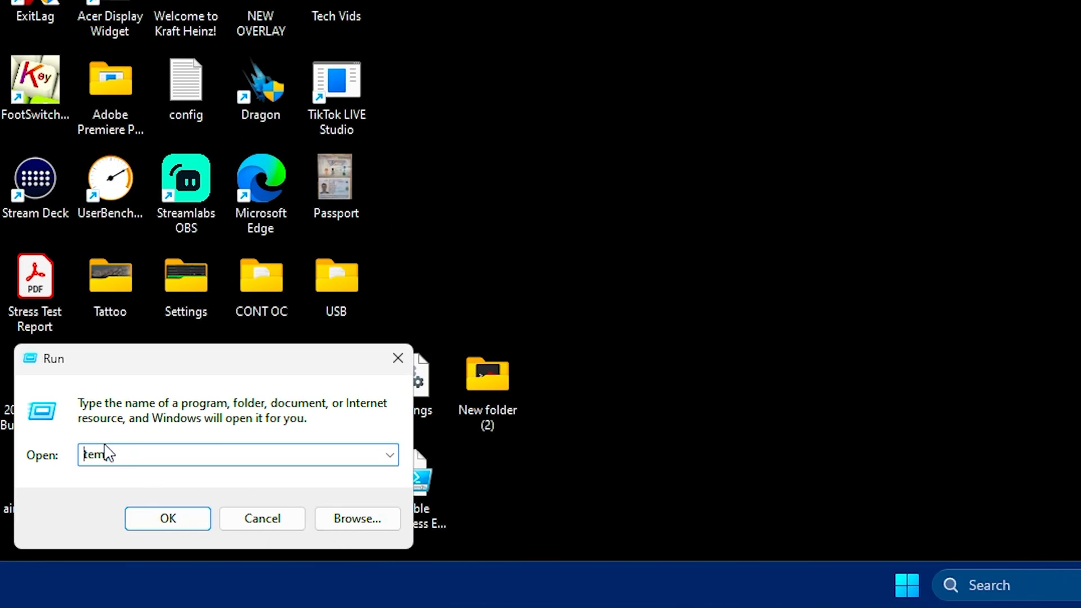
pyautogui.write('%temp%')
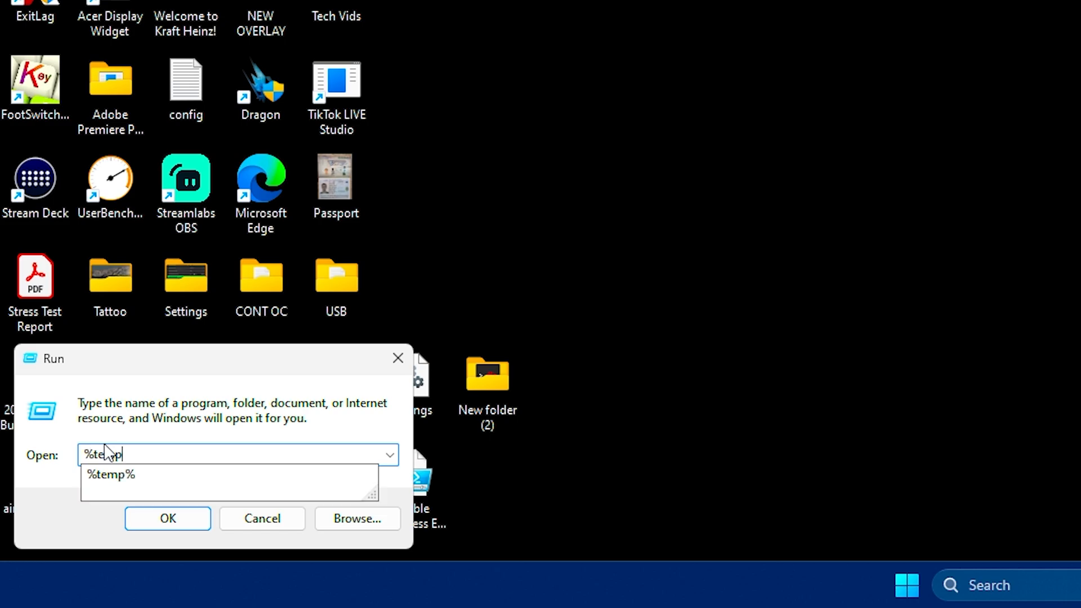
pyautogui.click(167, 518)
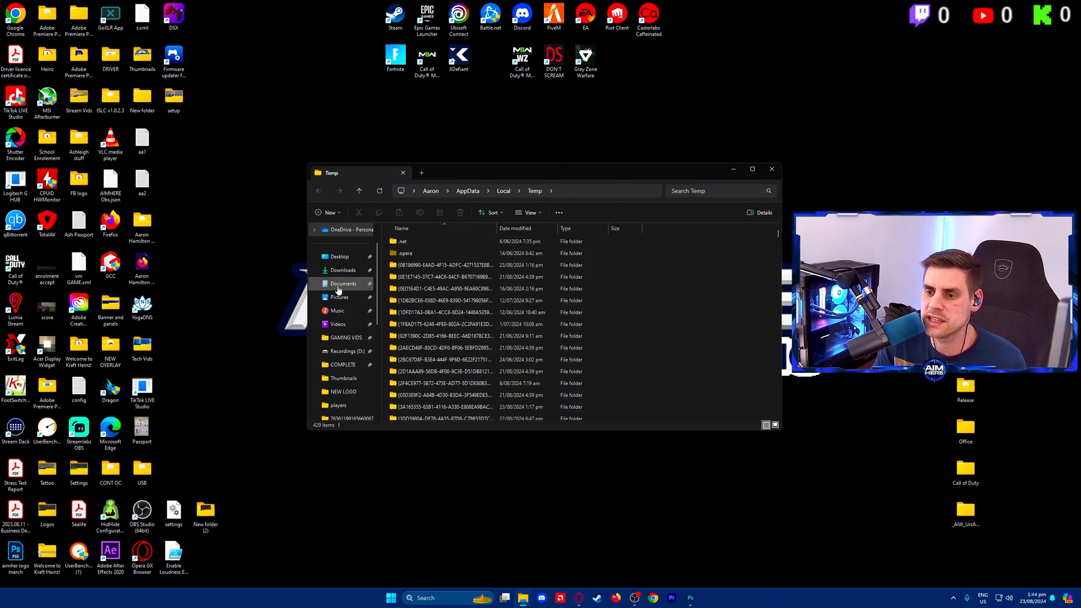
pyautogui.press('ctrl+a')
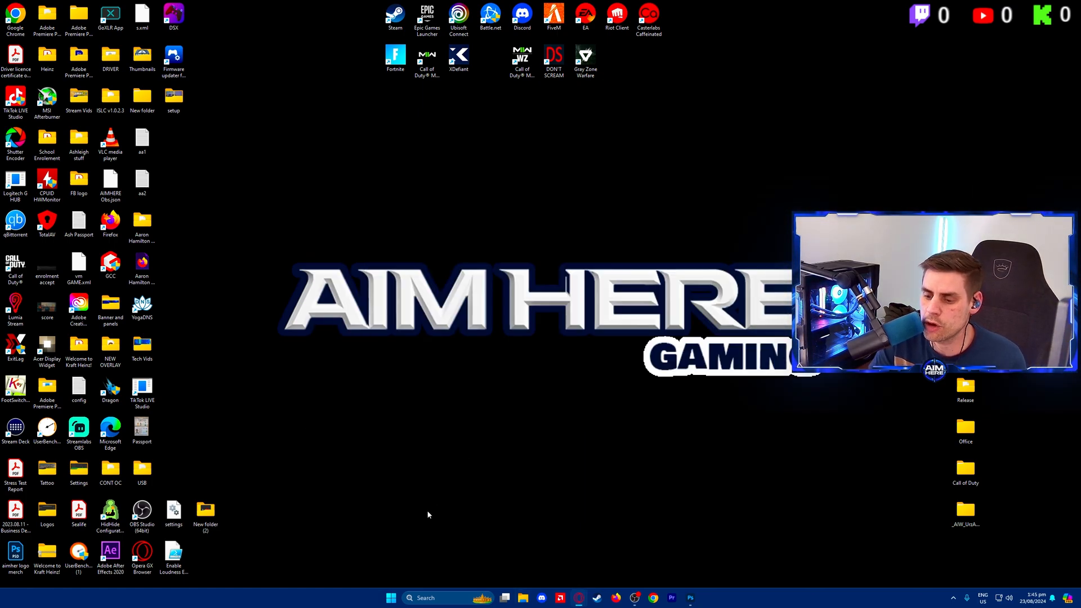
# Reach the Windows Prefetch folder via Run, grant permanent access, then close File Explorer
pyautogui.write('run')
pyautogui.write('pr')
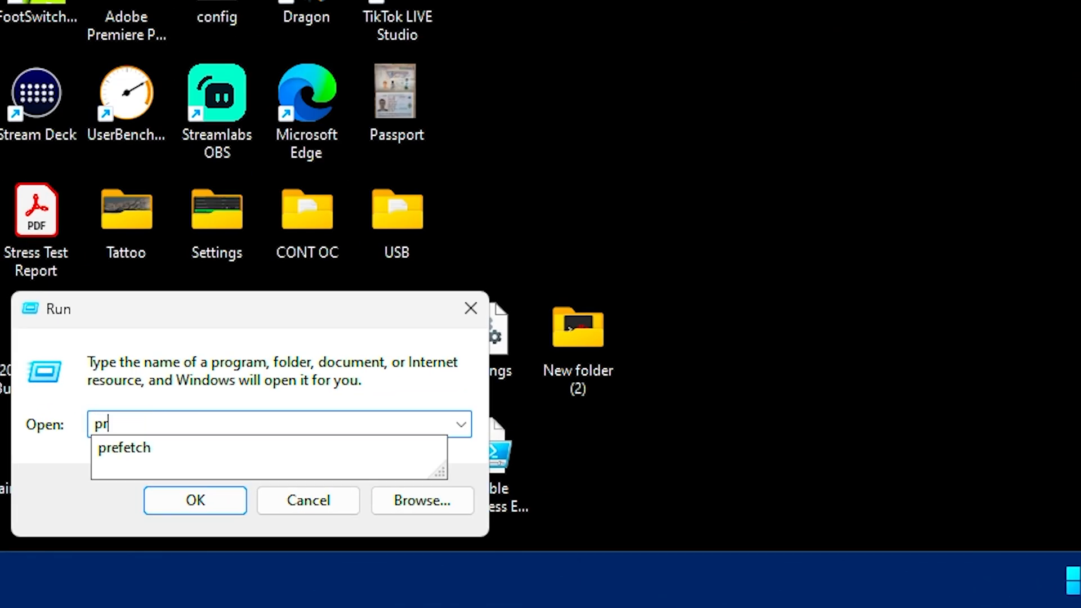
pyautogui.click(194, 500)
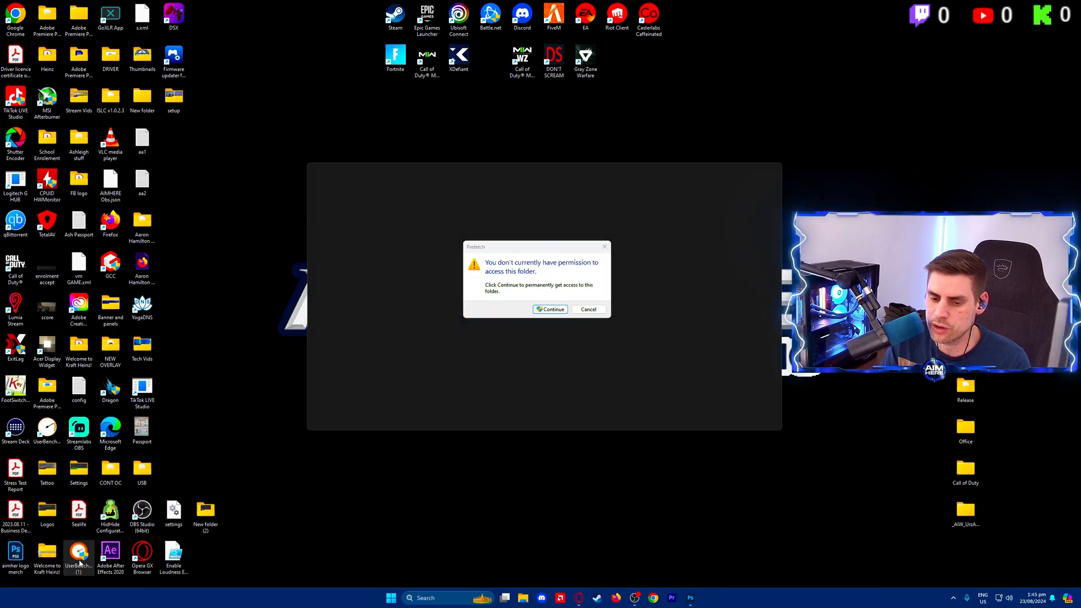
pyautogui.click(550, 308)
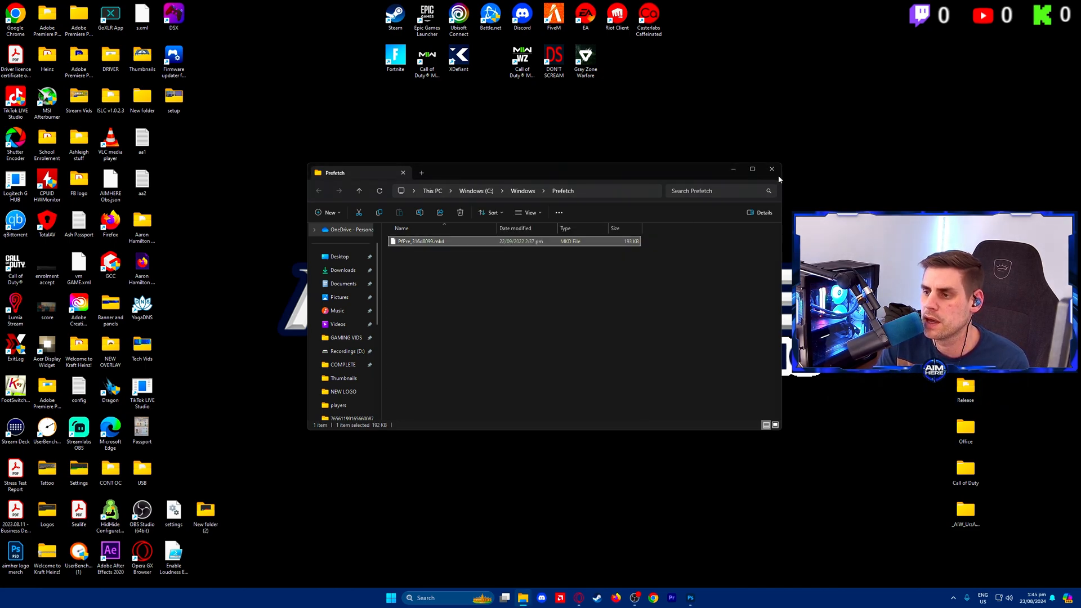
pyautogui.click(771, 169)
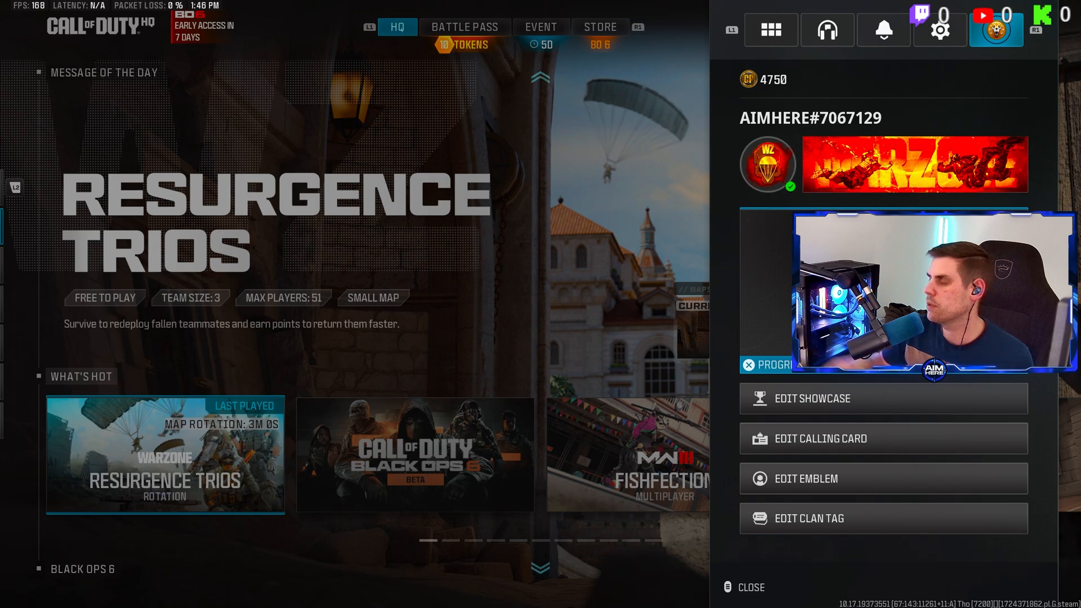
# In Graphics > Display, choose Fullscreen Borderless and the AMD Radeon RX 7900 XTX adapter
pyautogui.click(883, 29)
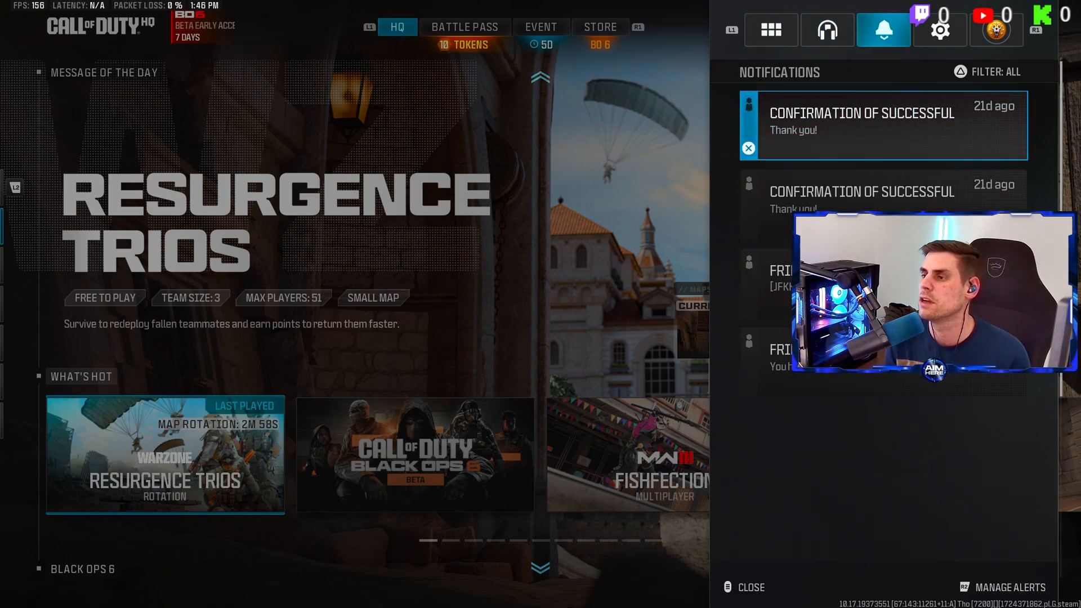
pyautogui.click(940, 30)
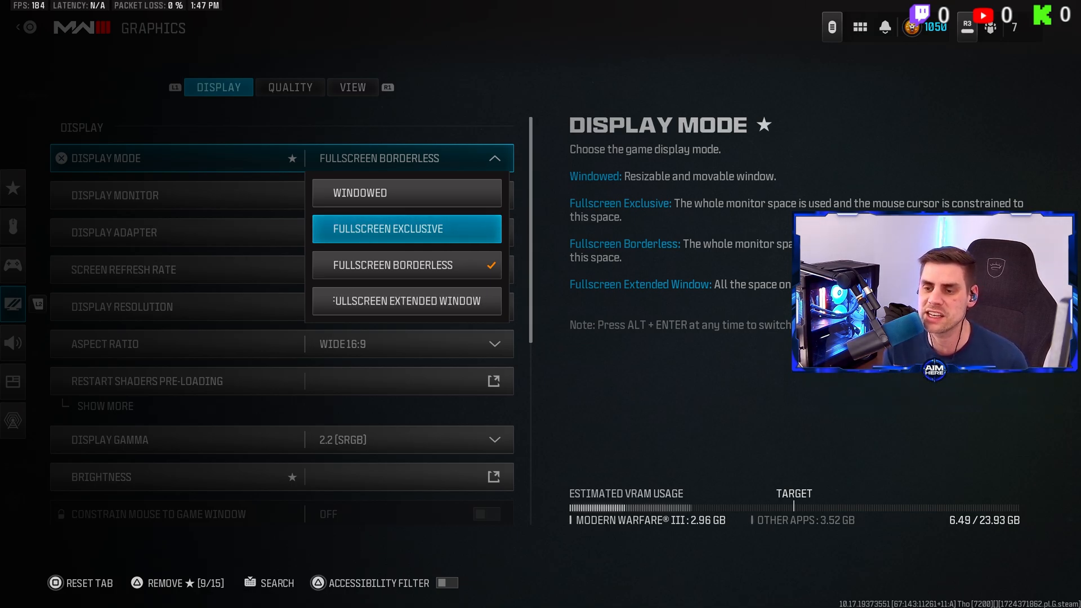
pyautogui.moveTo(406, 264)
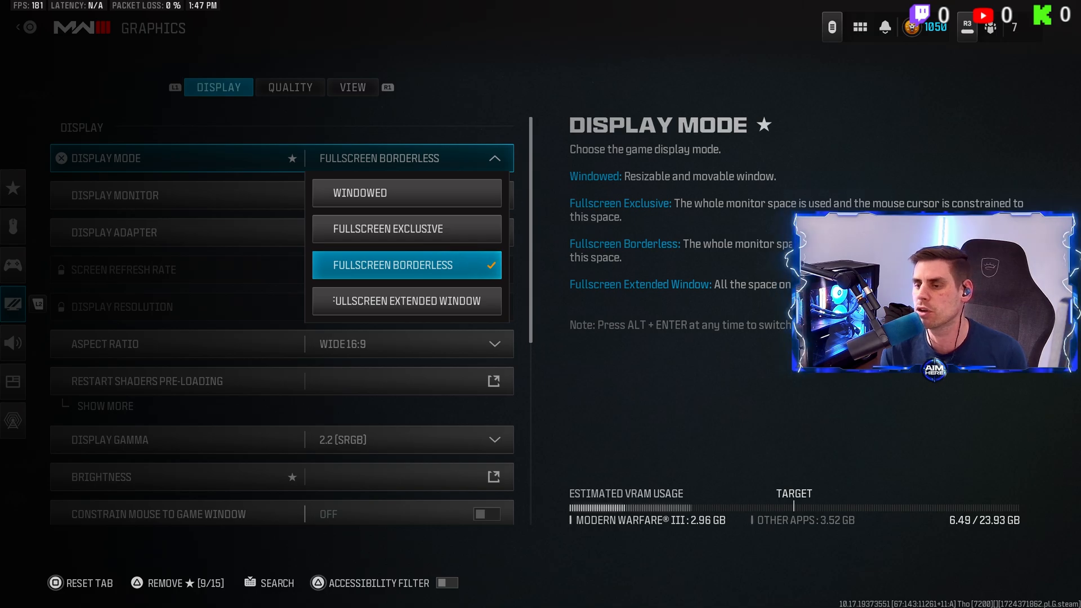
pyautogui.click(406, 264)
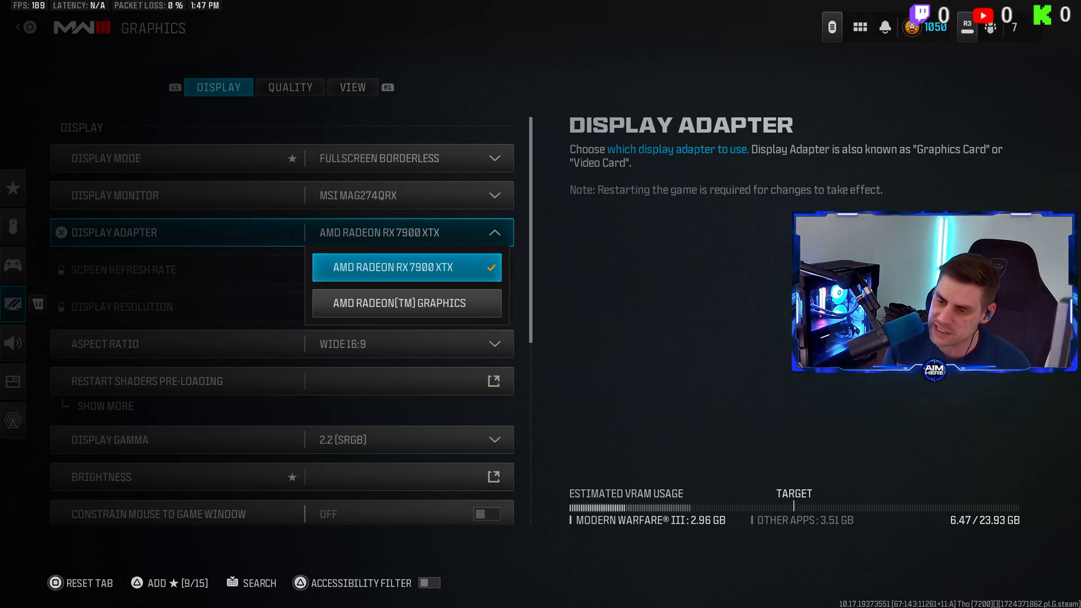
pyautogui.click(407, 268)
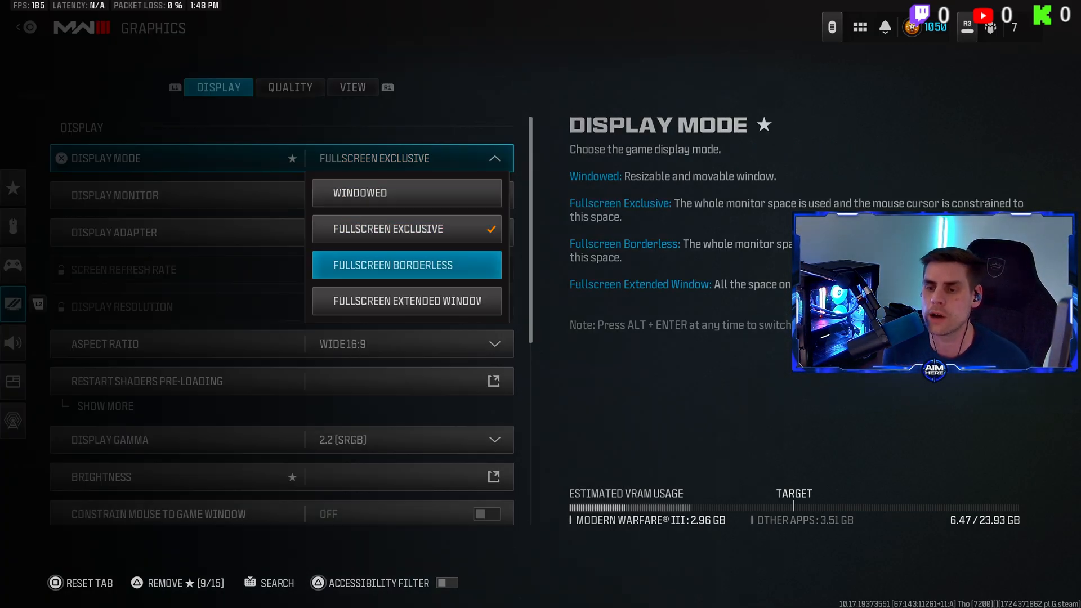
pyautogui.click(406, 264)
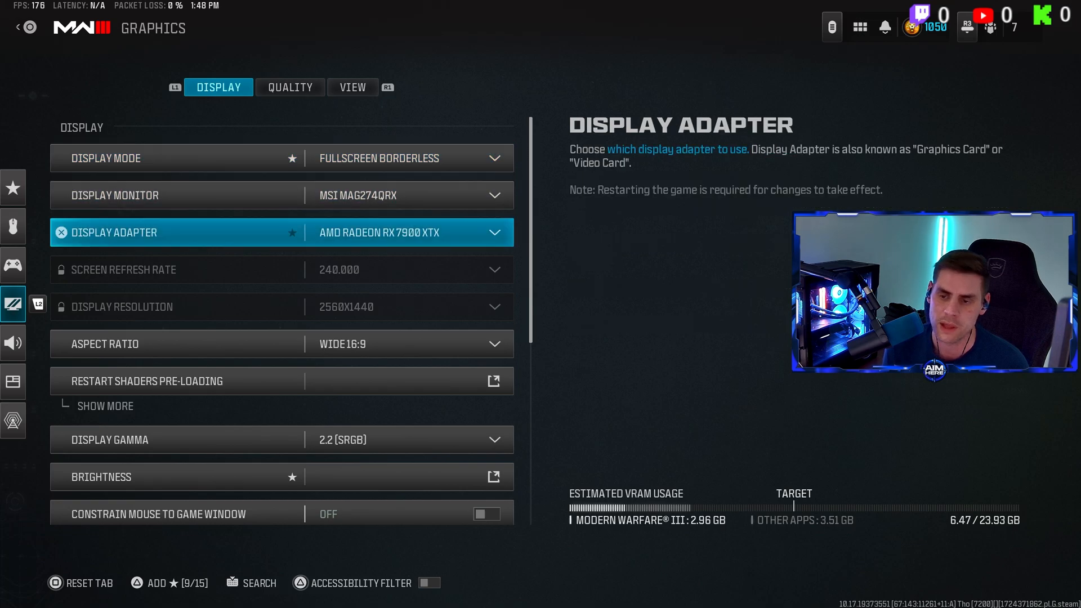
# Confirm Display Gamma 2.2 sRGB, V-Sync off, Unlimited frame rate limit and Focused Mode 0
pyautogui.click(190, 344)
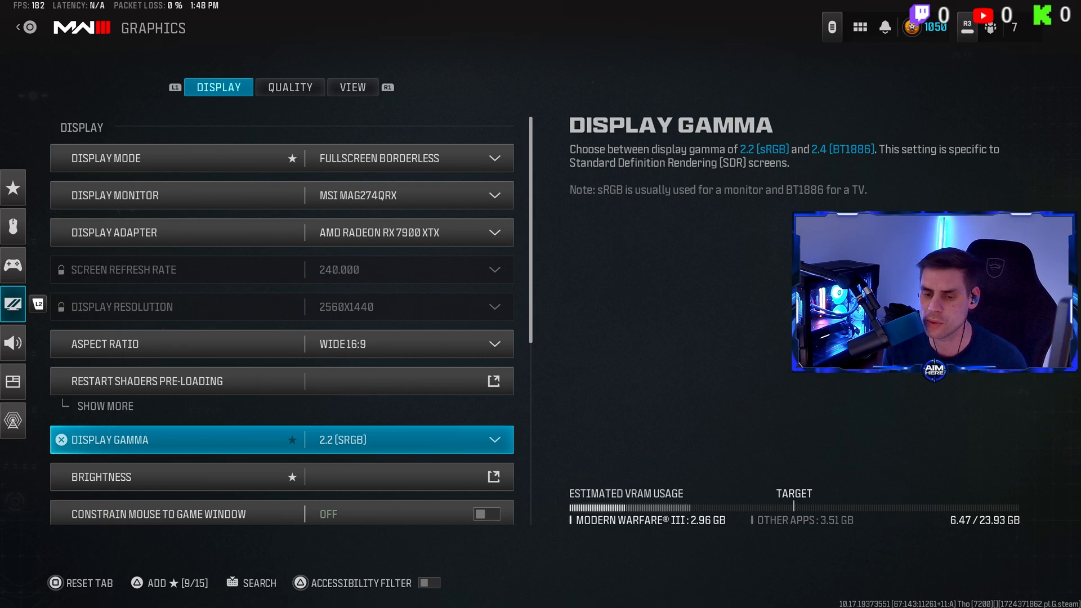
pyautogui.click(493, 477)
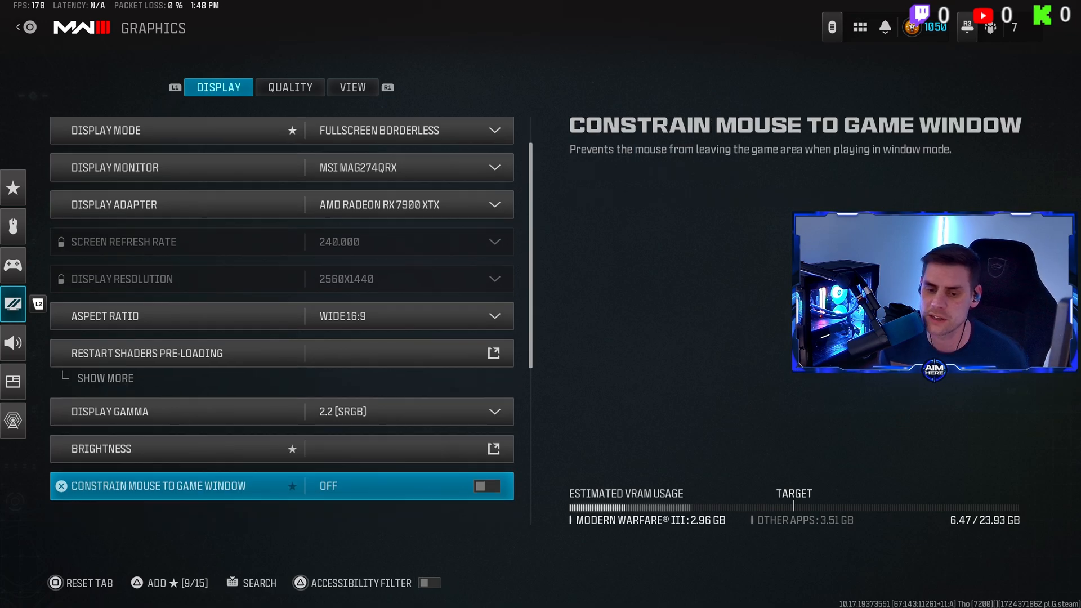
pyautogui.scroll(-3)
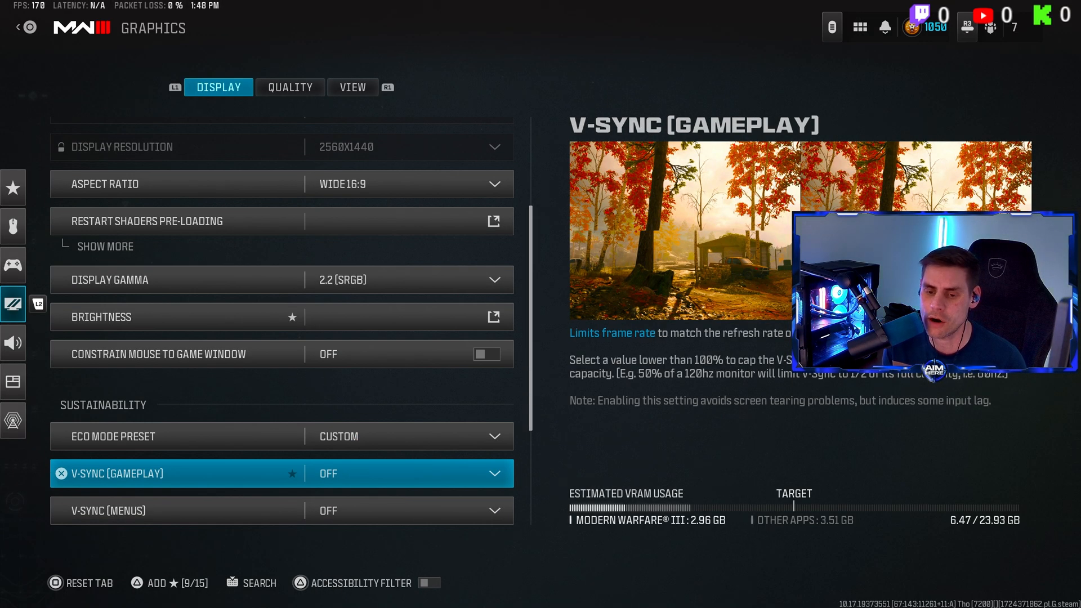
pyautogui.scroll(-3)
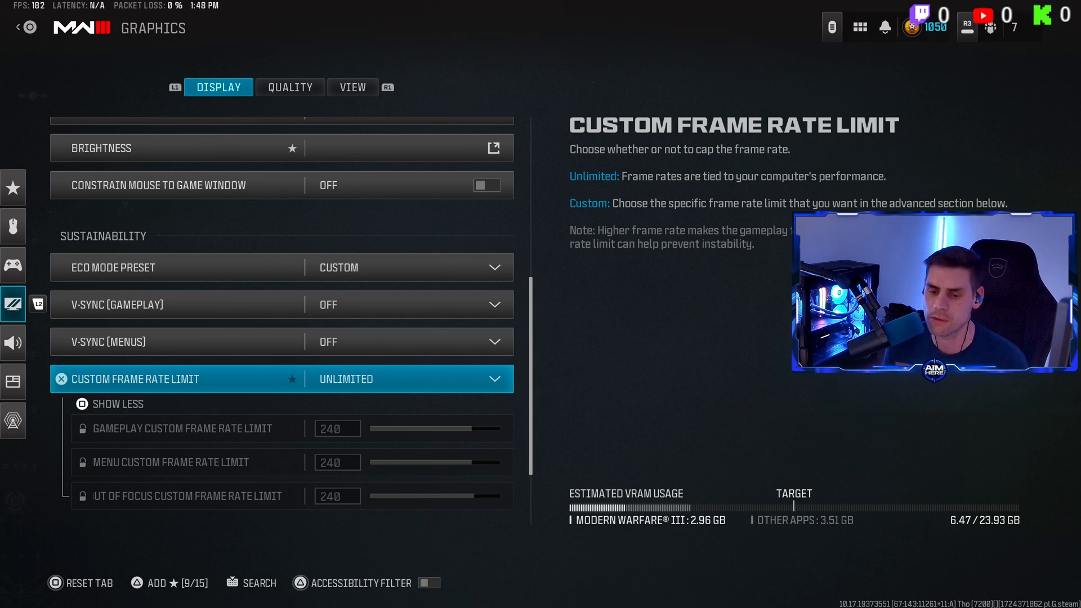
pyautogui.click(112, 403)
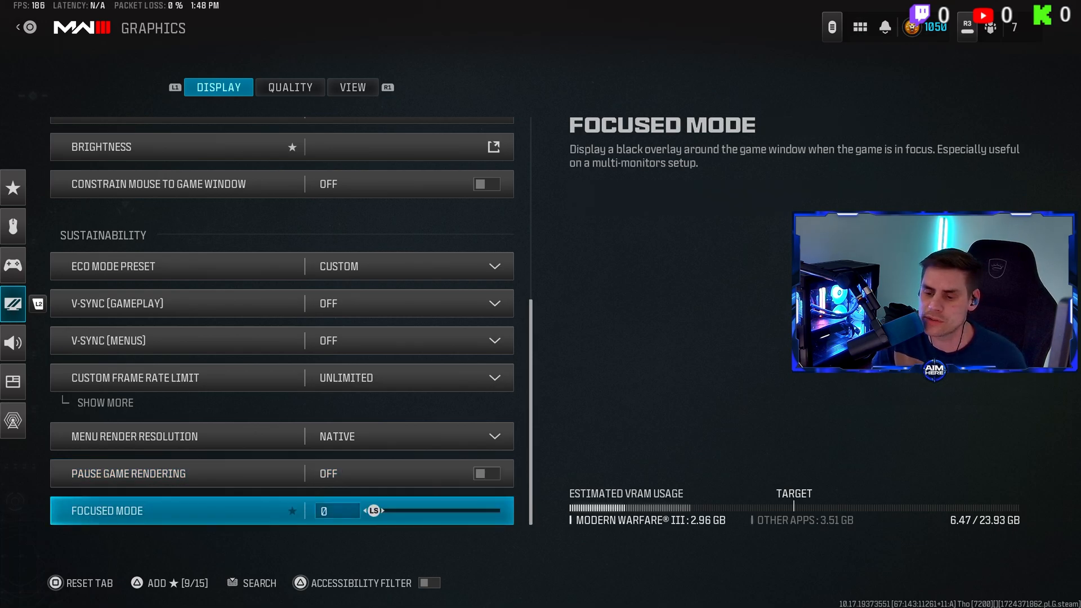
pyautogui.click(289, 88)
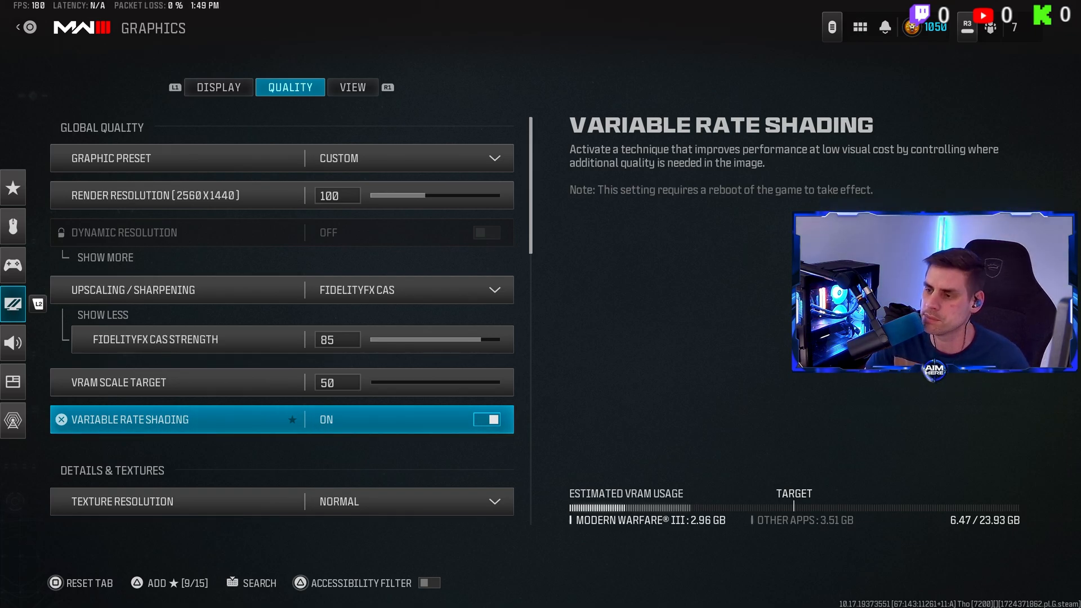
# Keep Texture Resolution Normal while reviewing low detail, very low particles and persistent effects off
pyautogui.scroll(-3)
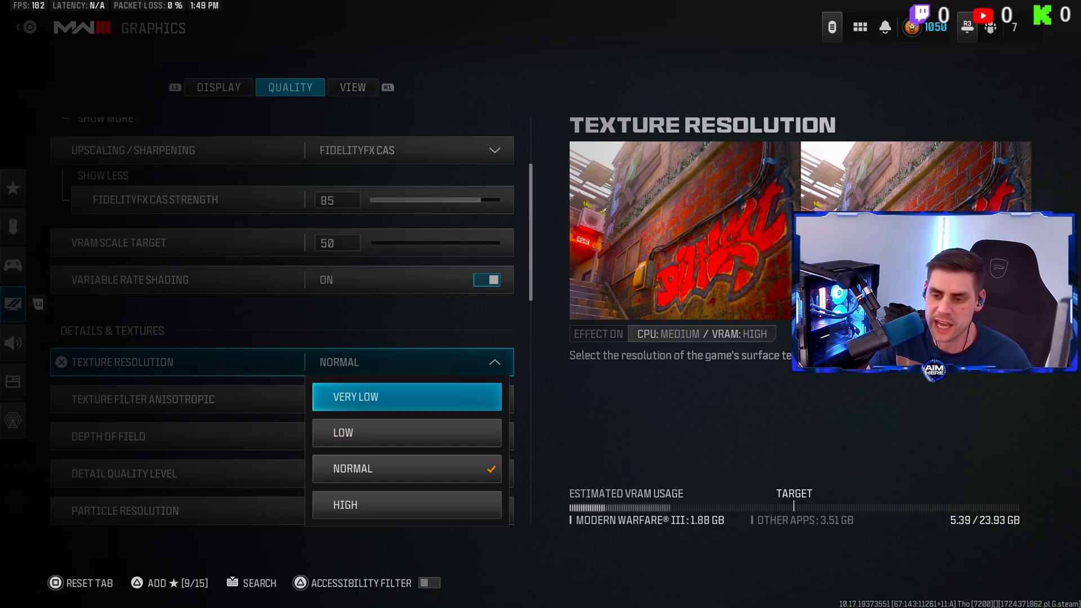
pyautogui.click(407, 469)
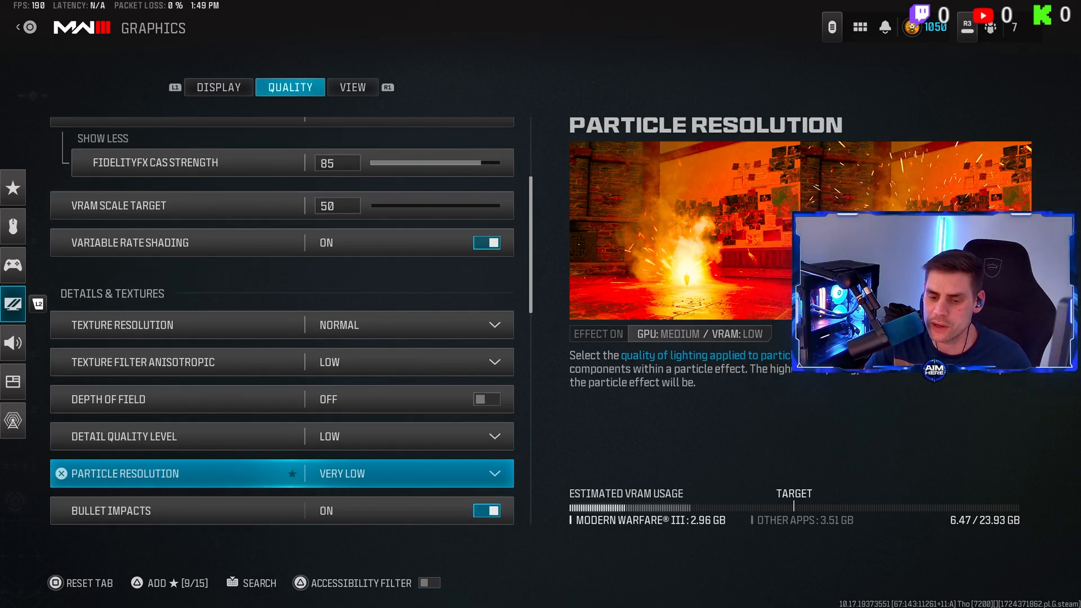
pyautogui.scroll(-3)
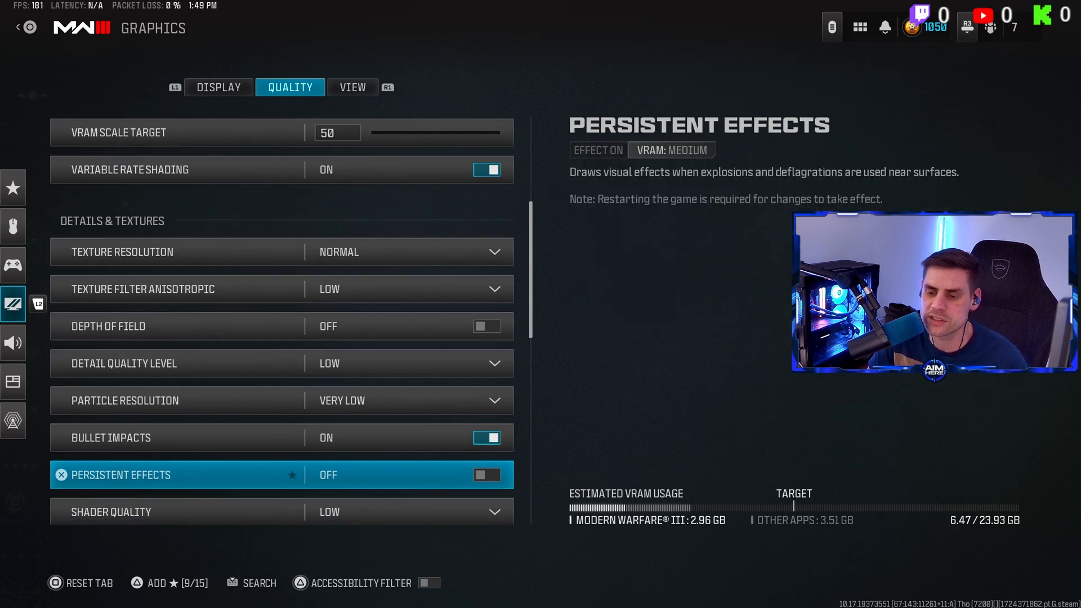
pyautogui.scroll(-3)
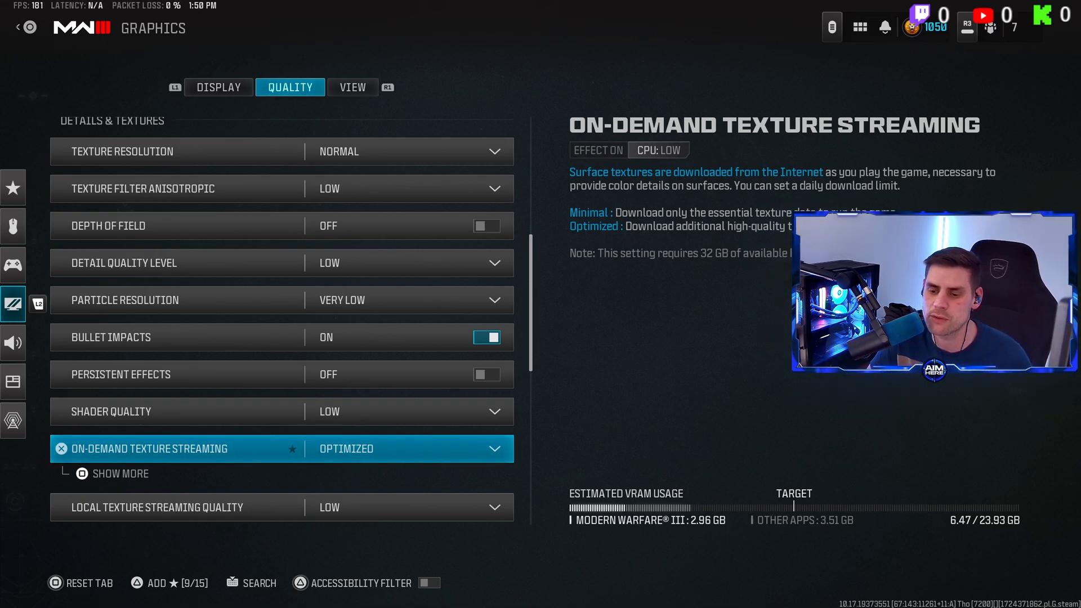
# Keep Optimized texture streaming, shadows, ambient occlusion and tessellation off, and set Water Quality off
pyautogui.click(110, 472)
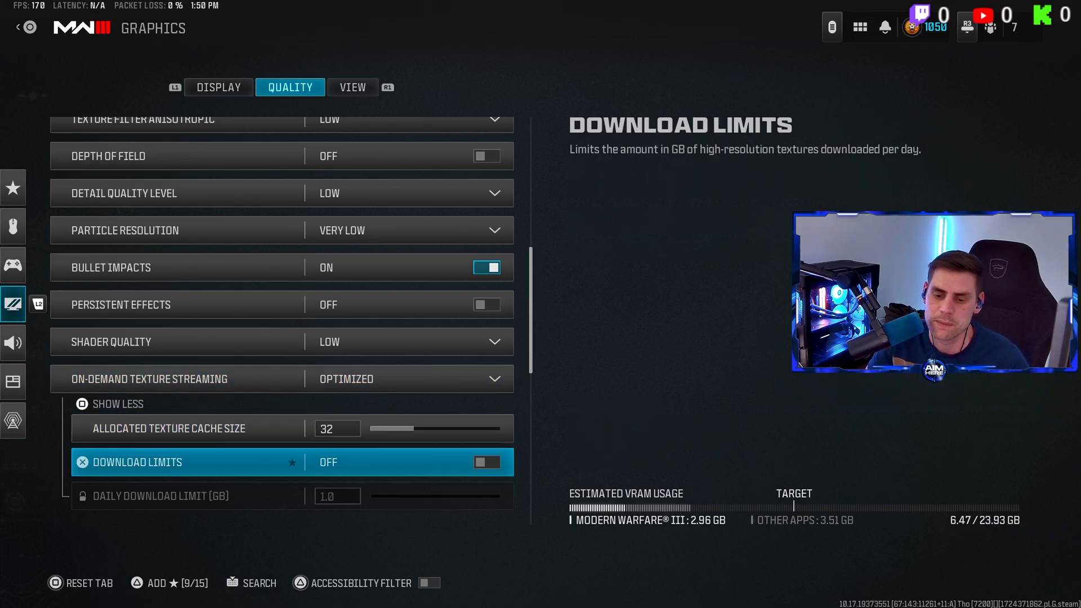
pyautogui.scroll(-3)
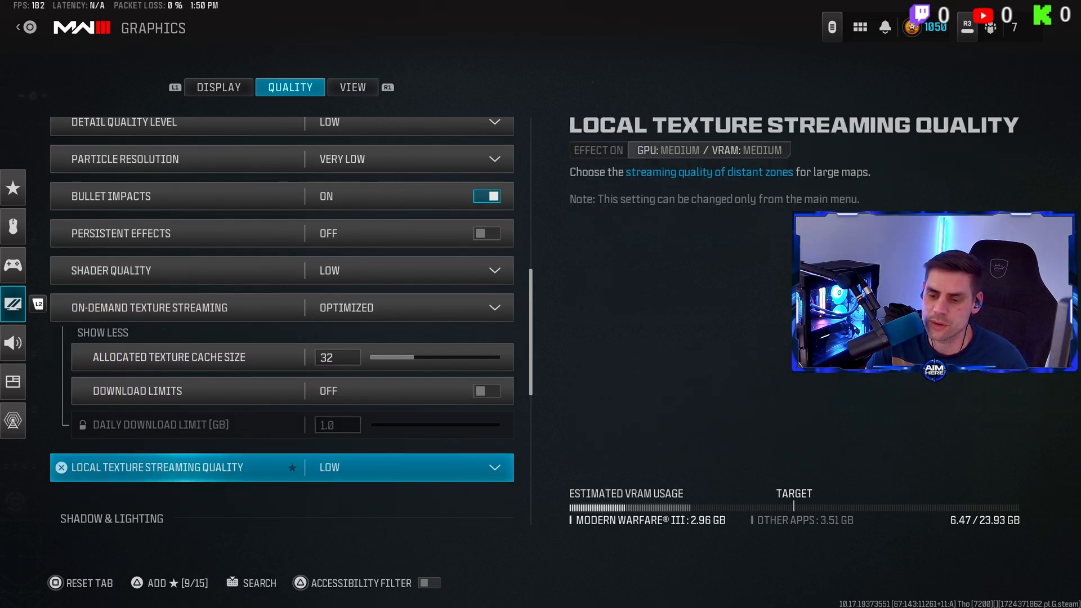
pyautogui.scroll(-3)
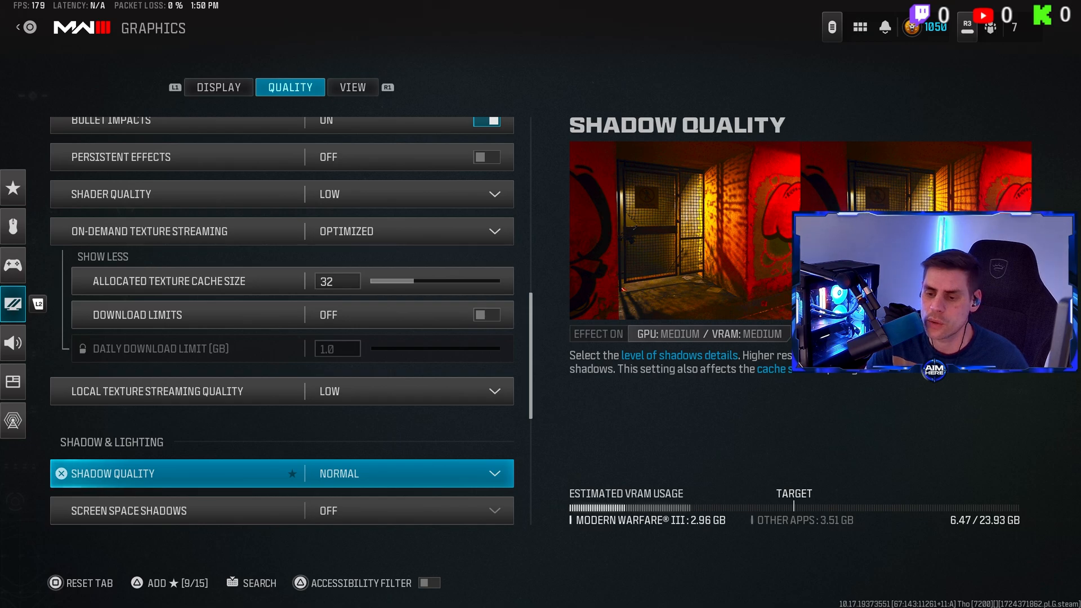
pyautogui.scroll(-3)
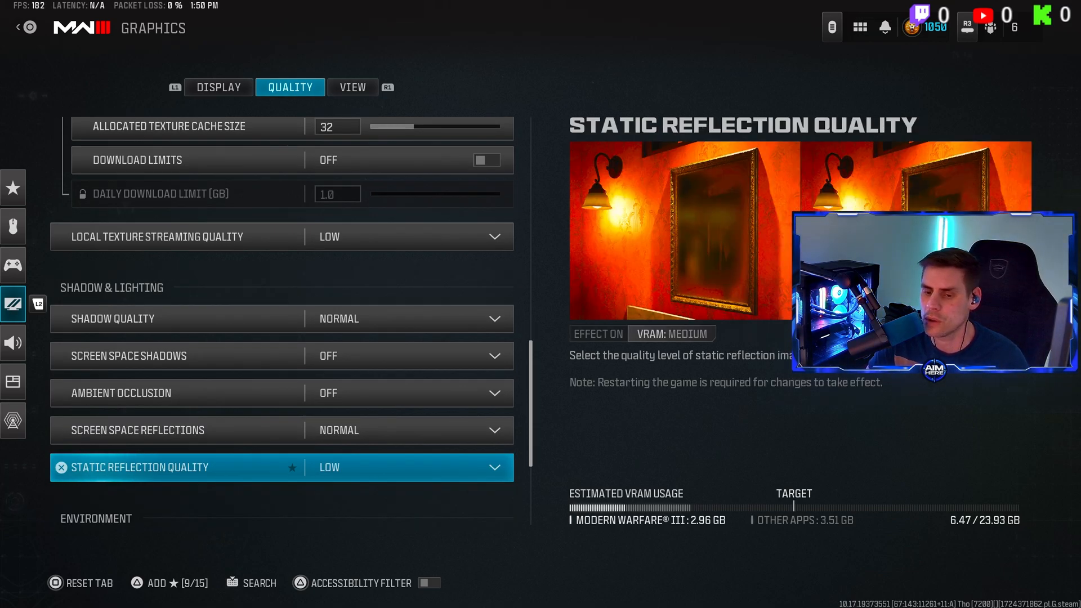
pyautogui.scroll(-3)
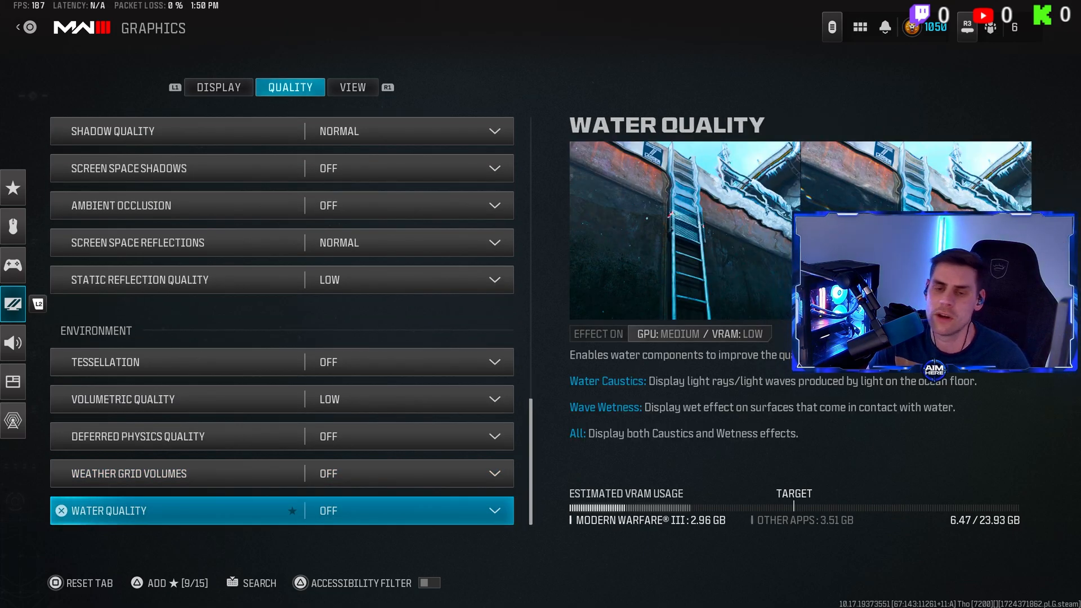
pyautogui.click(352, 88)
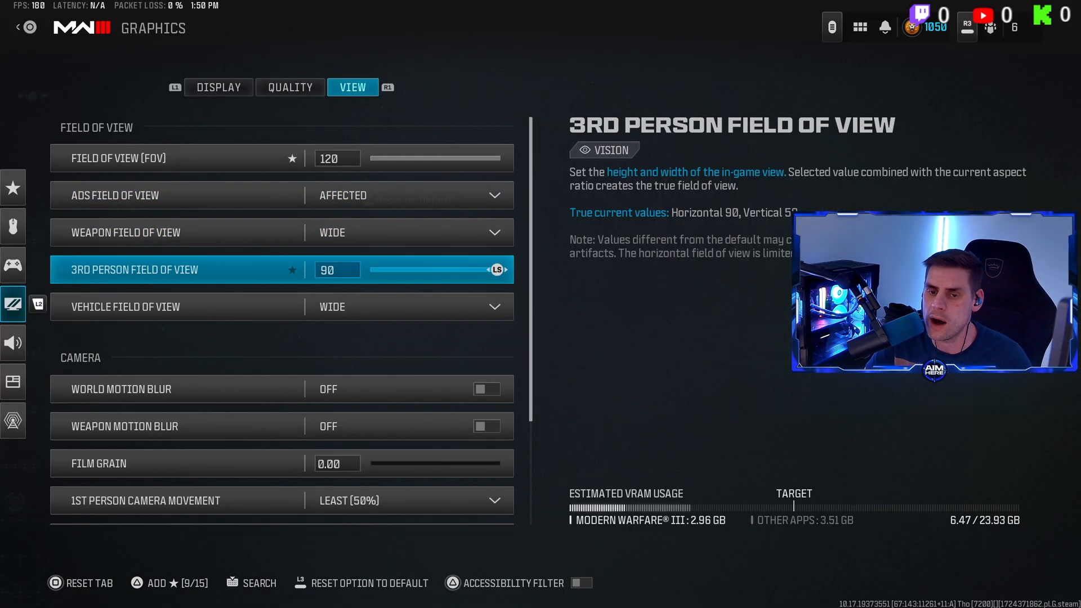
# Review the View camera options and keep Spectator Camera on Game Perspective
pyautogui.press('down')
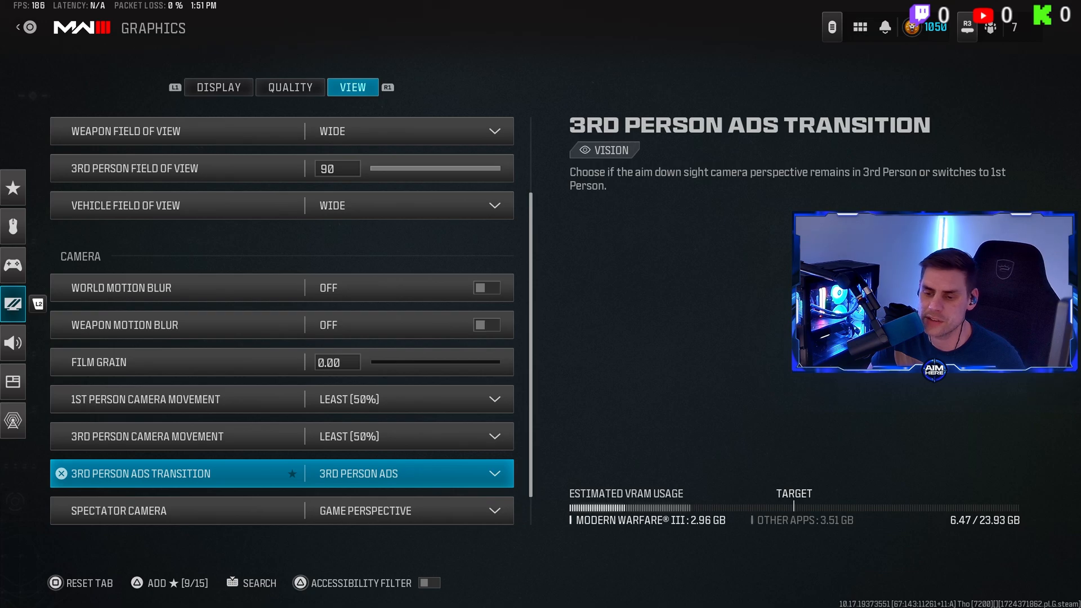
pyautogui.click(406, 473)
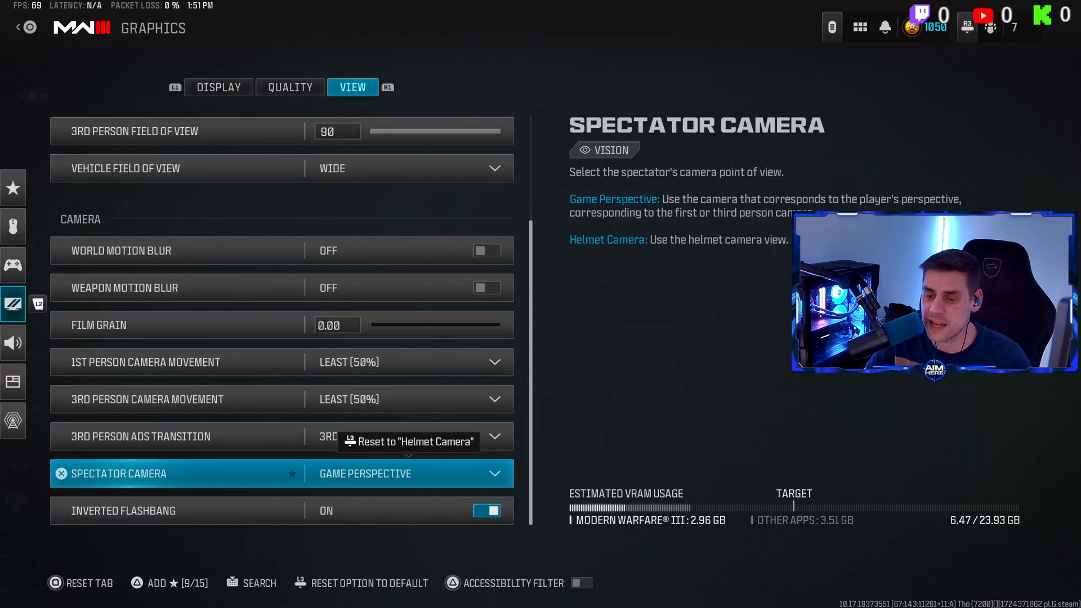
pyautogui.click(407, 473)
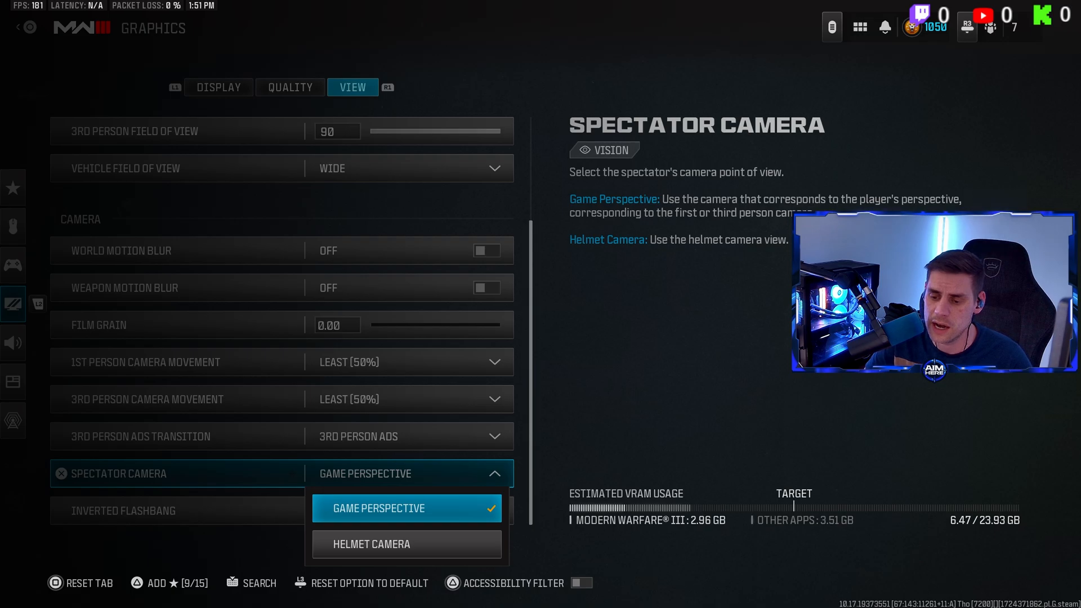
pyautogui.click(406, 507)
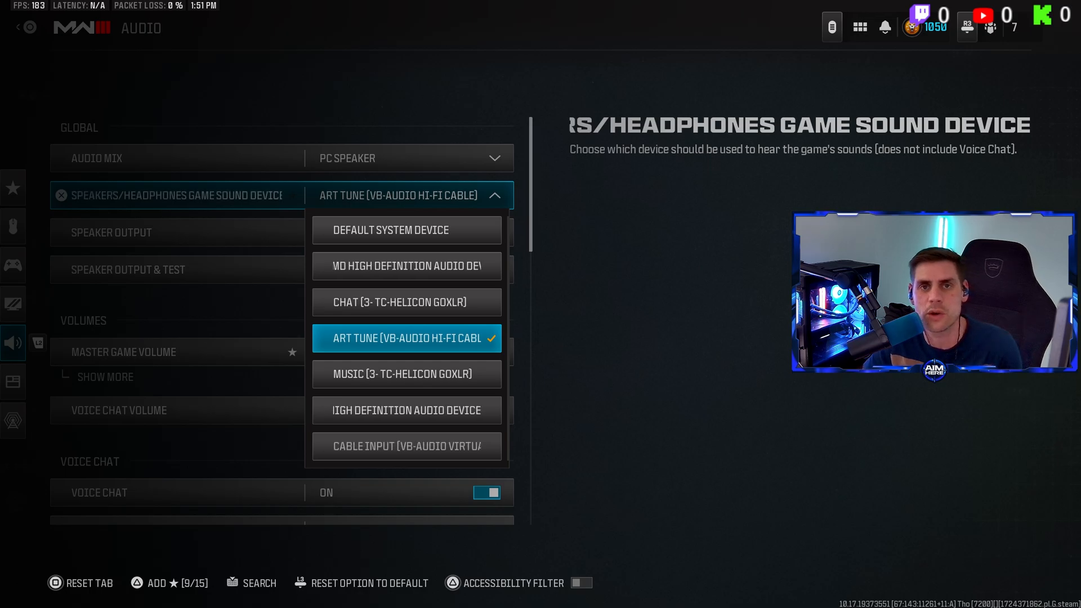
# Select the VB-Audio Hi-Fi Cable game sound device and confirm the PC Speaker audio mix
pyautogui.click(406, 338)
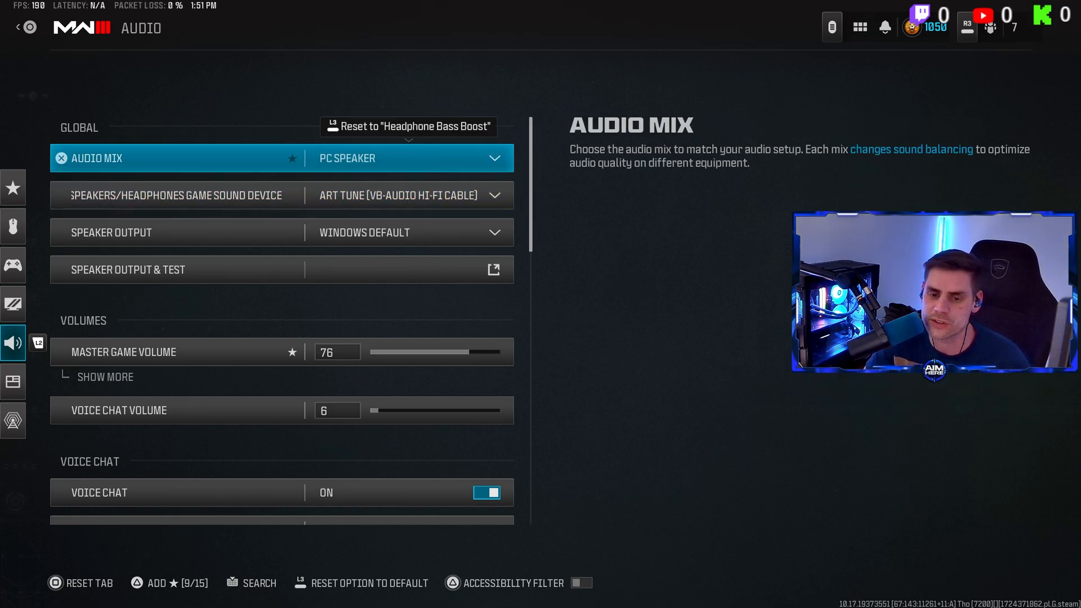
pyautogui.click(14, 380)
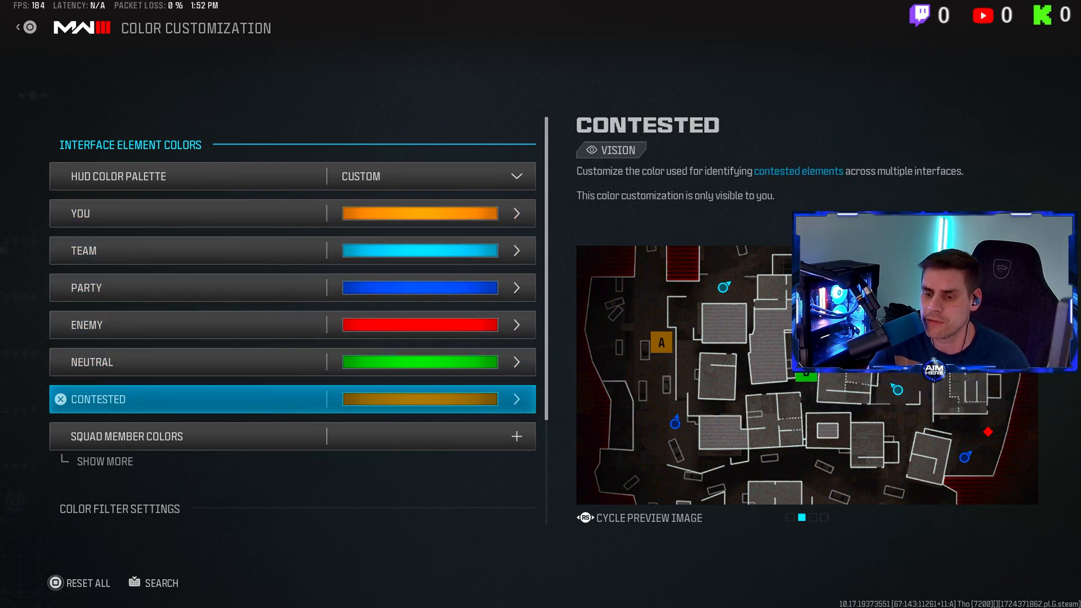
# Scroll through the Custom HUD Color Palette entries for You, Team, Party, Enemy and Contested
pyautogui.scroll(-3)
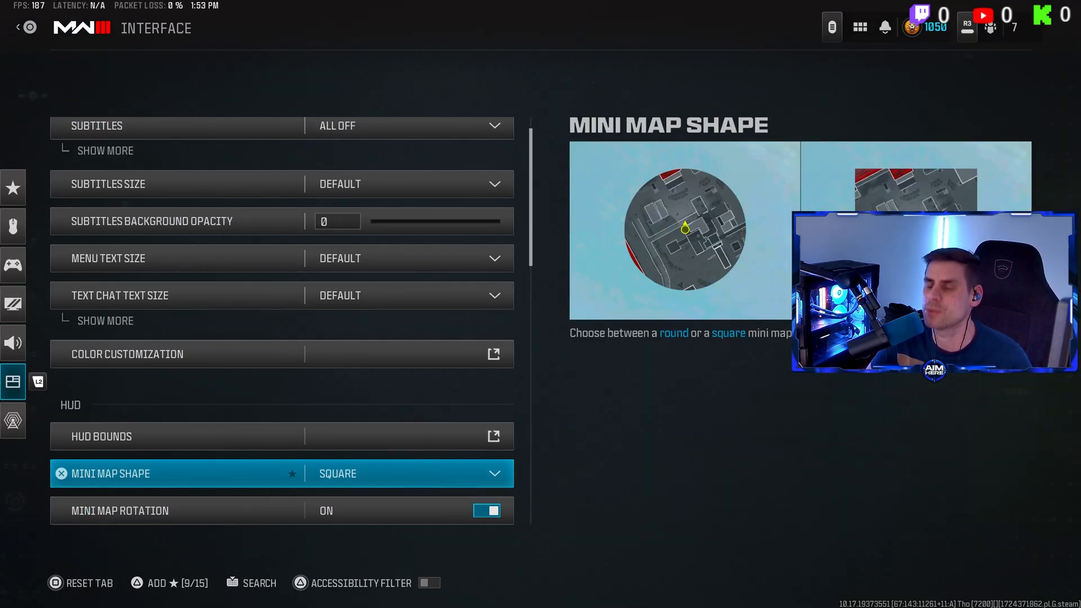
# Keep Mini Map Shape Square and scroll to Custom telemetry with FPS, latency, packet loss and clock on
pyautogui.click(407, 473)
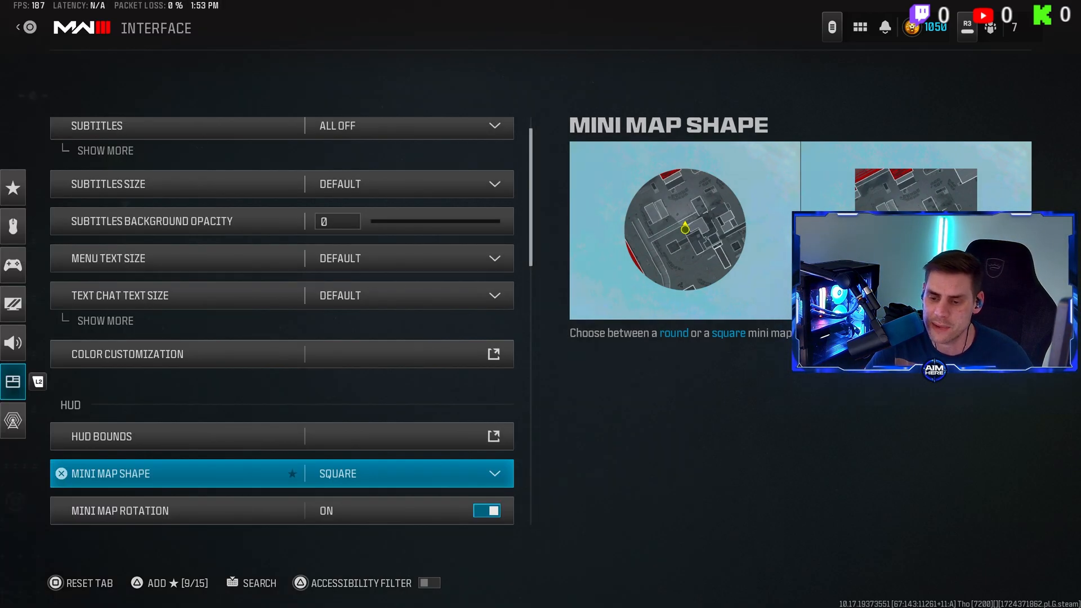
pyautogui.scroll(-3)
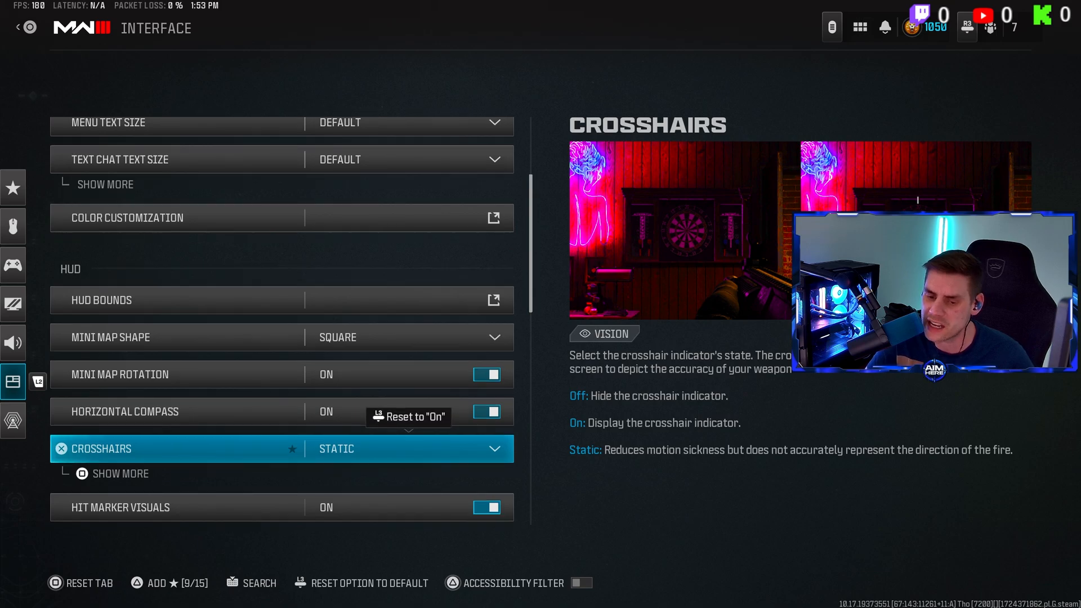
pyautogui.scroll(-3)
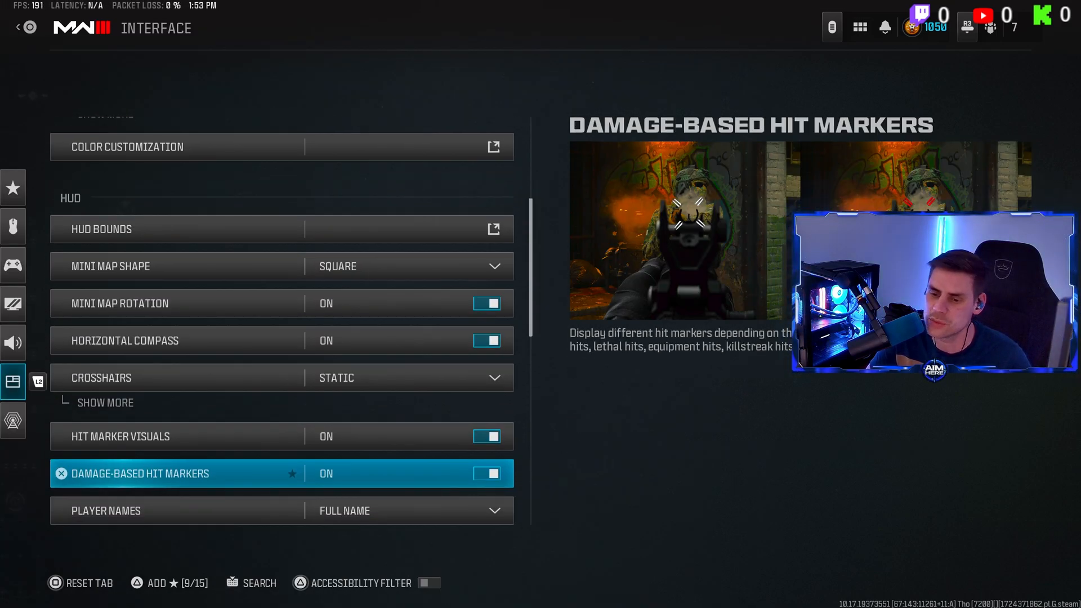
pyautogui.scroll(-3)
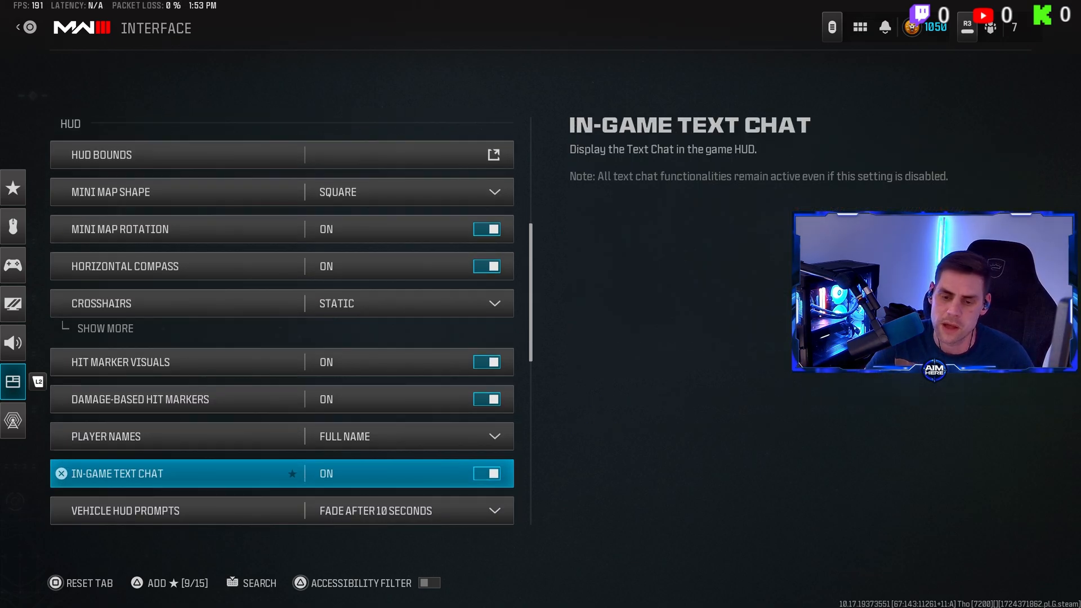
pyautogui.scroll(-3)
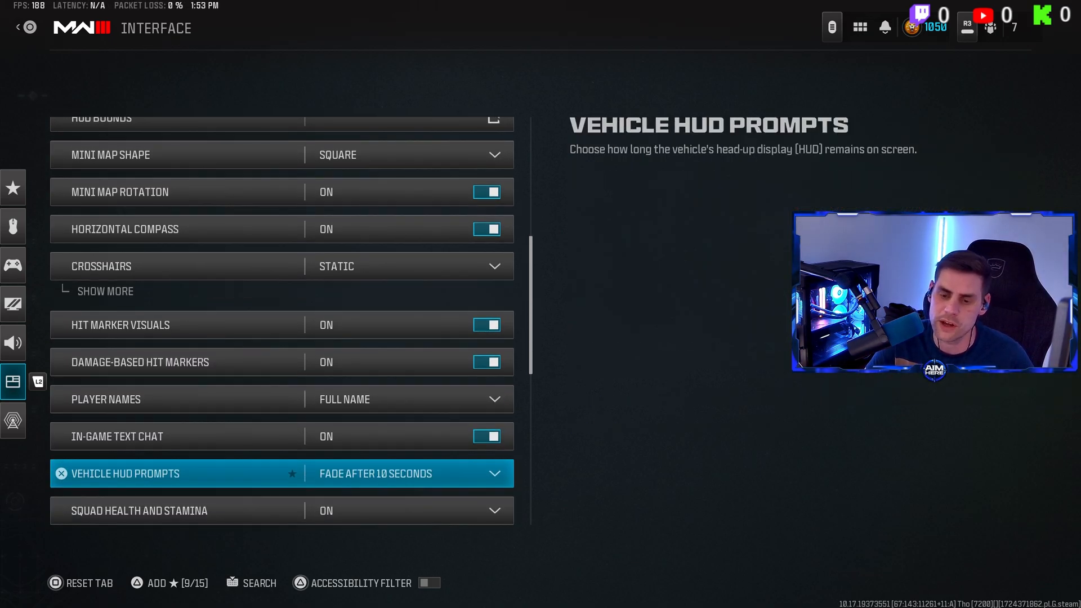
pyautogui.scroll(-3)
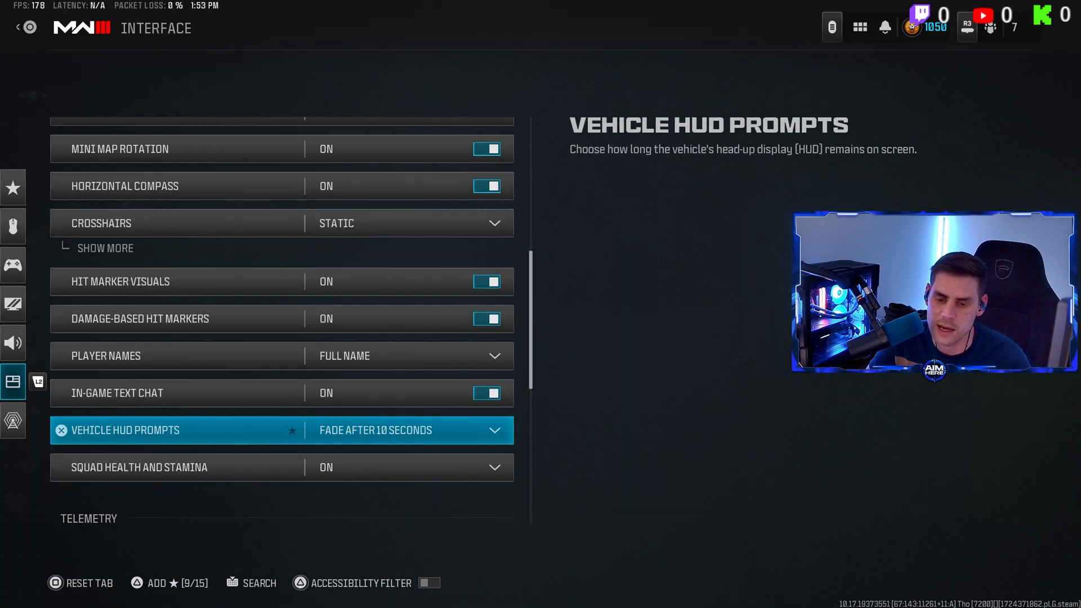
pyautogui.scroll(-3)
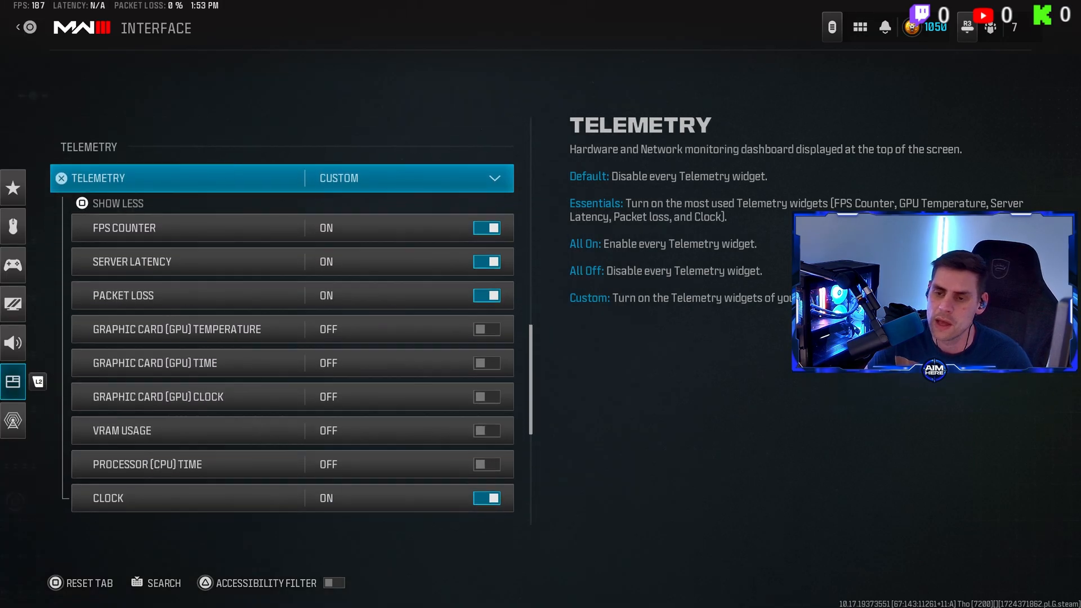
# Review the individual telemetry widgets, leaving the GPU toggles off, before moving to AMD Radeon Software
pyautogui.click(123, 228)
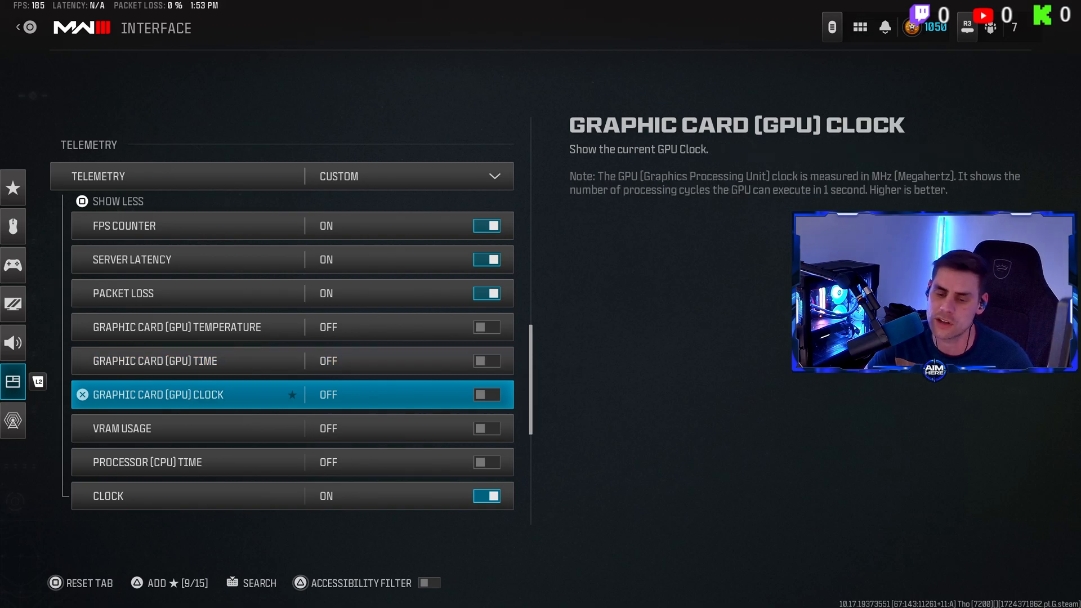
pyautogui.scroll(-3)
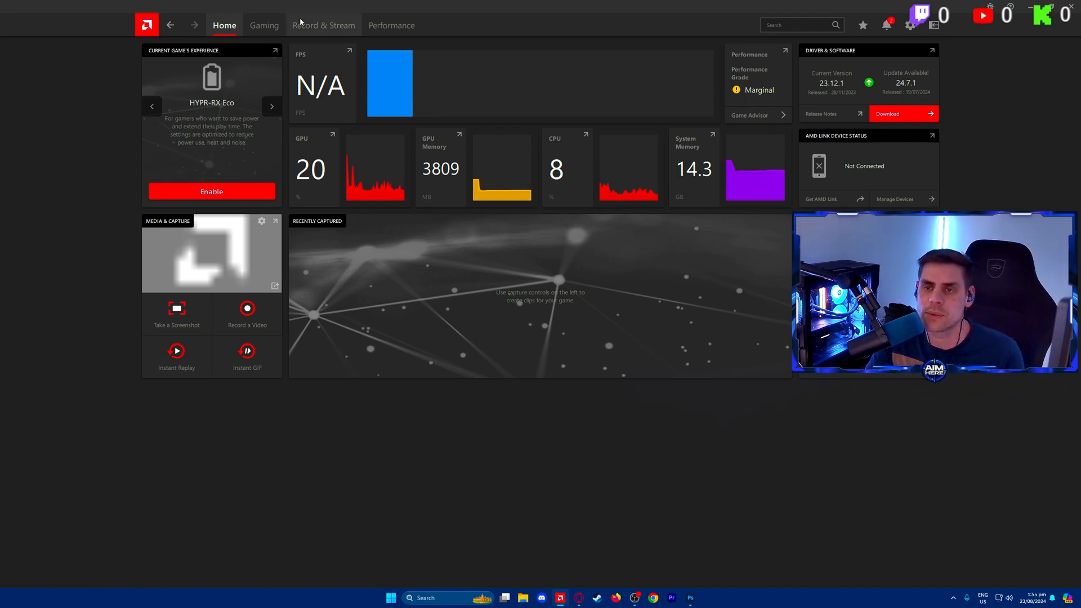
# Browse the Gaming section and game library, then return to the global Graphics page
pyautogui.click(264, 25)
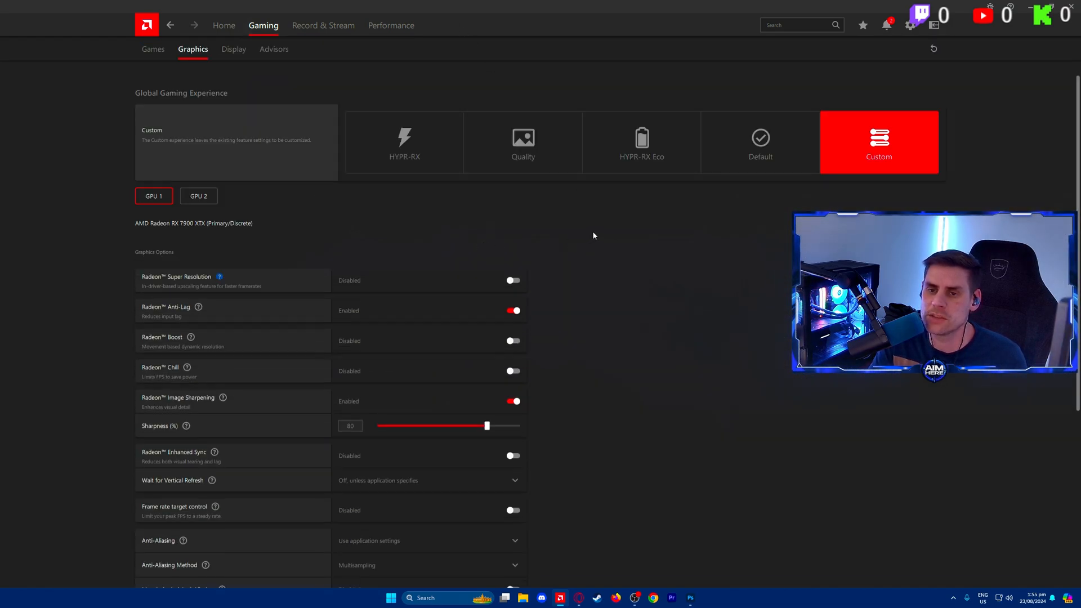
pyautogui.moveTo(664, 217)
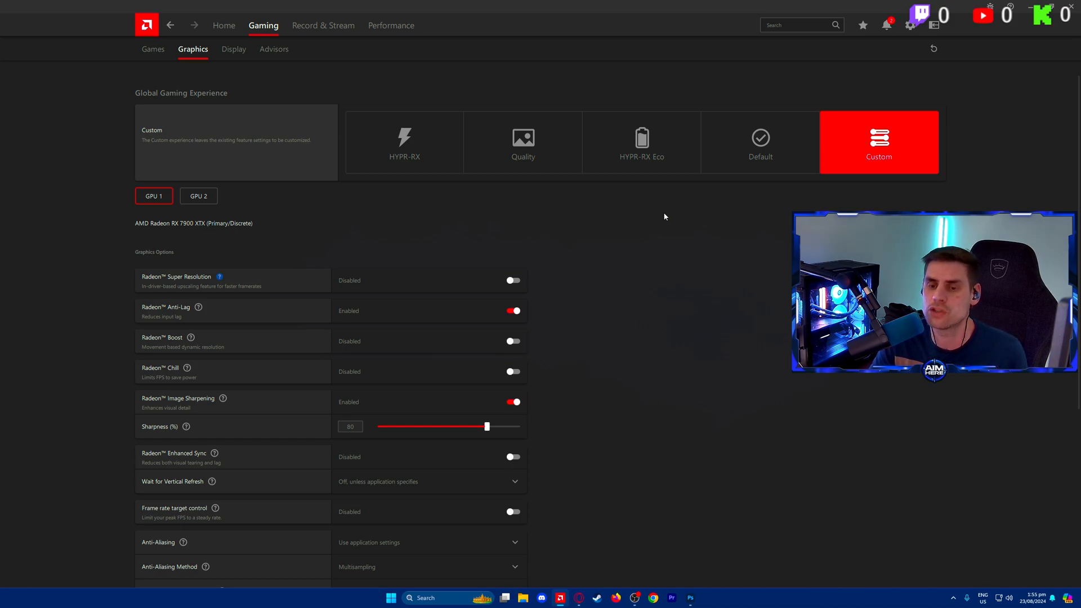
pyautogui.click(154, 48)
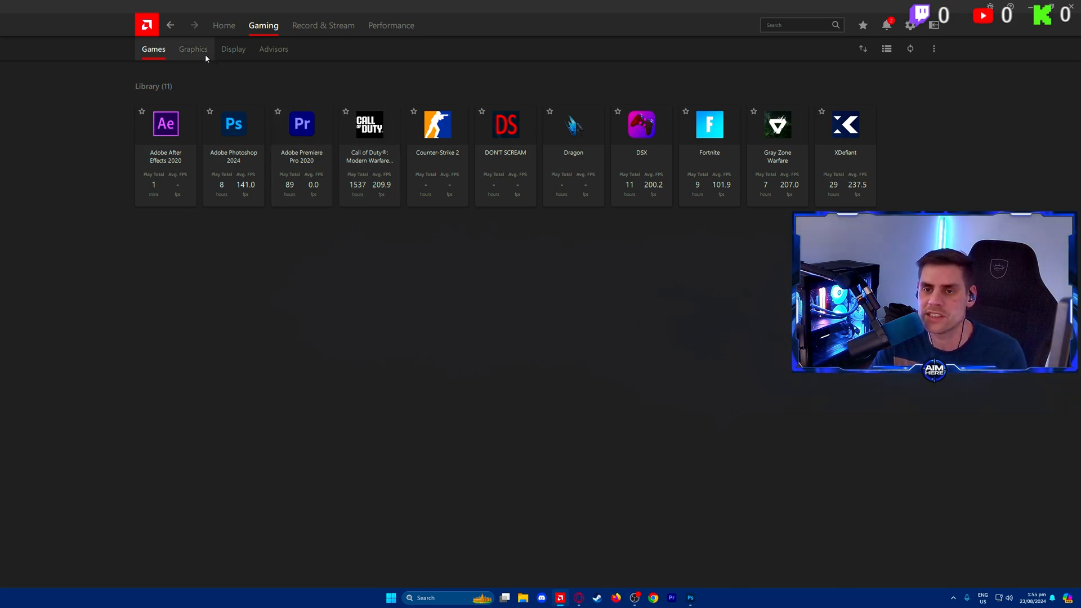
pyautogui.click(192, 49)
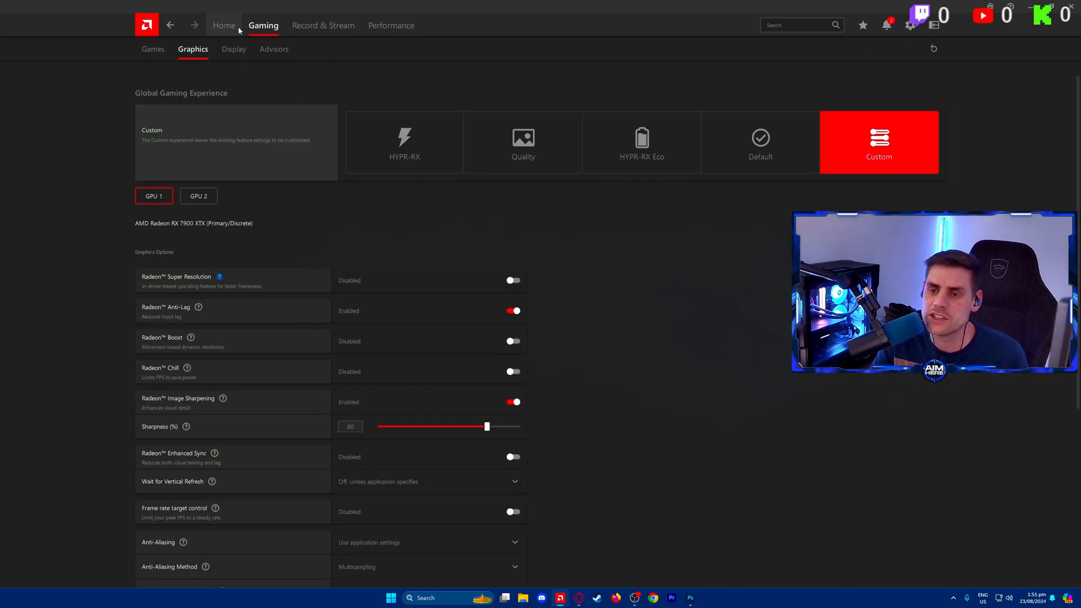
pyautogui.click(224, 25)
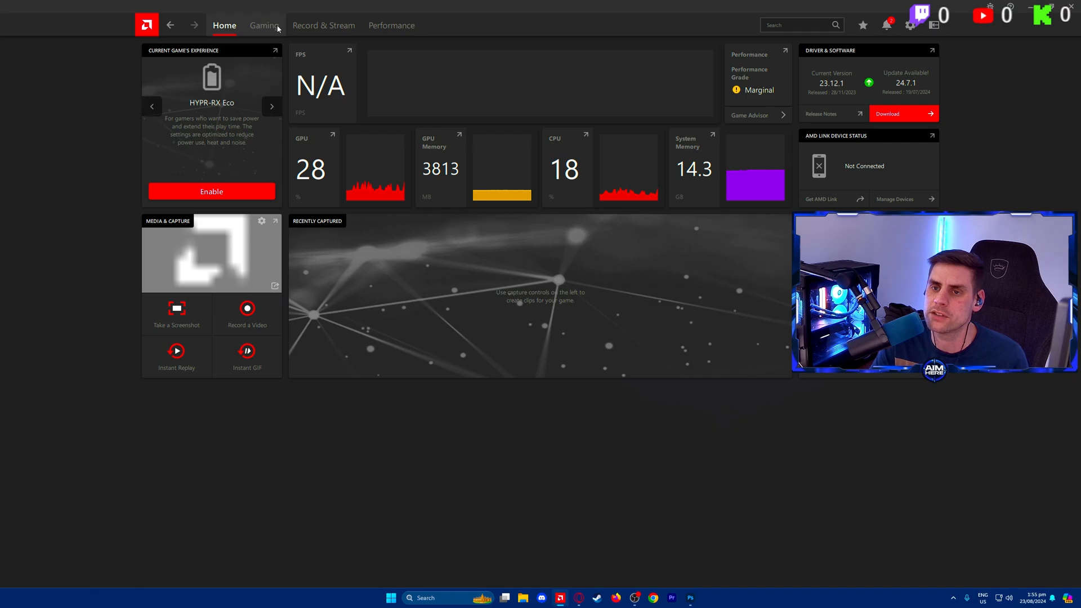
pyautogui.click(263, 25)
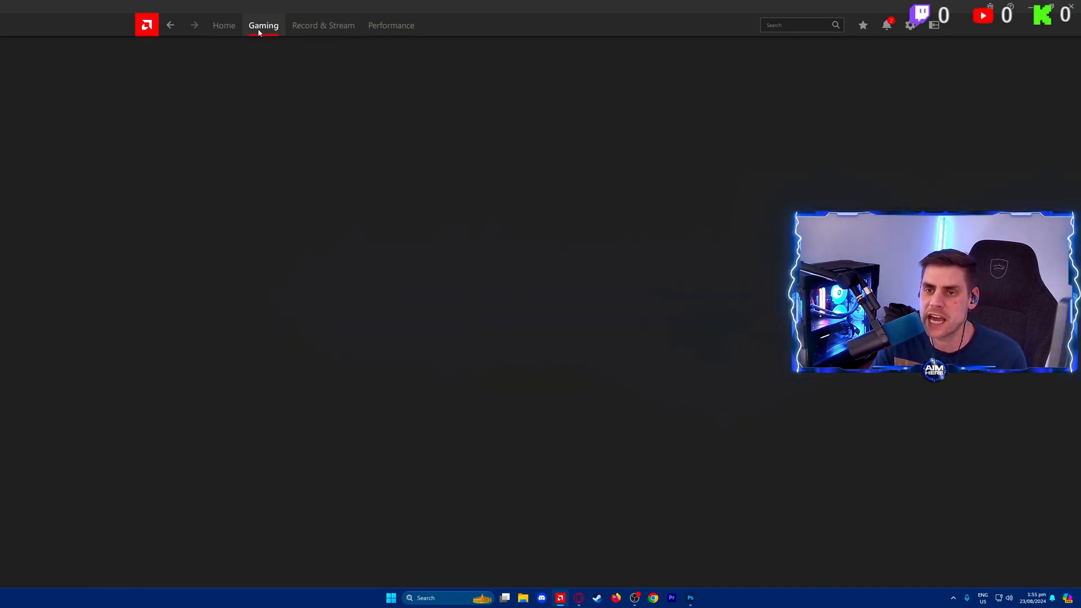
pyautogui.click(263, 25)
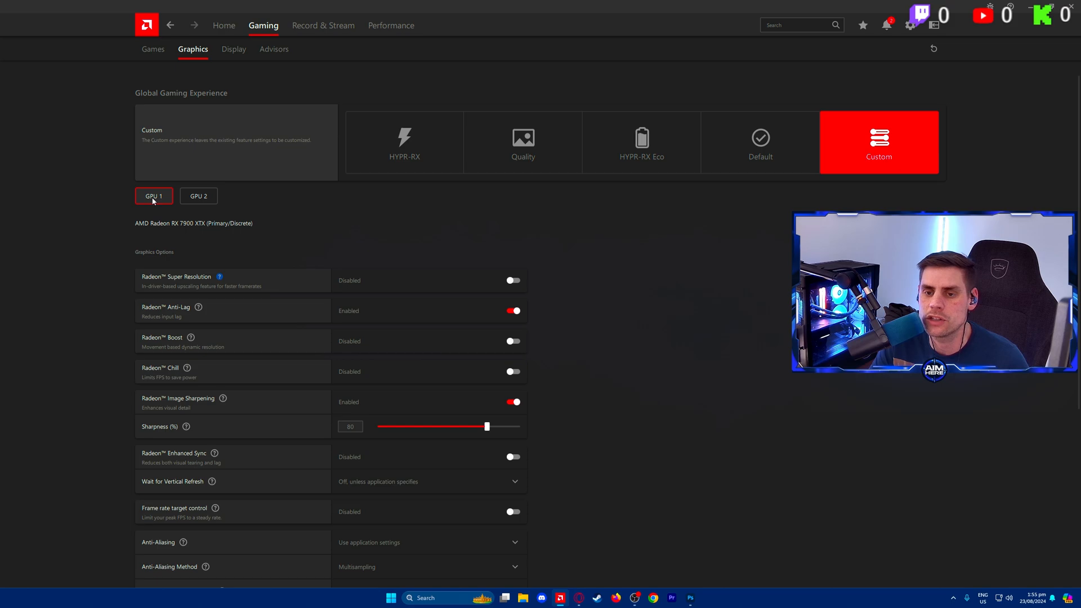
# Check the integrated GPU 2 briefly, then select GPU 1, the RX 7900 XTX
pyautogui.click(198, 196)
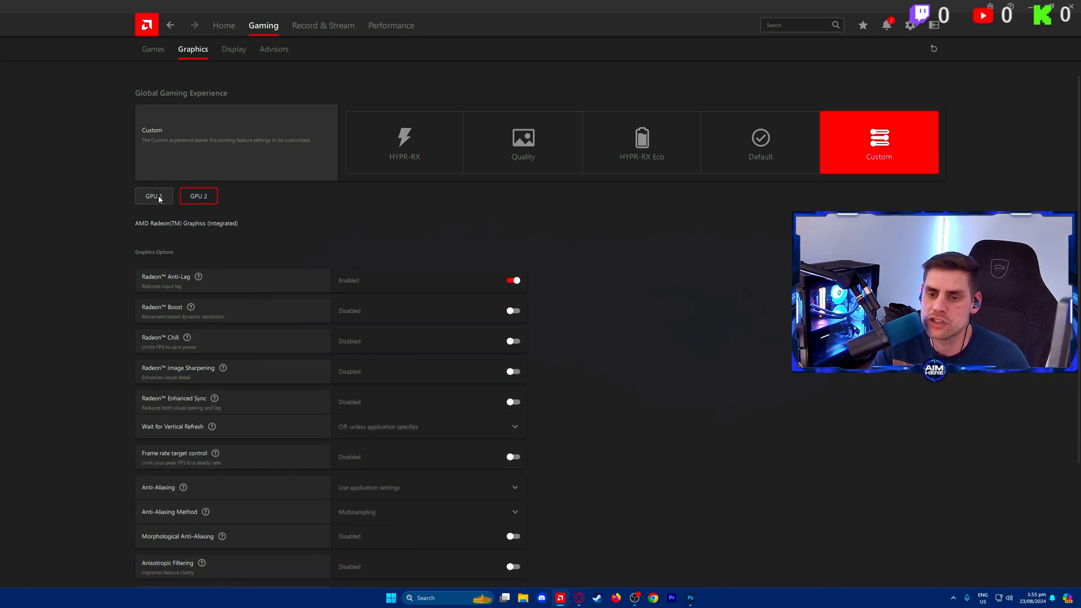
pyautogui.click(153, 196)
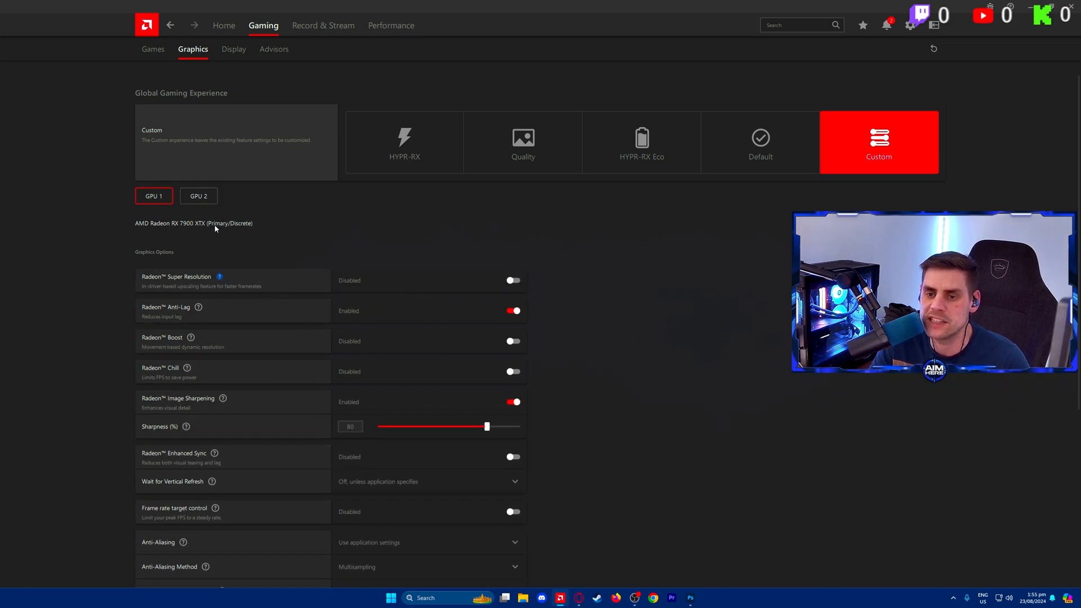
# Review Wait for Vertical Refresh and keep the anti-aliasing method on Multisampling
pyautogui.scroll(-3)
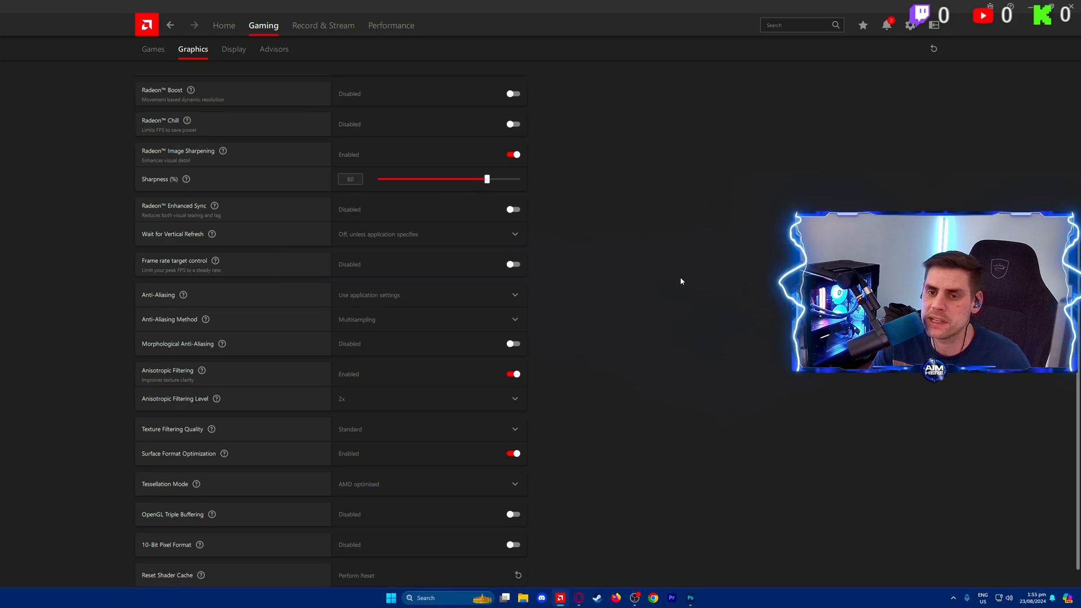
pyautogui.scroll(3)
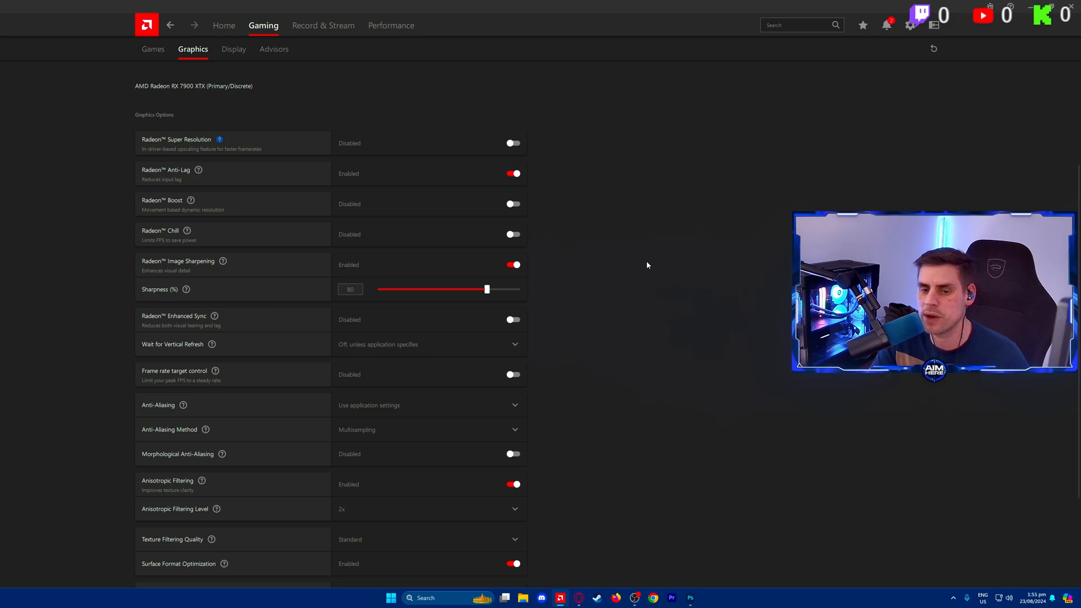
pyautogui.scroll(-3)
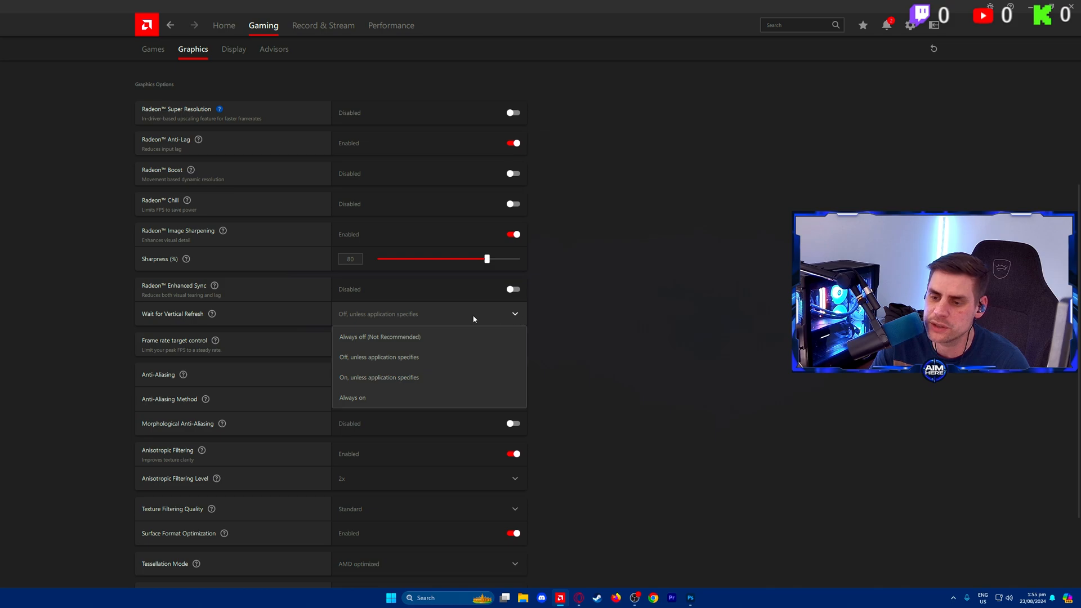
pyautogui.moveTo(392, 337)
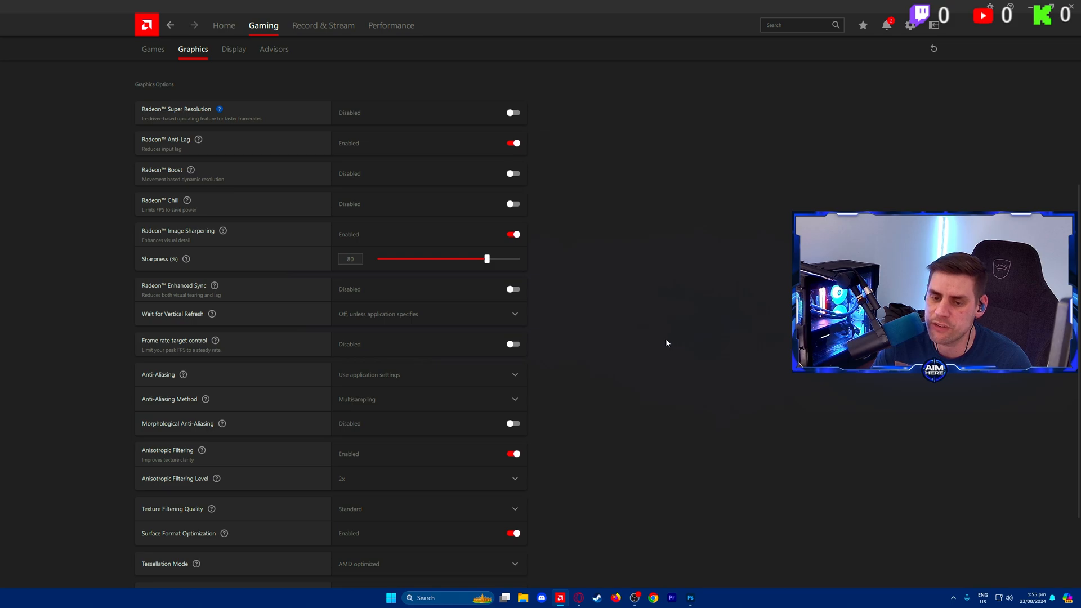
pyautogui.moveTo(172, 382)
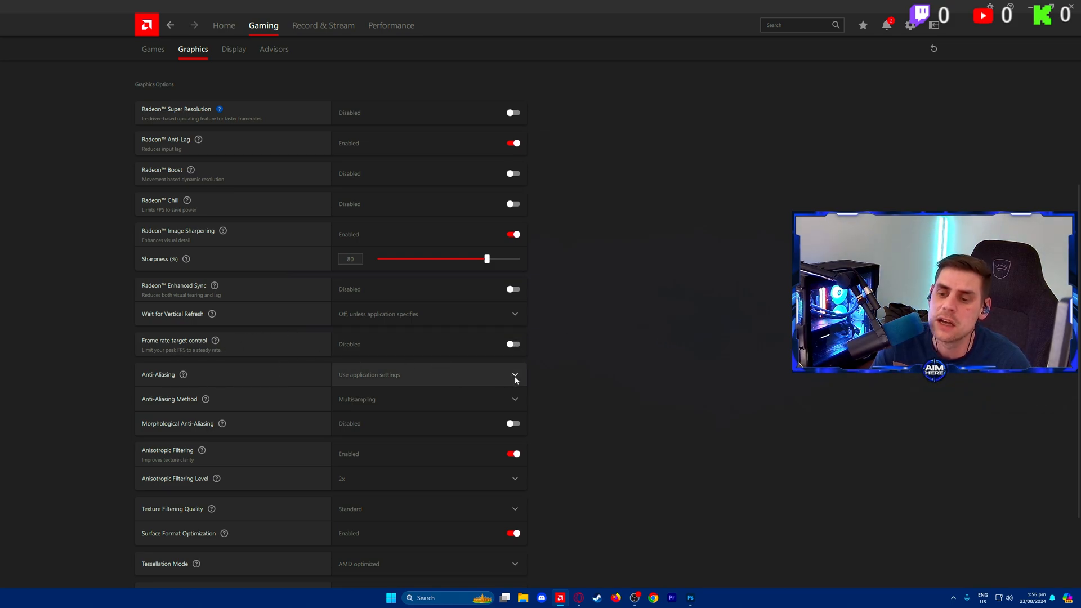
pyautogui.click(515, 375)
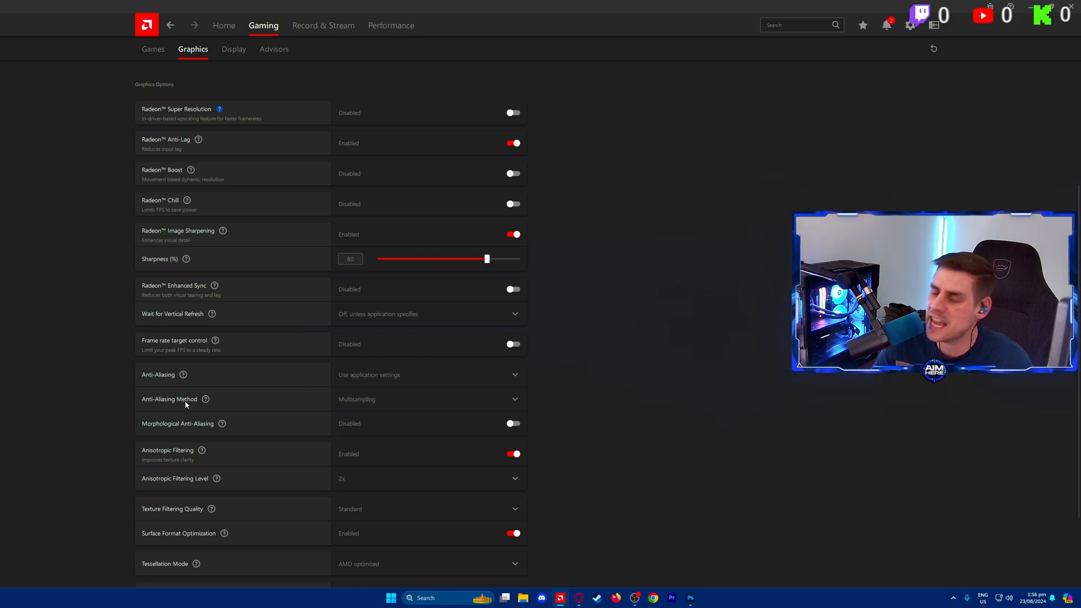
pyautogui.click(429, 398)
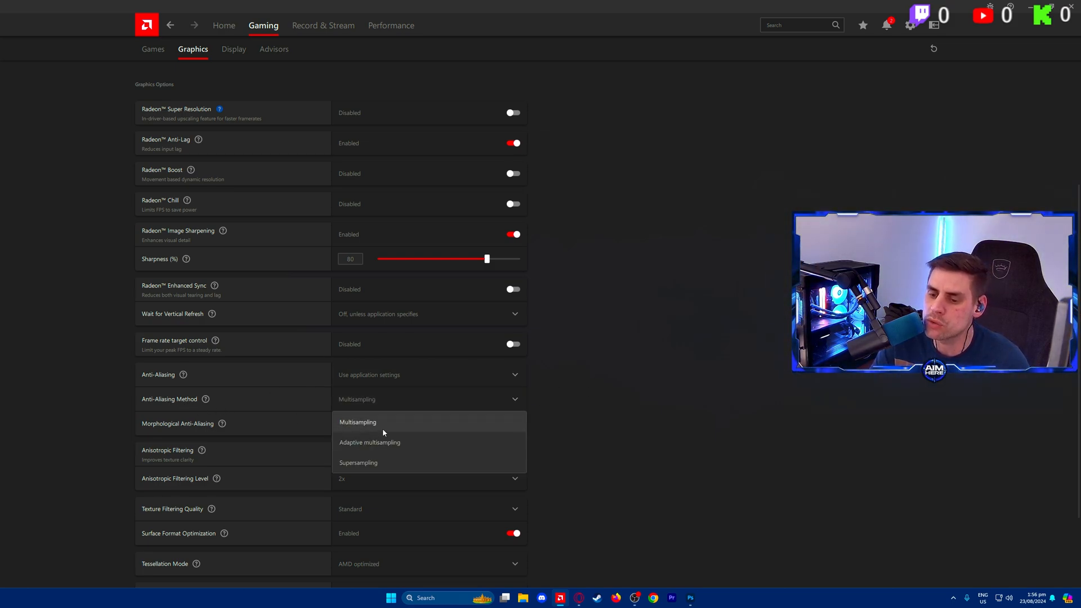
pyautogui.click(358, 421)
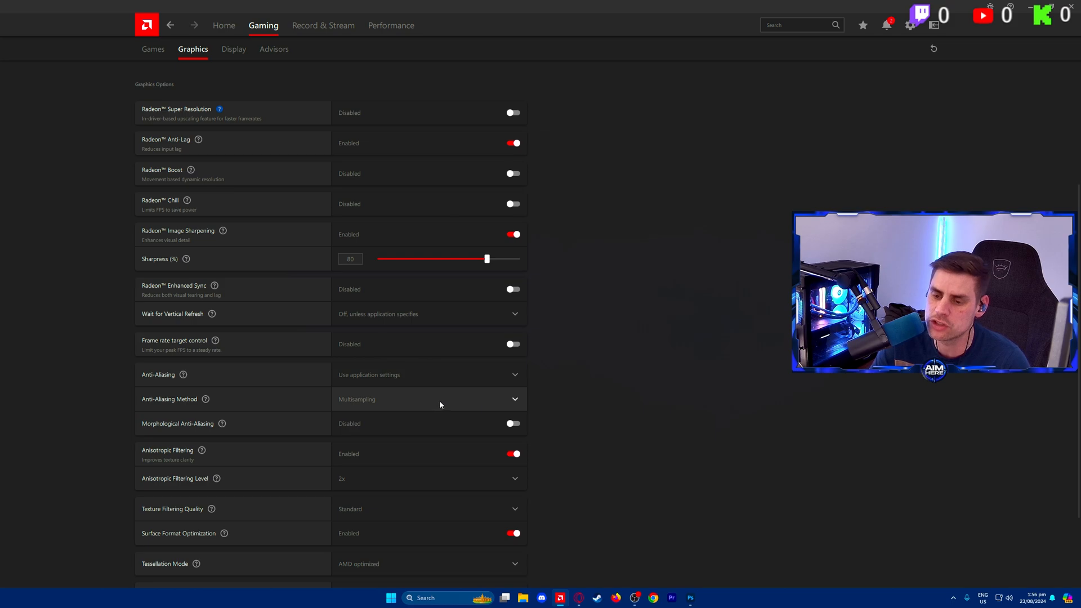
pyautogui.moveTo(205, 430)
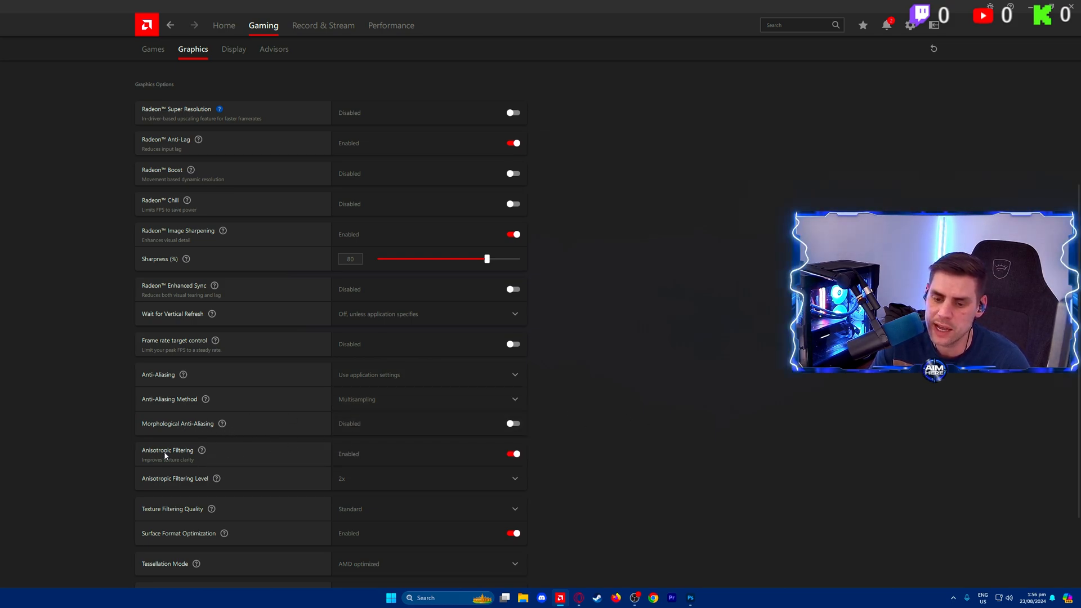
# Keep Tessellation Mode on AMD optimized and return to the top of the Custom profile
pyautogui.click(429, 478)
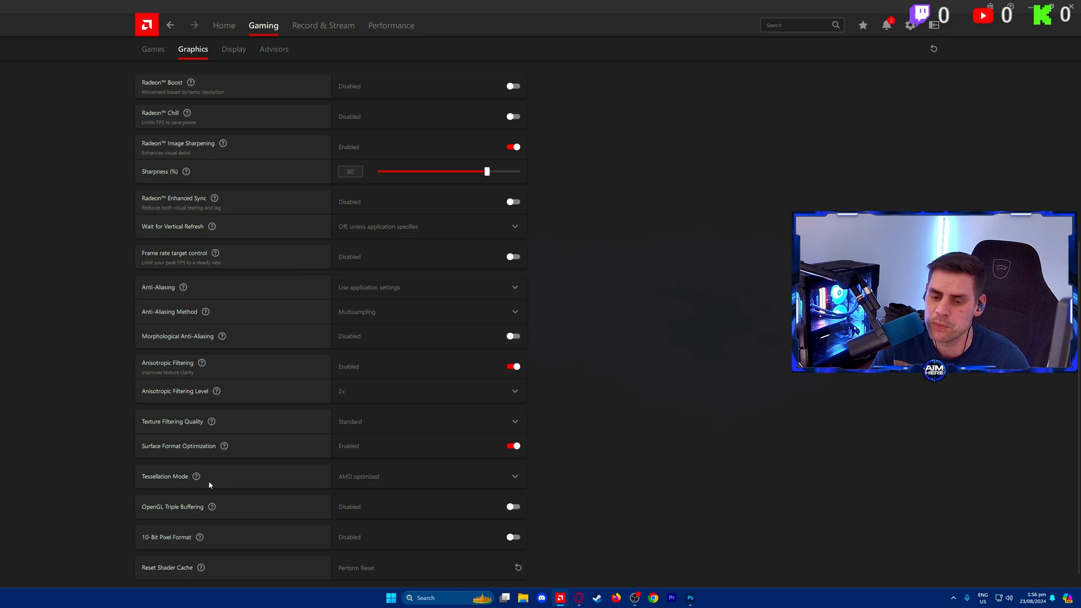
pyautogui.click(427, 476)
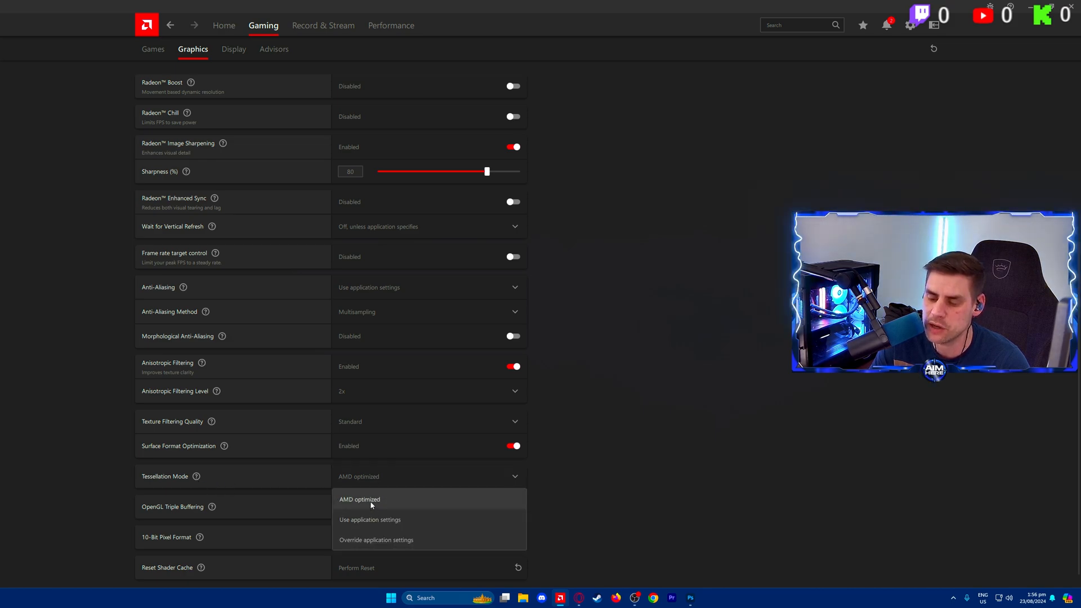
pyautogui.click(359, 500)
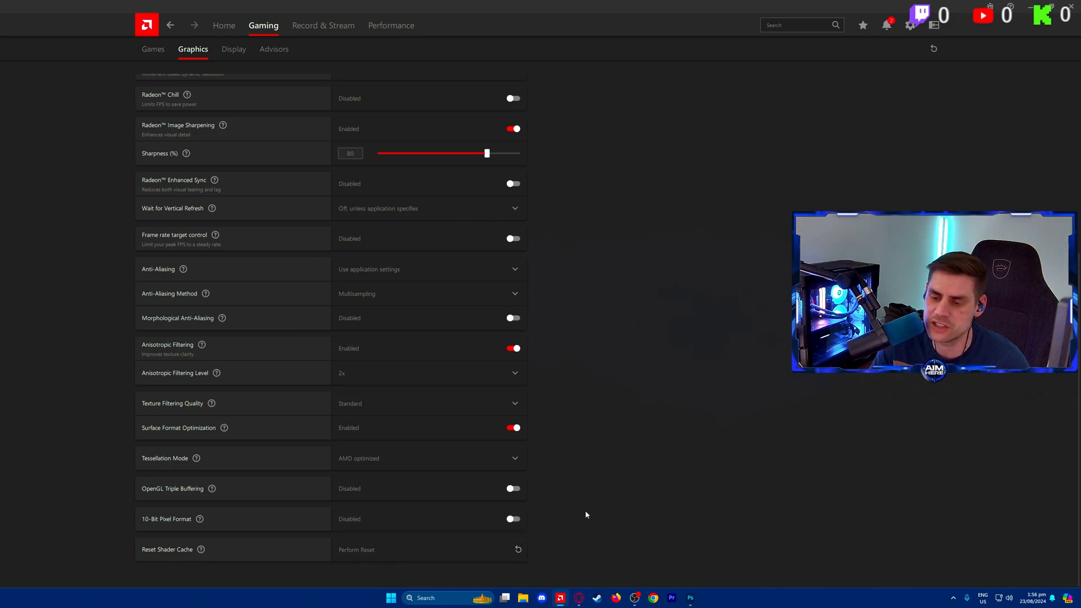
pyautogui.scroll(3)
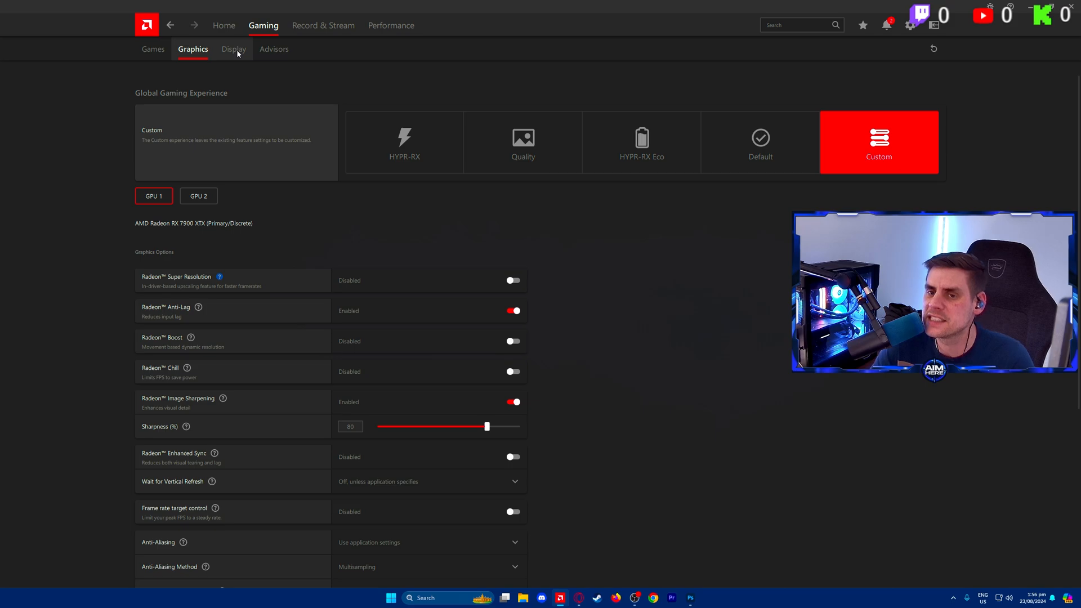
# On the Display page, keep colour depth at 8 bpc and pixel format RGB 4:4:4 Full RGB
pyautogui.click(232, 48)
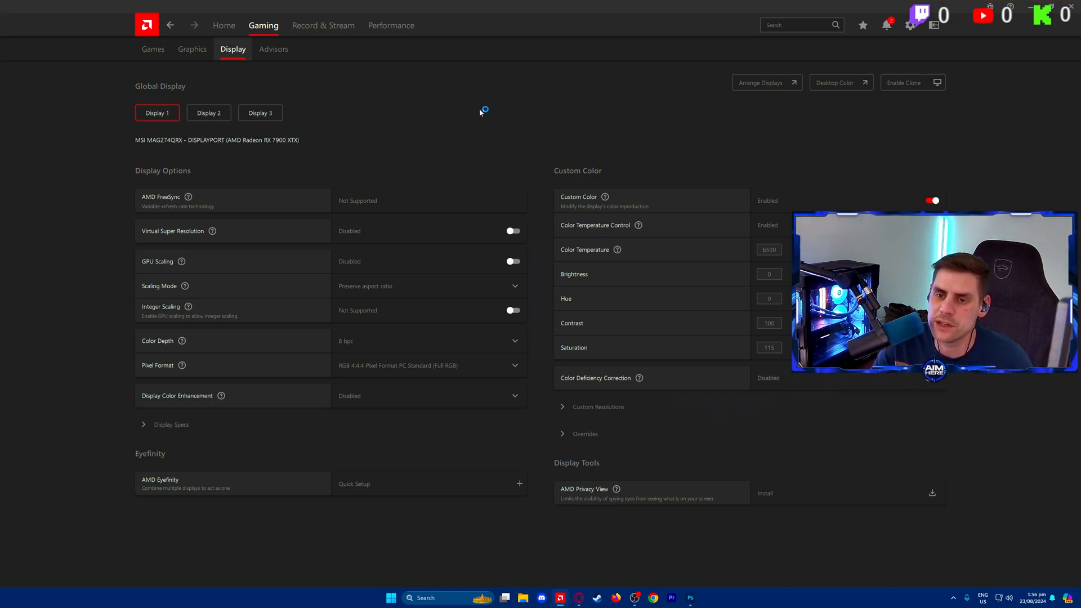
pyautogui.moveTo(175, 207)
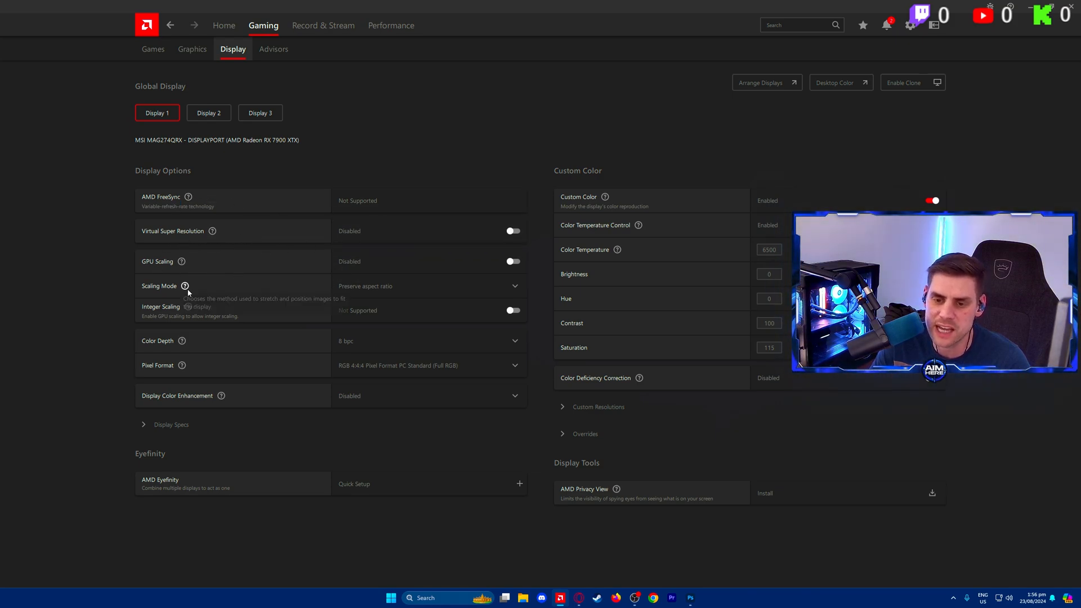
pyautogui.click(430, 286)
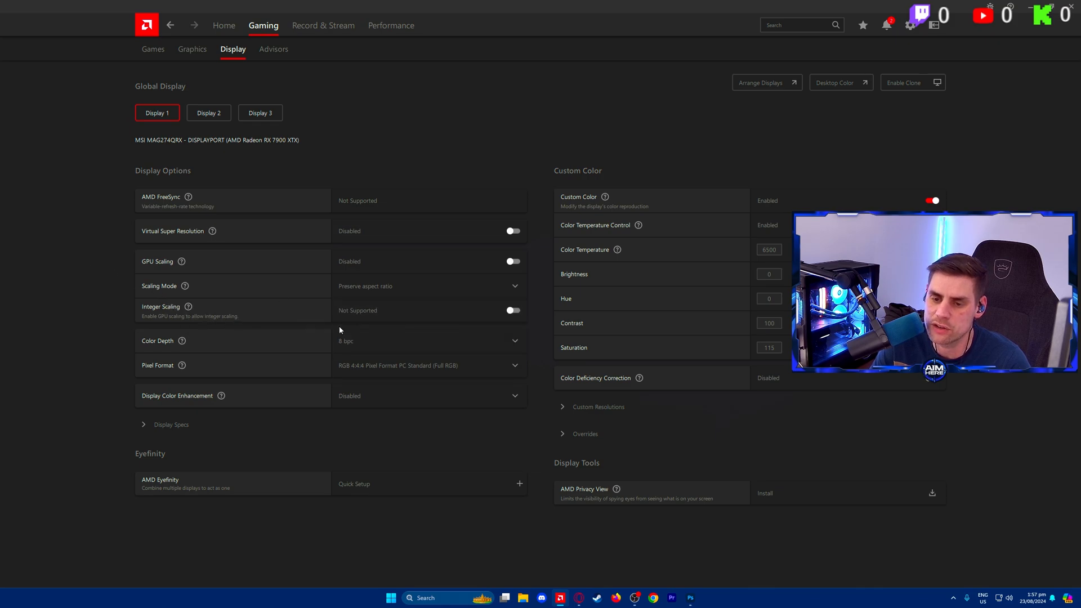
pyautogui.click(429, 340)
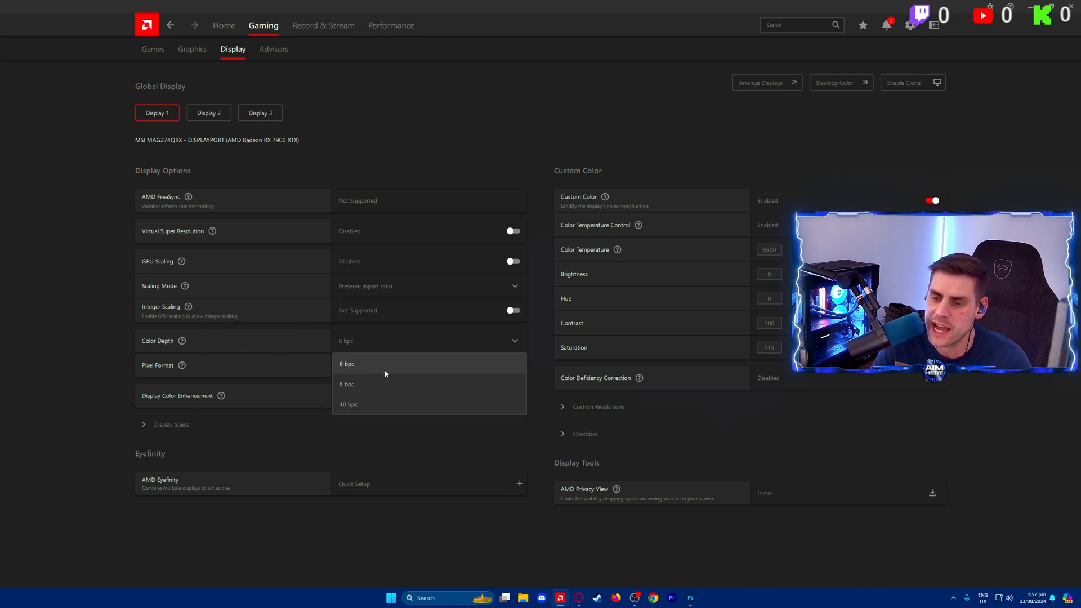
pyautogui.click(429, 365)
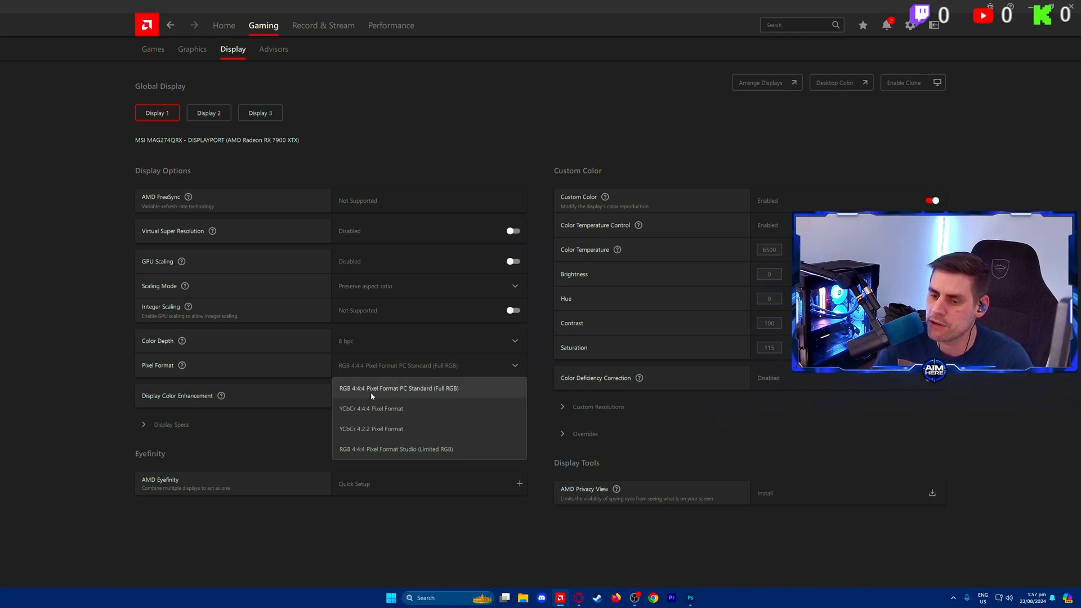
pyautogui.moveTo(432, 394)
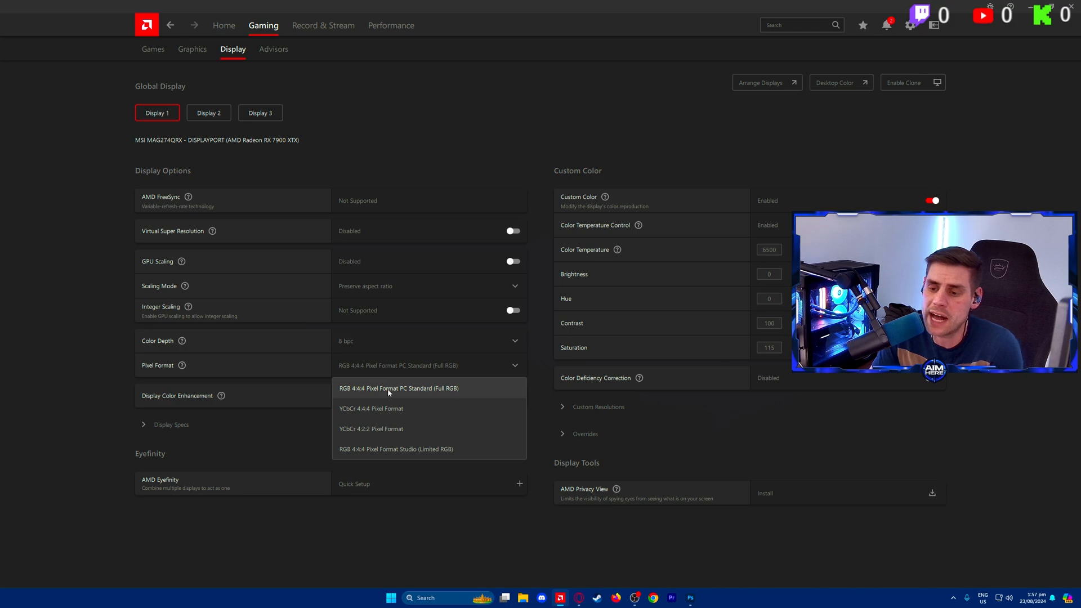
pyautogui.click(172, 424)
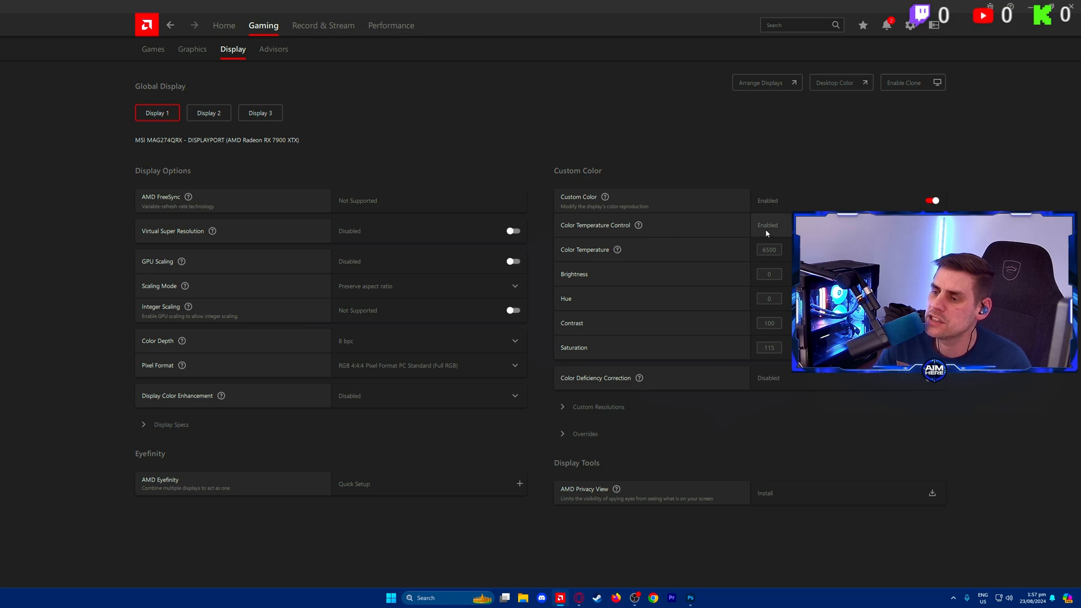
# Set Custom Color temperature to 6500 and saturation to 115
pyautogui.click(767, 249)
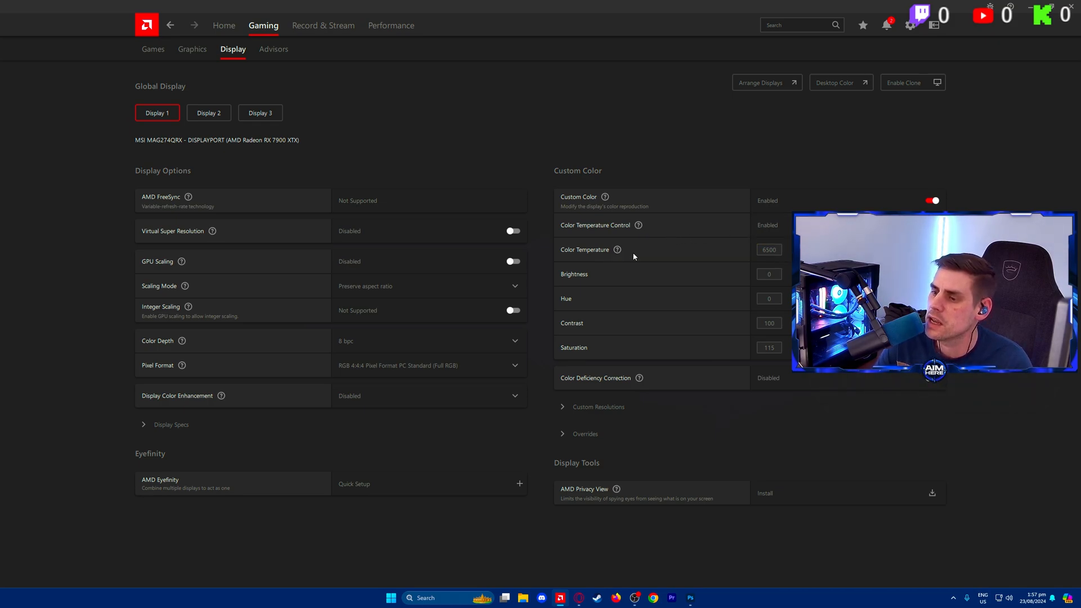
pyautogui.click(768, 248)
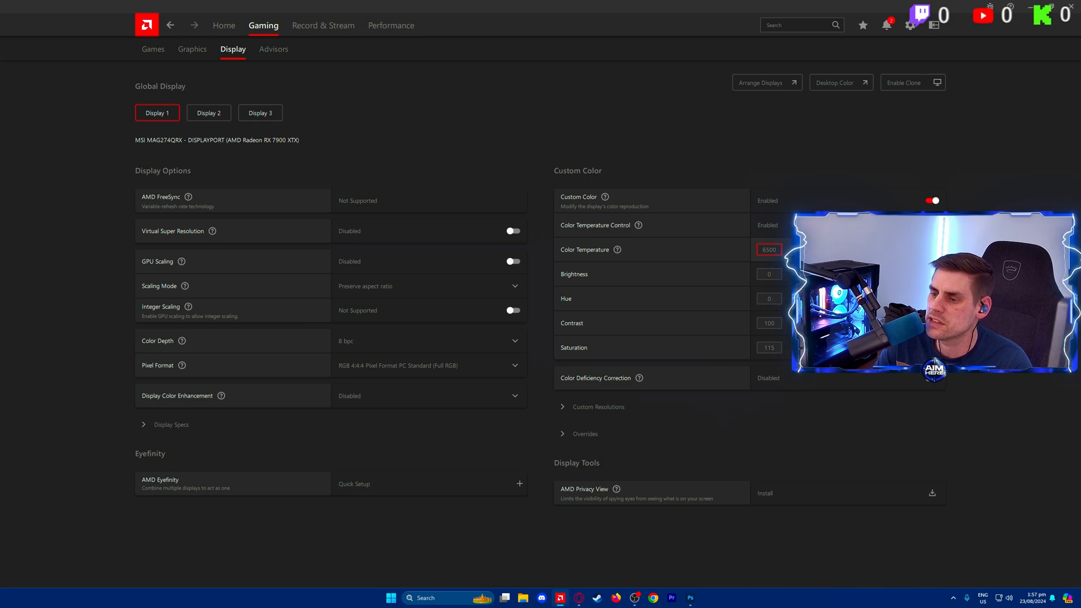
pyautogui.click(768, 273)
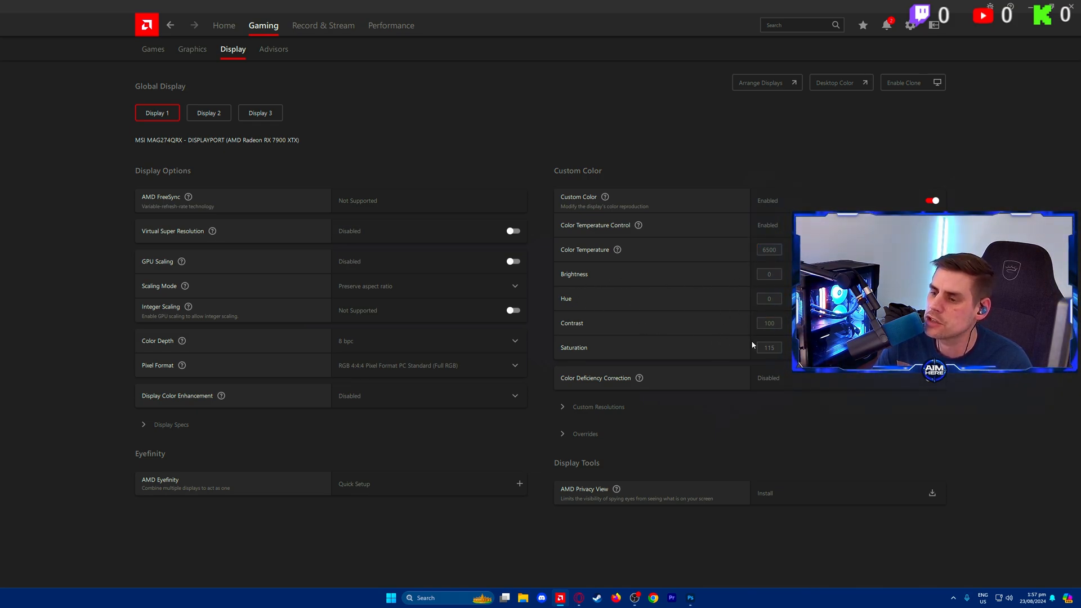
pyautogui.click(768, 347)
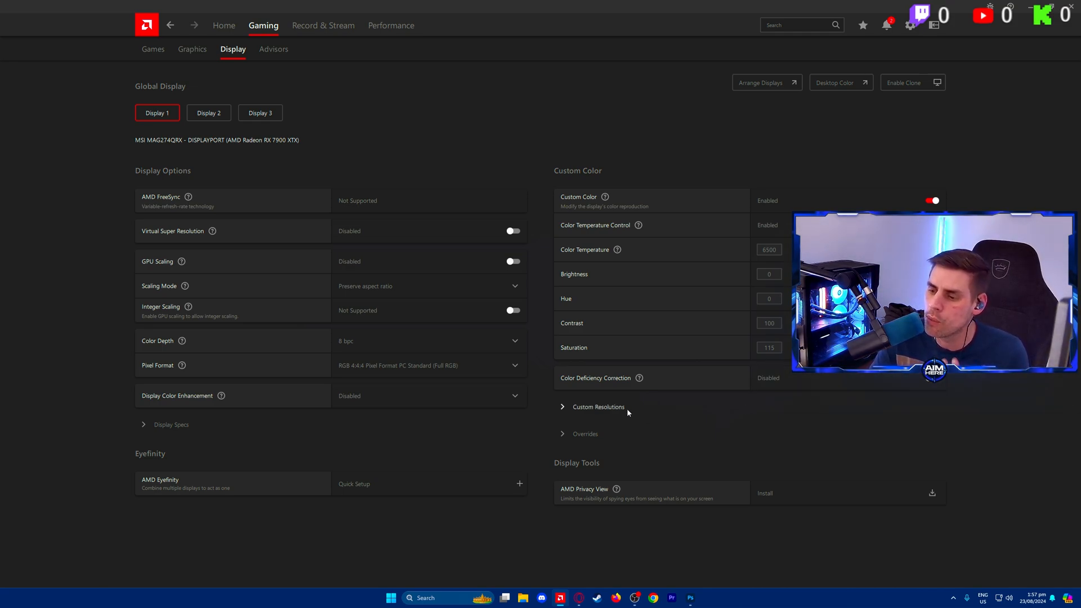
pyautogui.moveTo(592, 392)
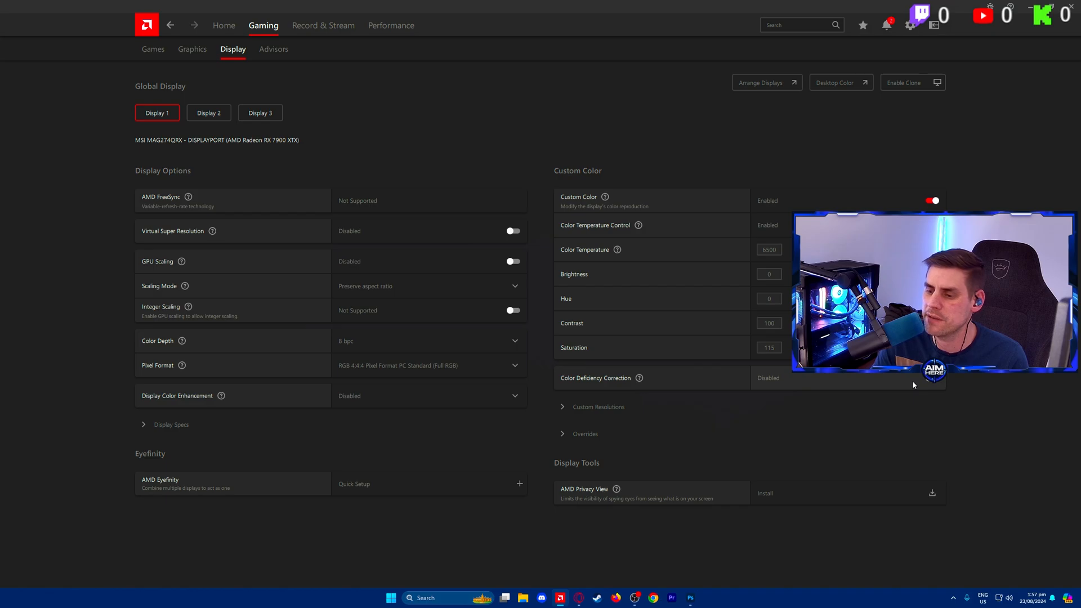
# From Home, set the current game to Use Global Experience (Custom)
pyautogui.click(224, 25)
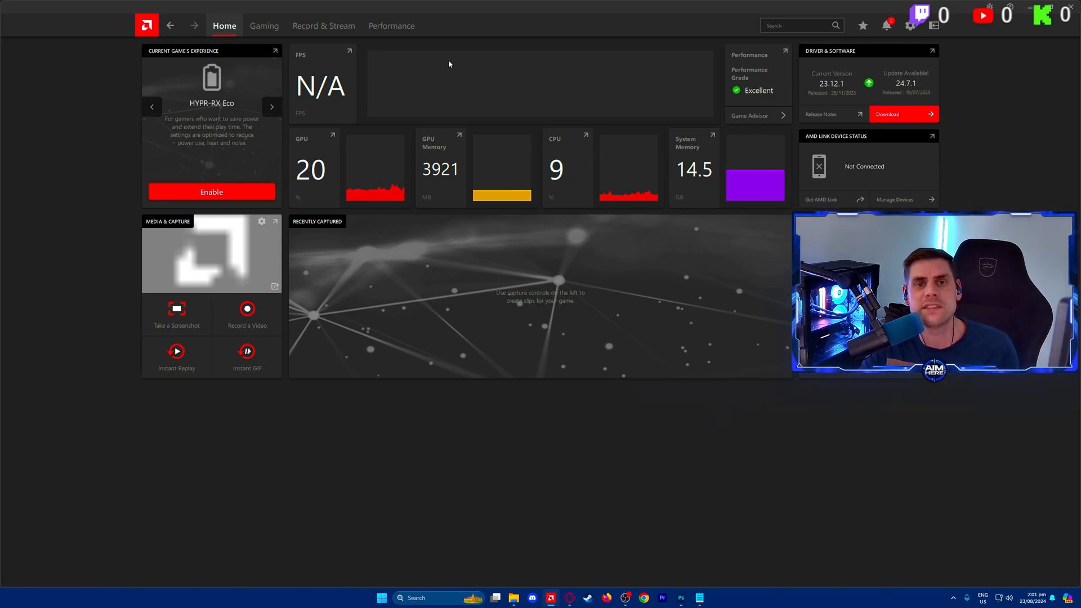
pyautogui.click(271, 106)
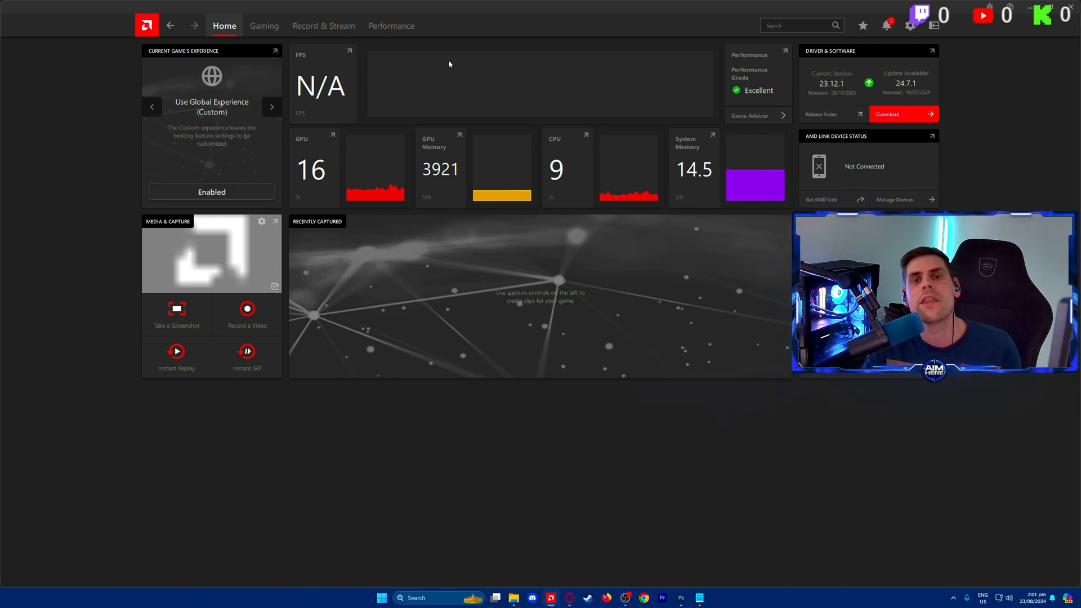